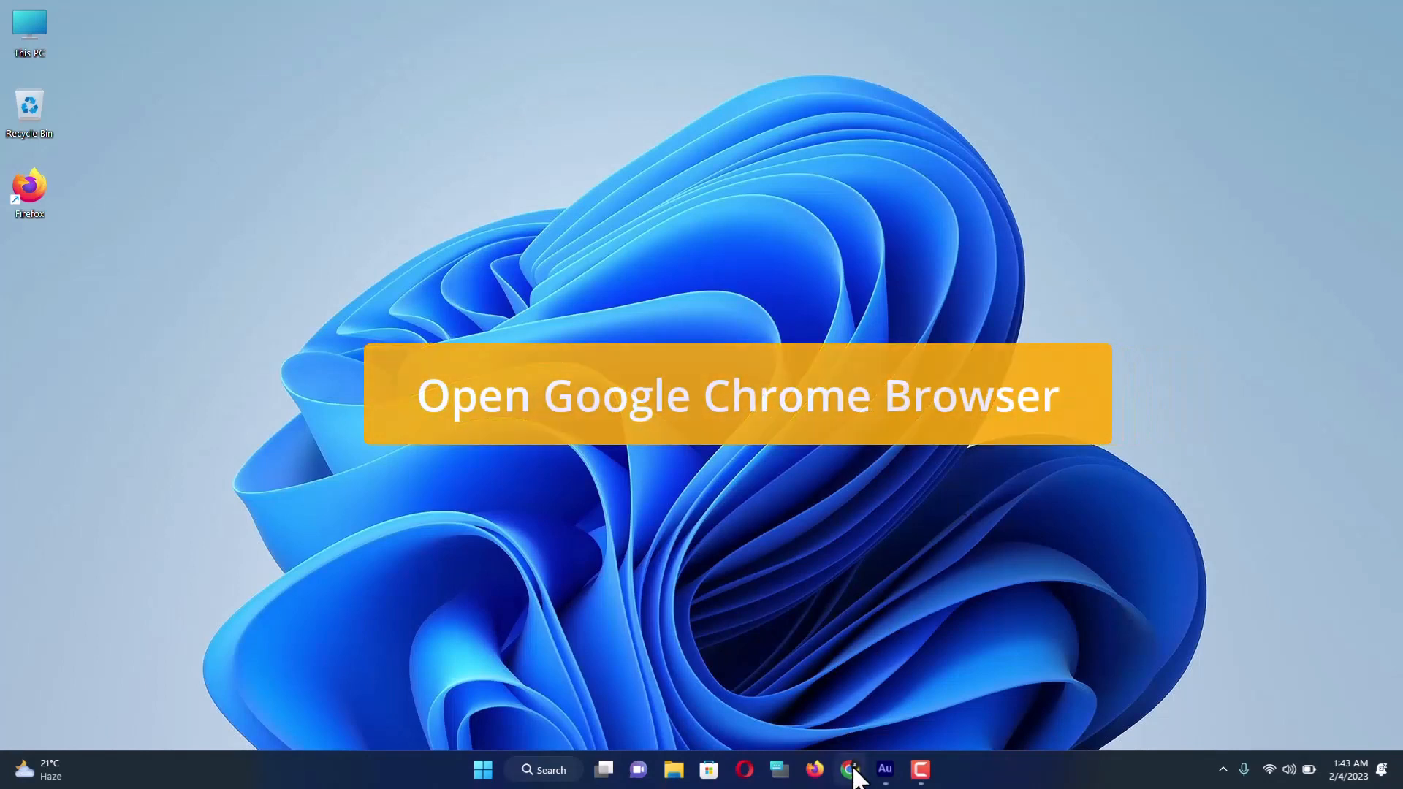
- Launch Chrome and search the web for 'davinci resolve'
click(851, 770)
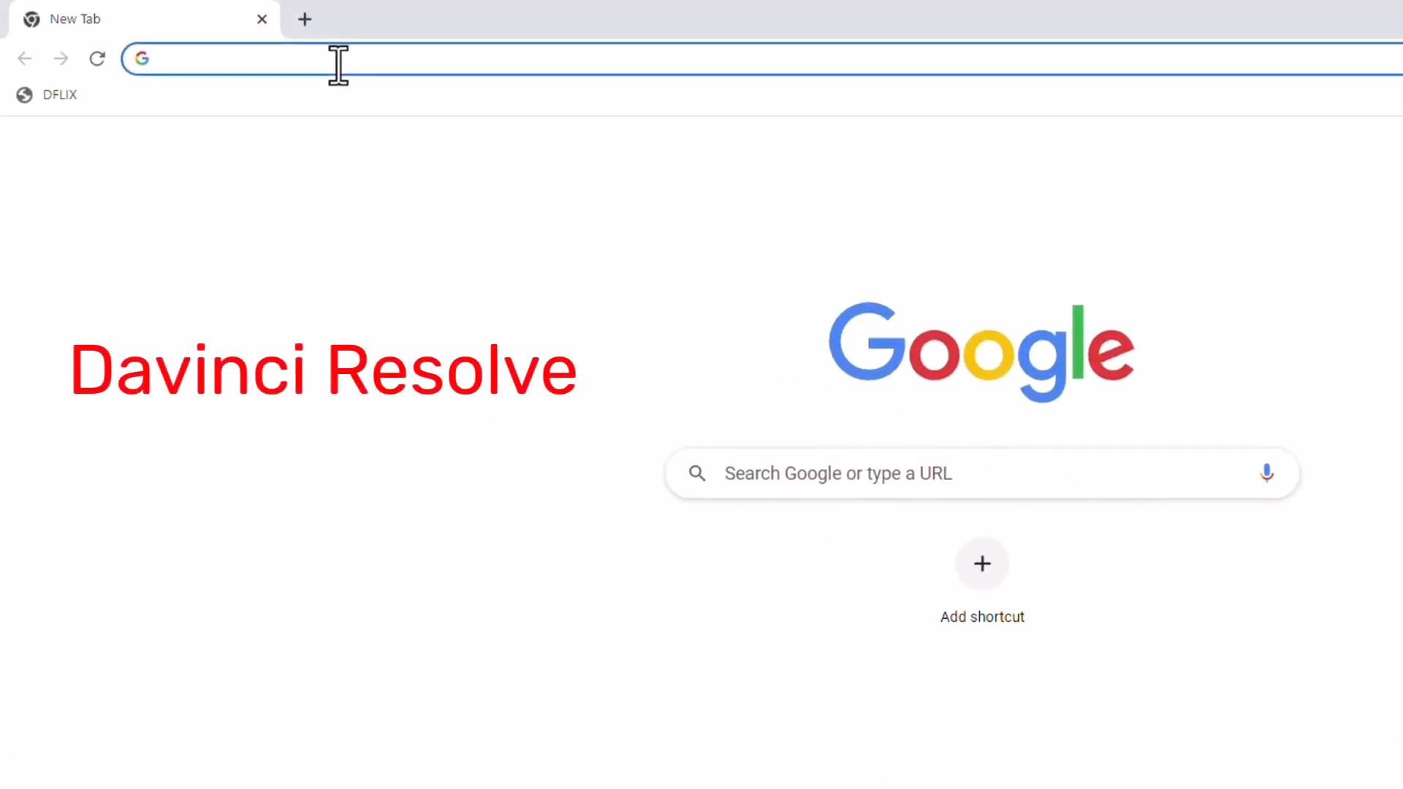
text(davinci resolve)
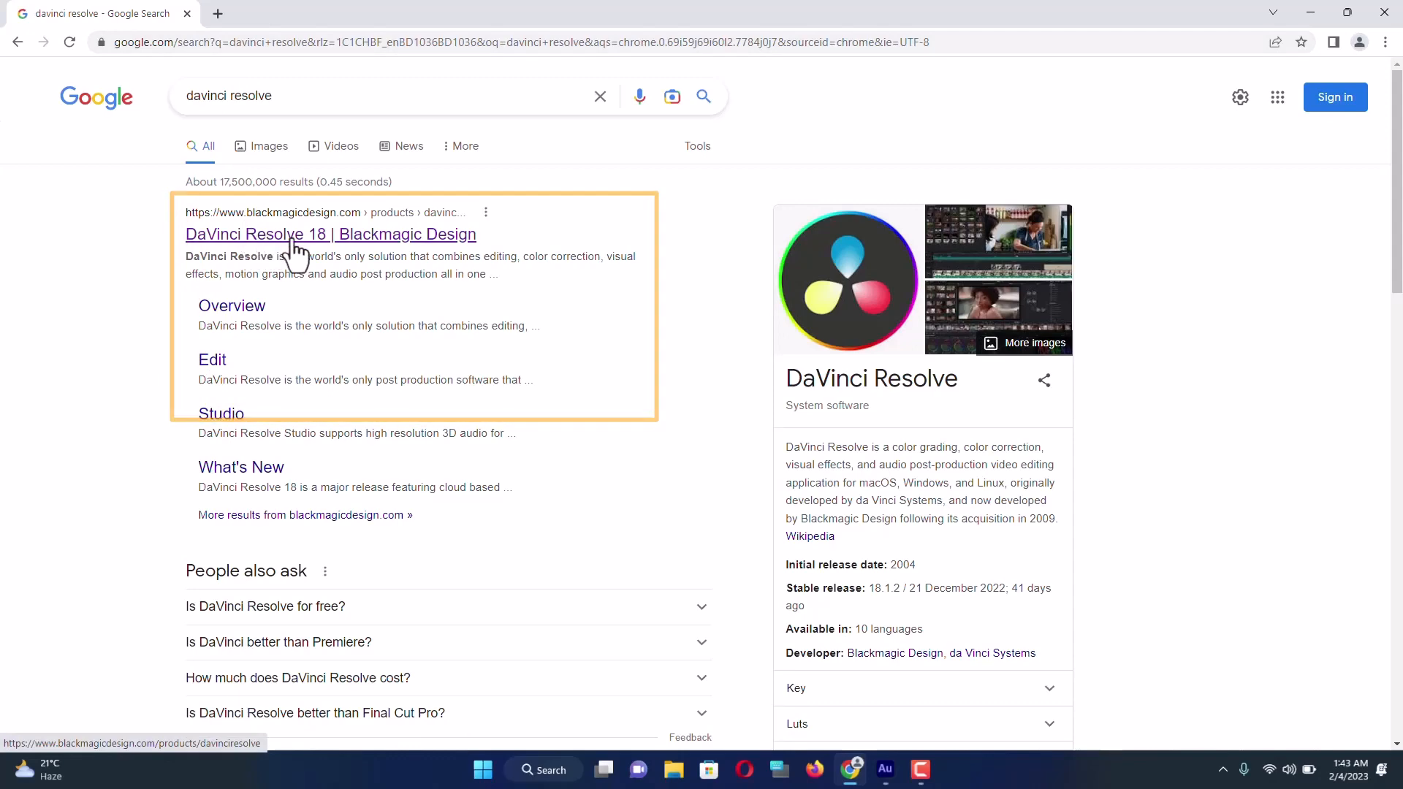
- Open the DaVinci Resolve 18 | Blackmagic Design result and scroll to the Two Great Versions section
click(330, 233)
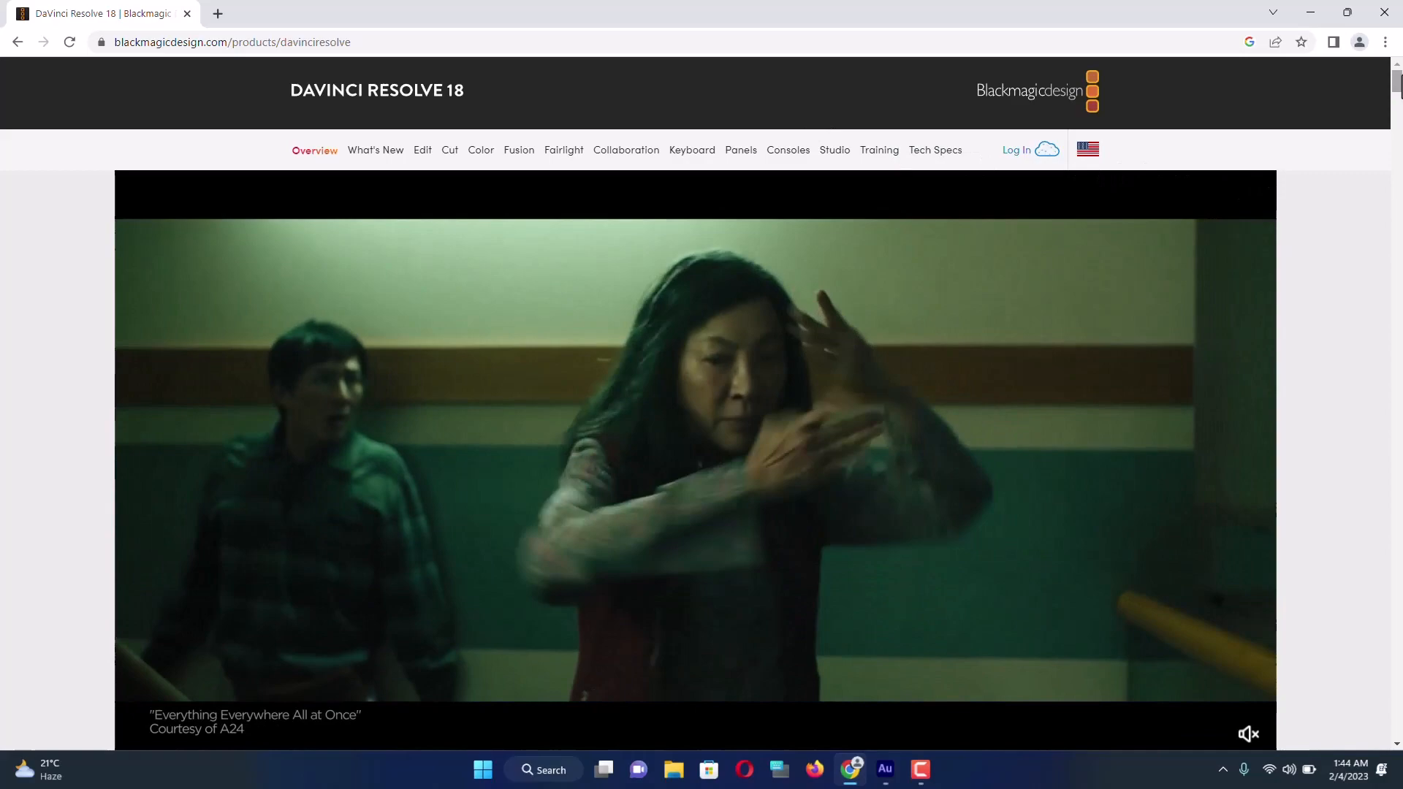
scroll(down, 3)
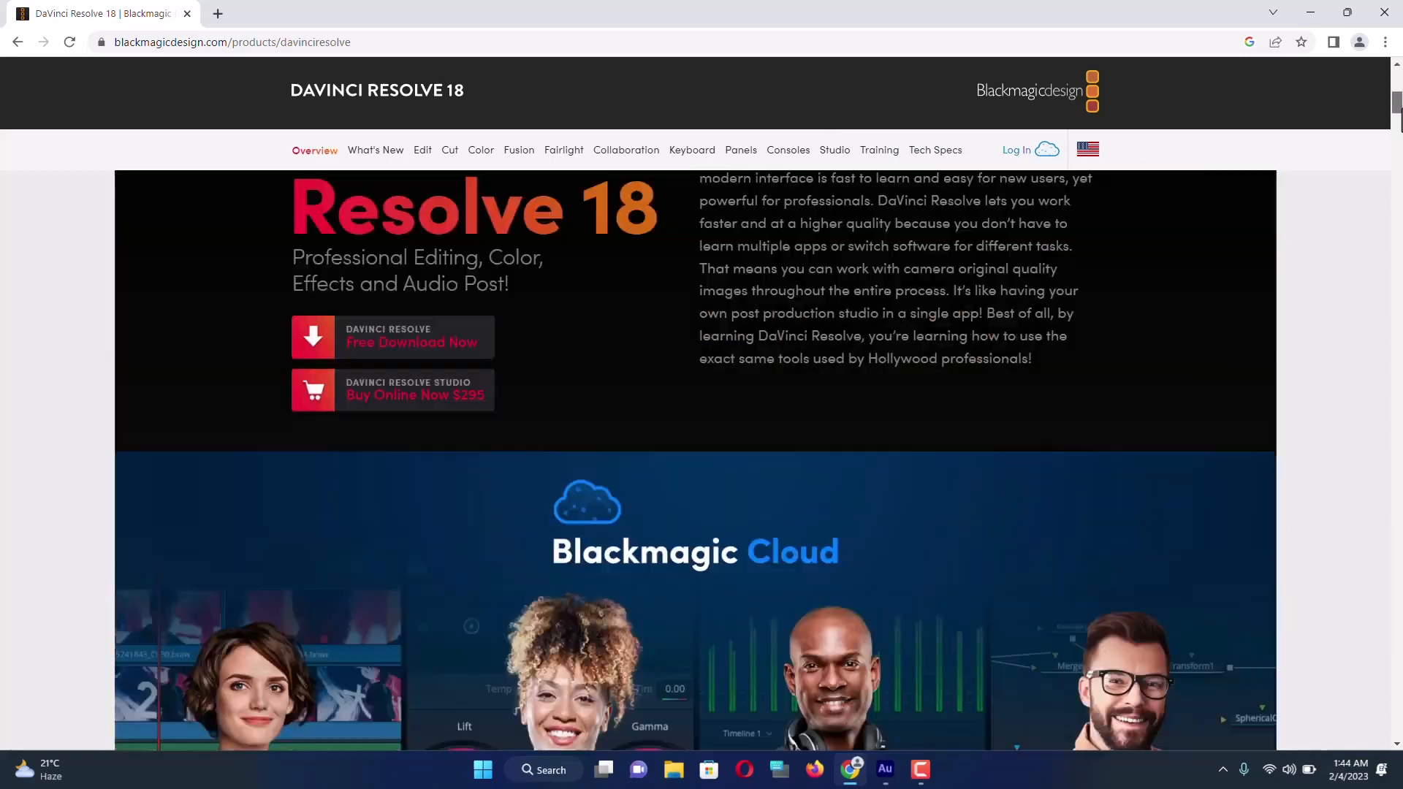
scroll(down, 3)
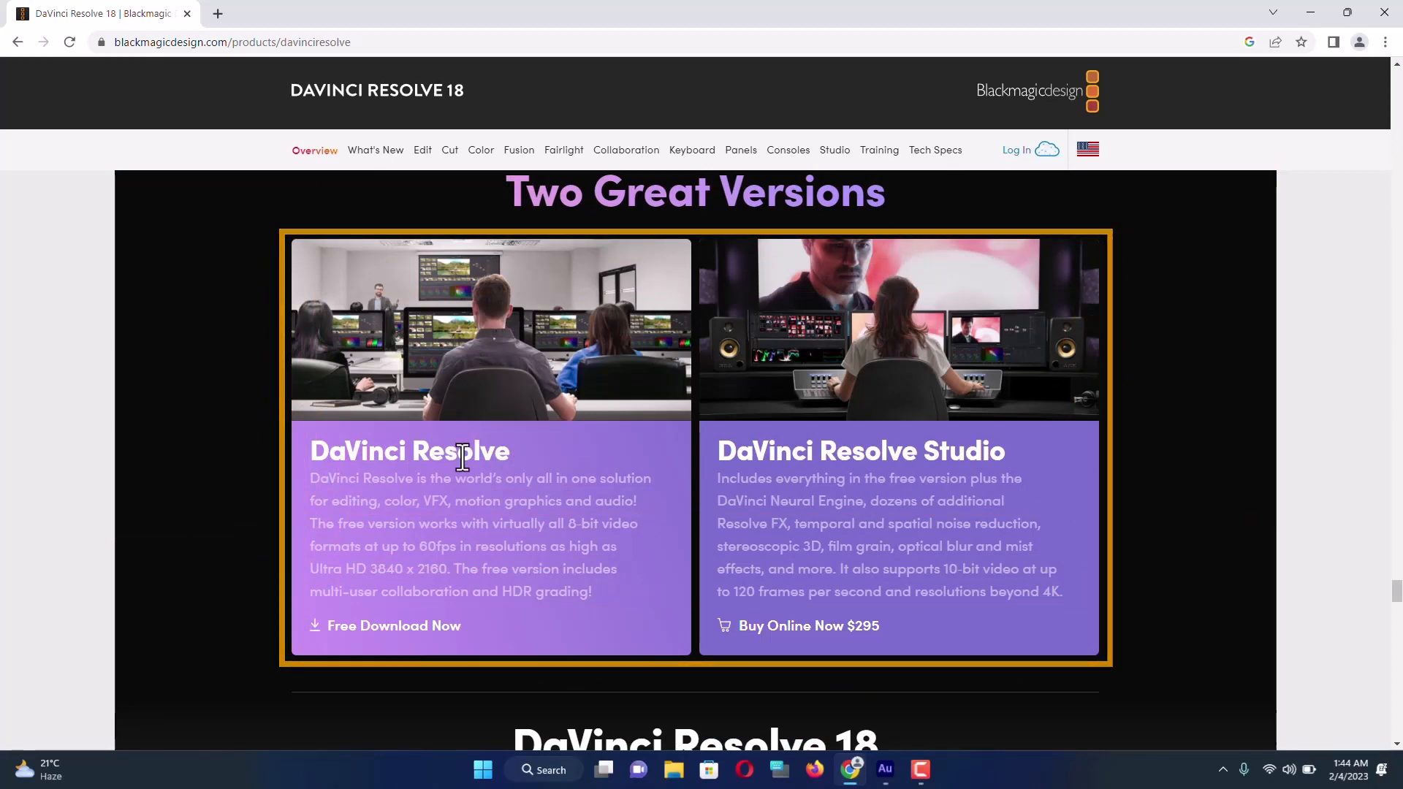
mouse_move(885, 466)
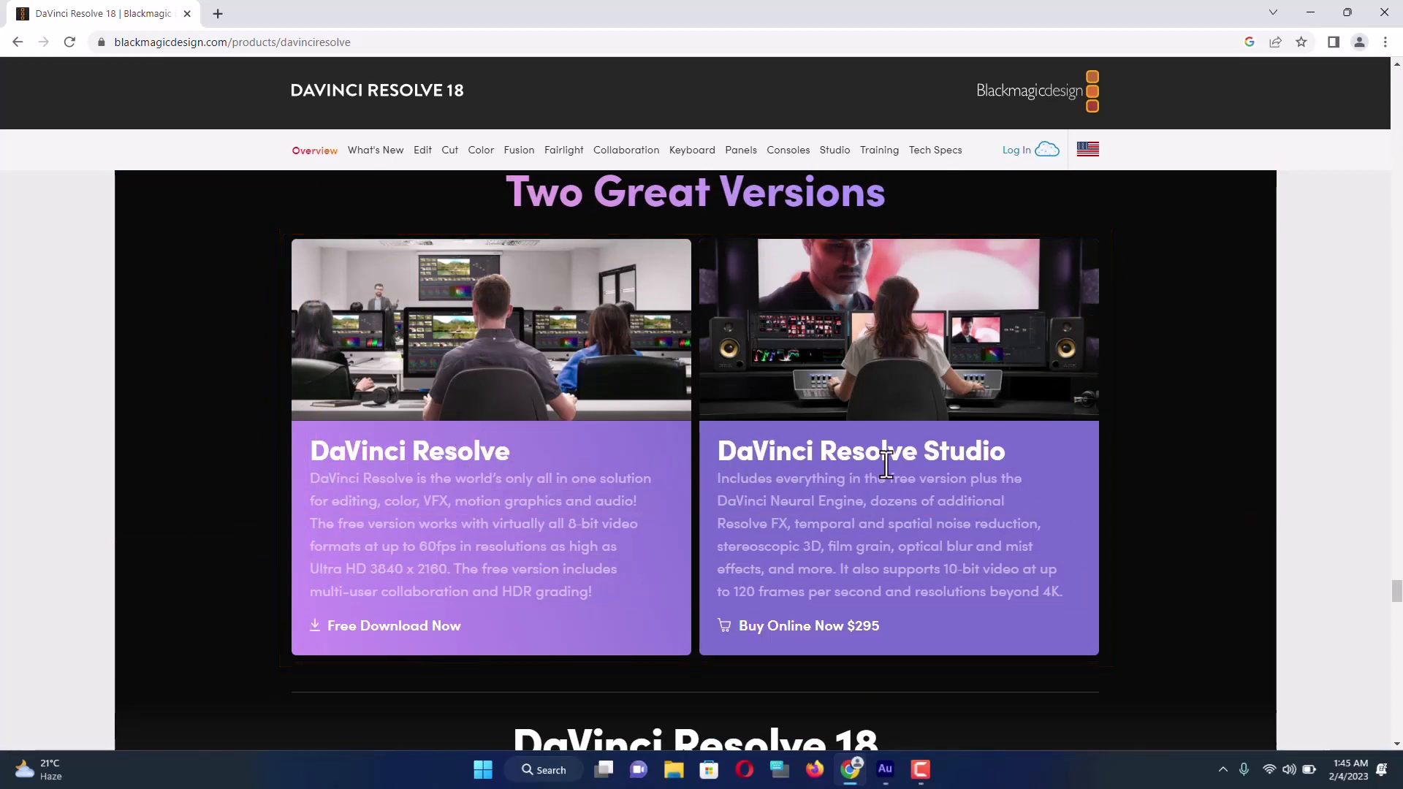
mouse_move(1034, 479)
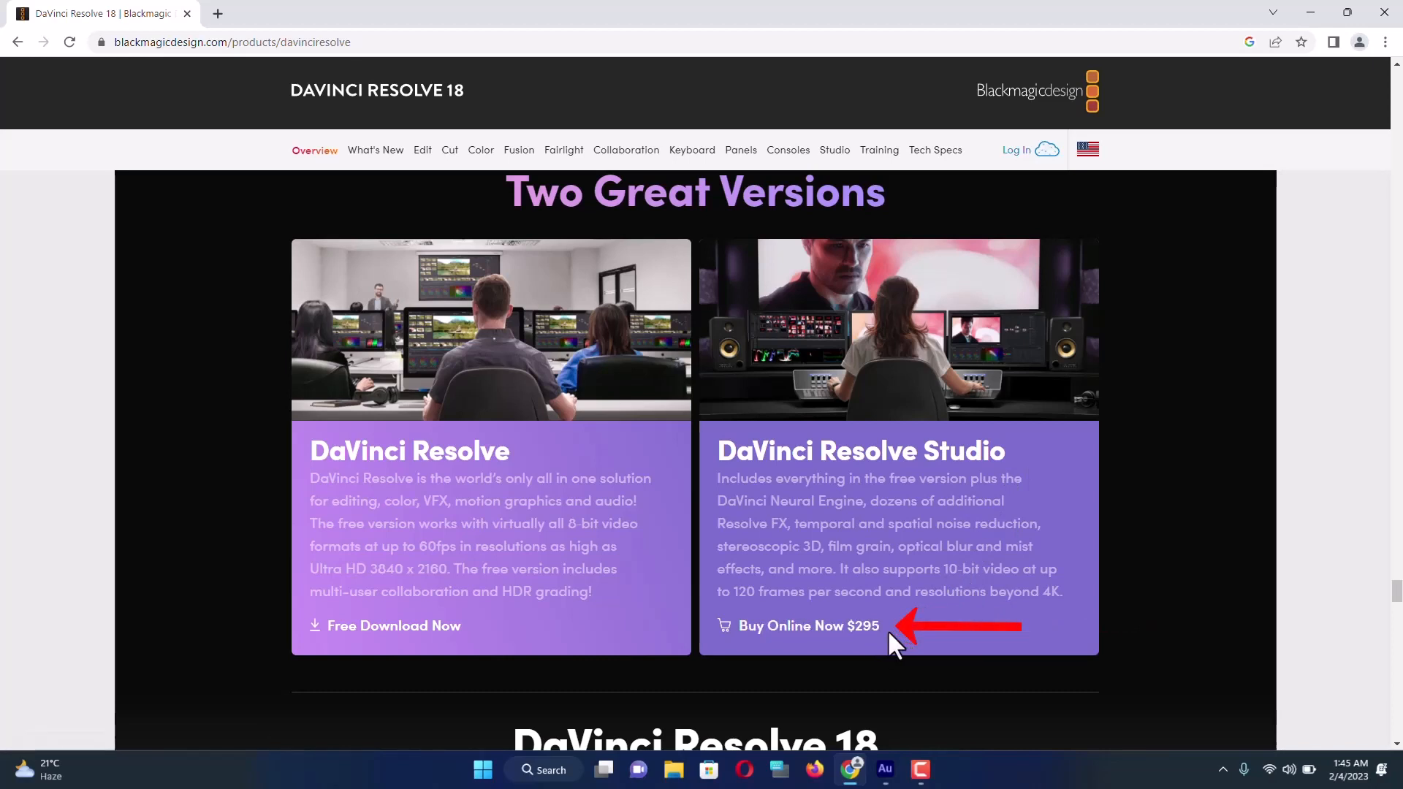
mouse_move(434, 640)
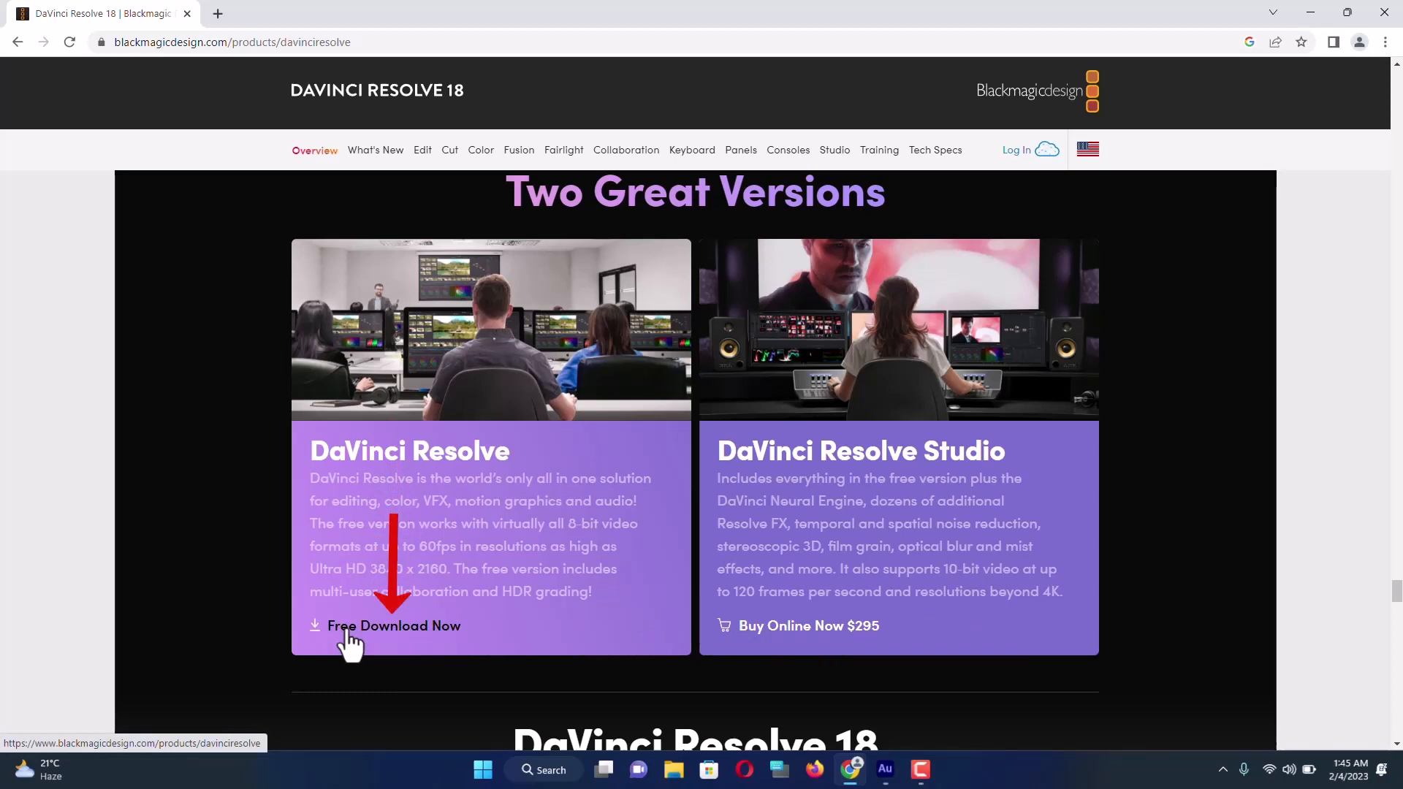
mouse_move(431, 645)
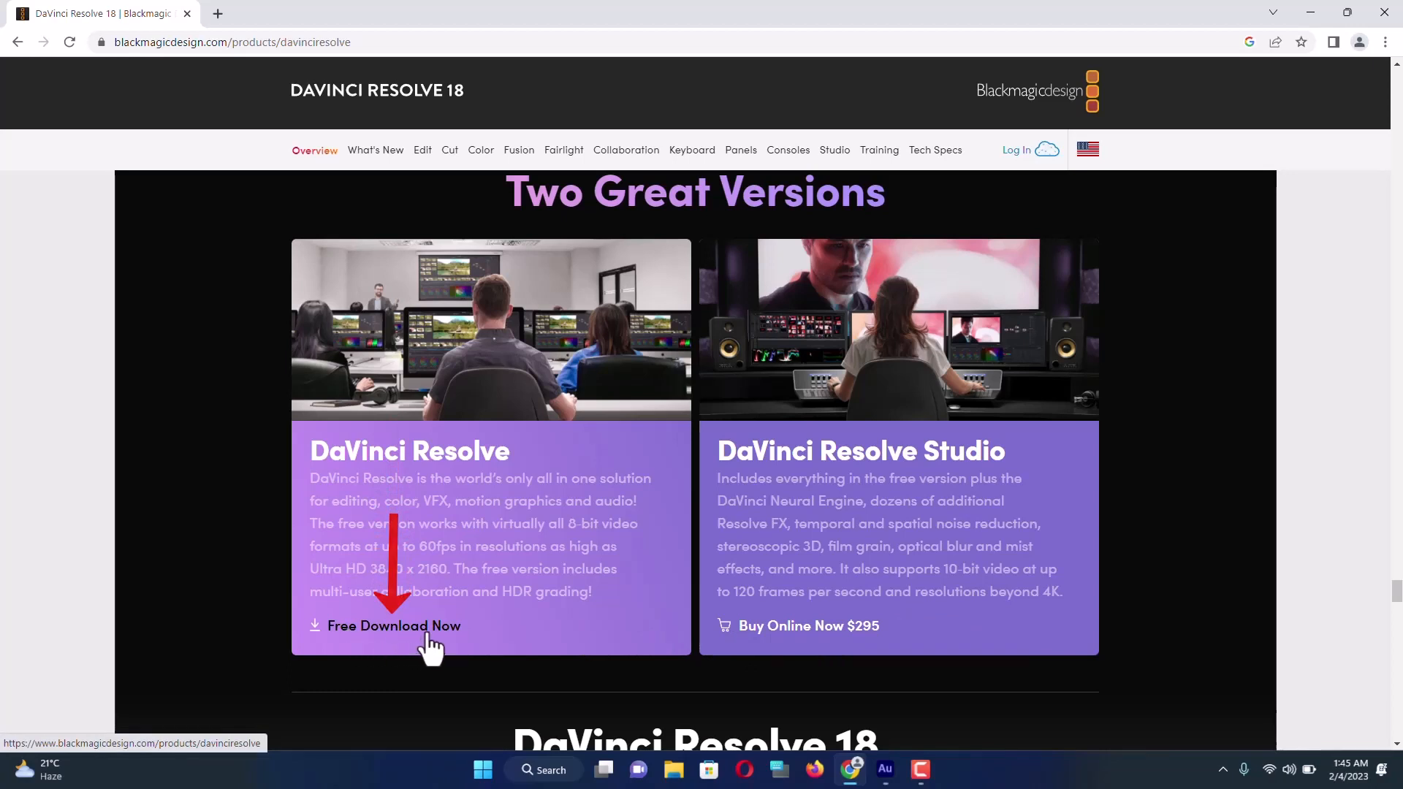
- Request the free DaVinci Resolve download to show the Mac, Windows and Linux options
click(394, 626)
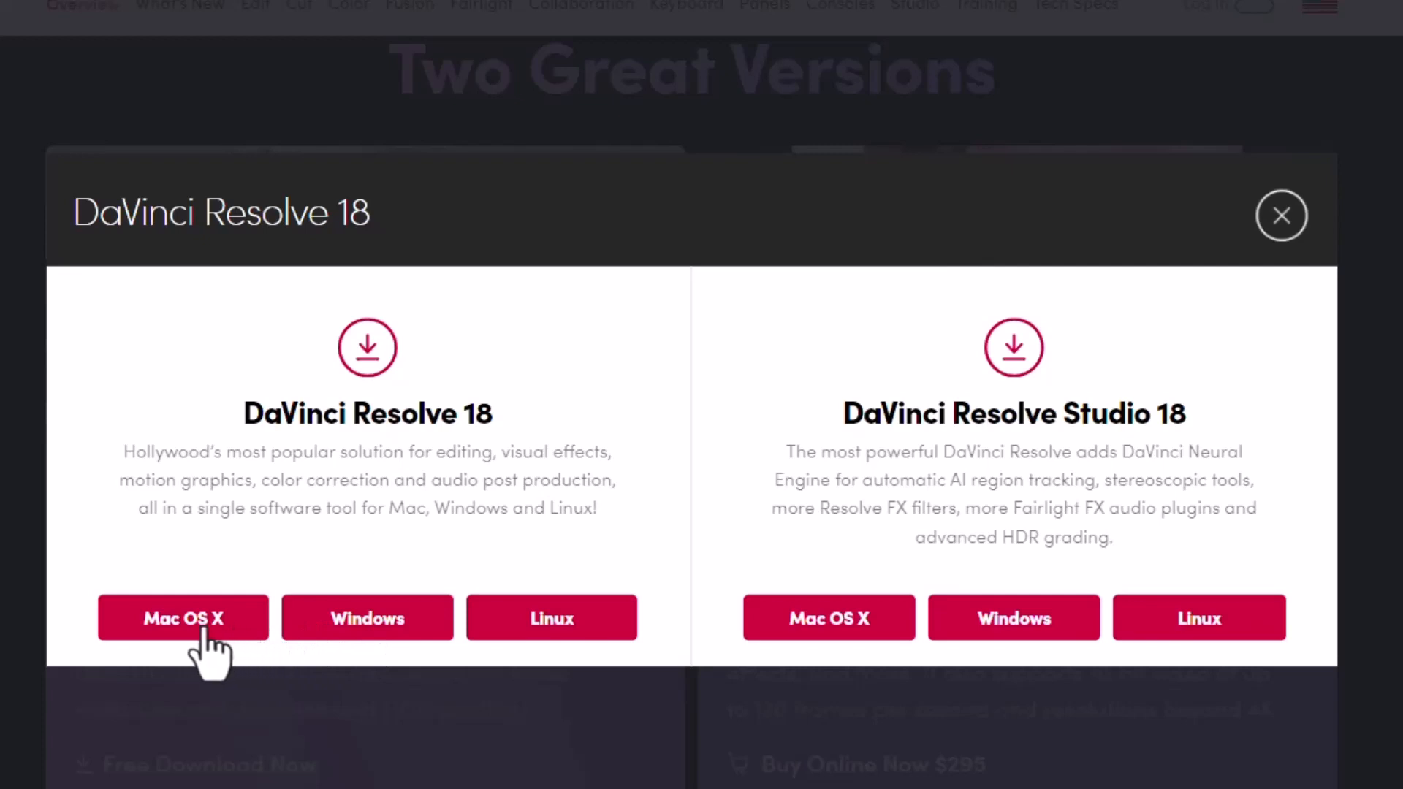
mouse_move(551, 618)
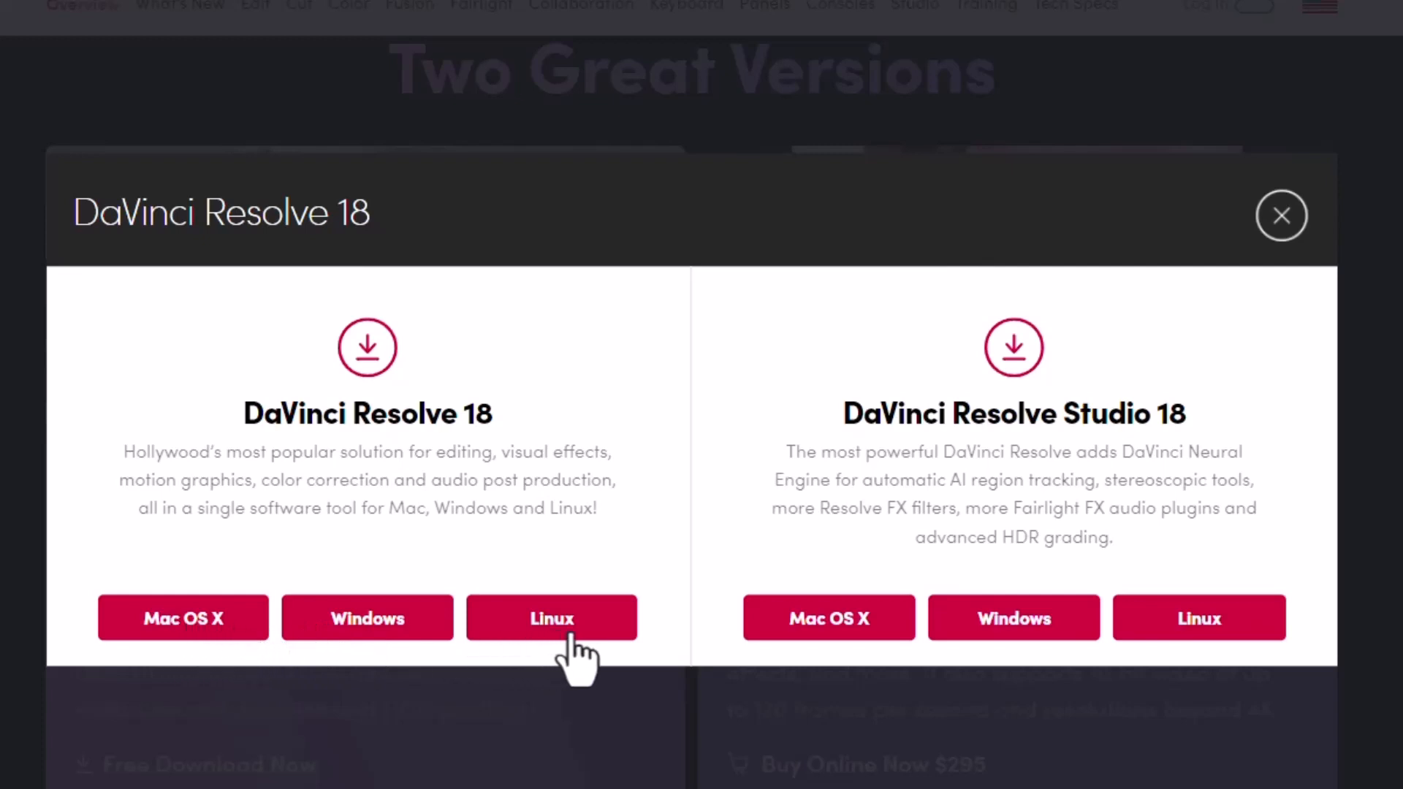
click(367, 618)
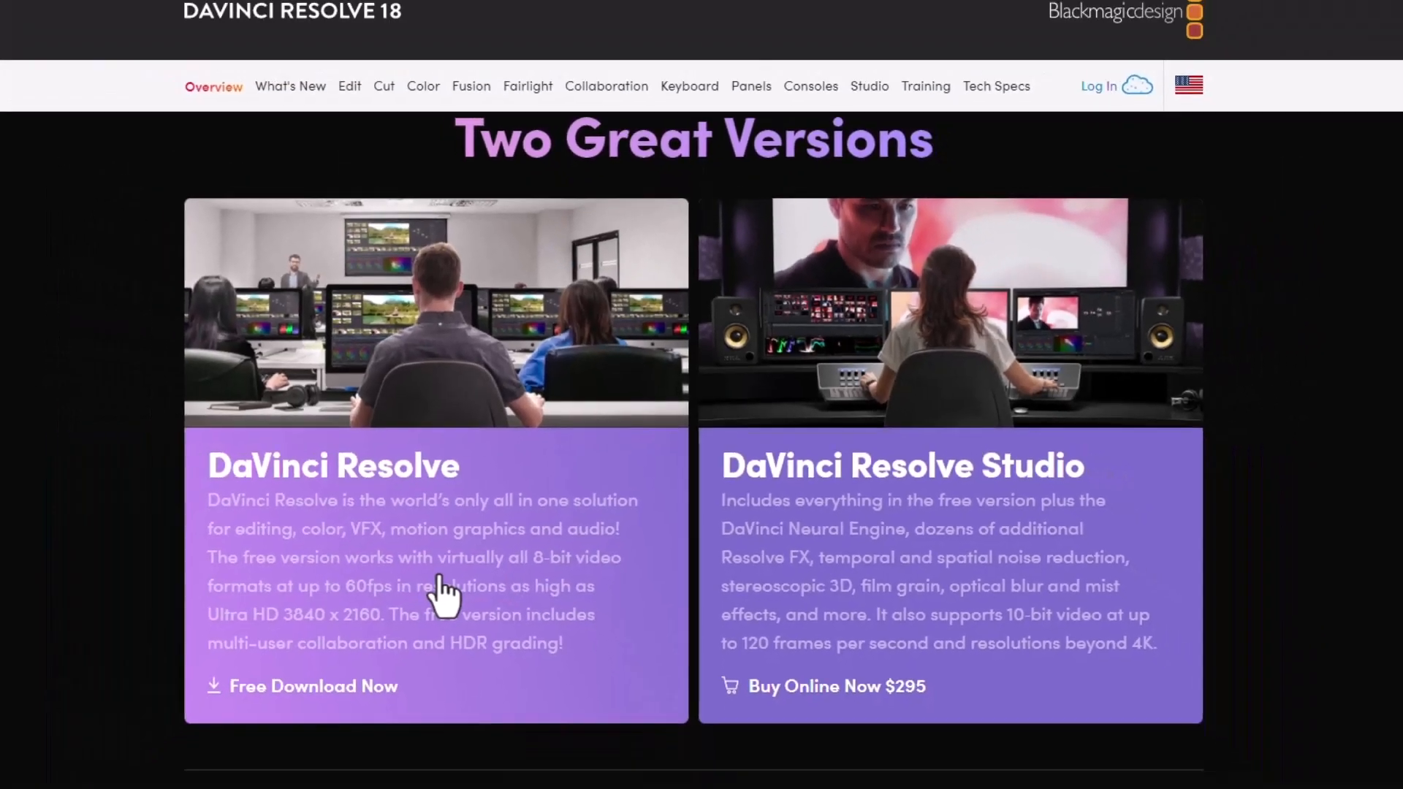
- Choose the free Windows download of DaVinci Resolve 18.1.2 and scroll to the registration form
click(314, 686)
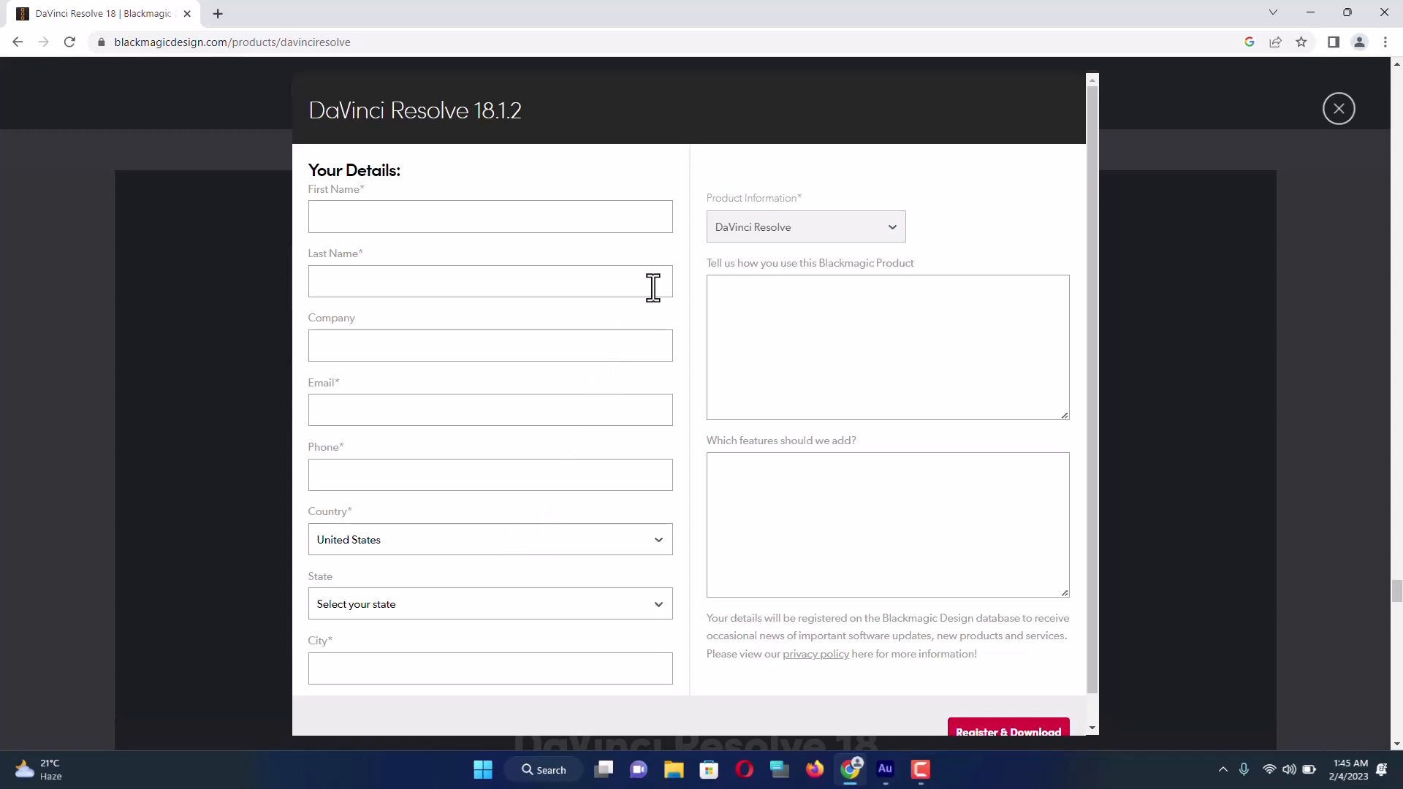
mouse_move(1100, 202)
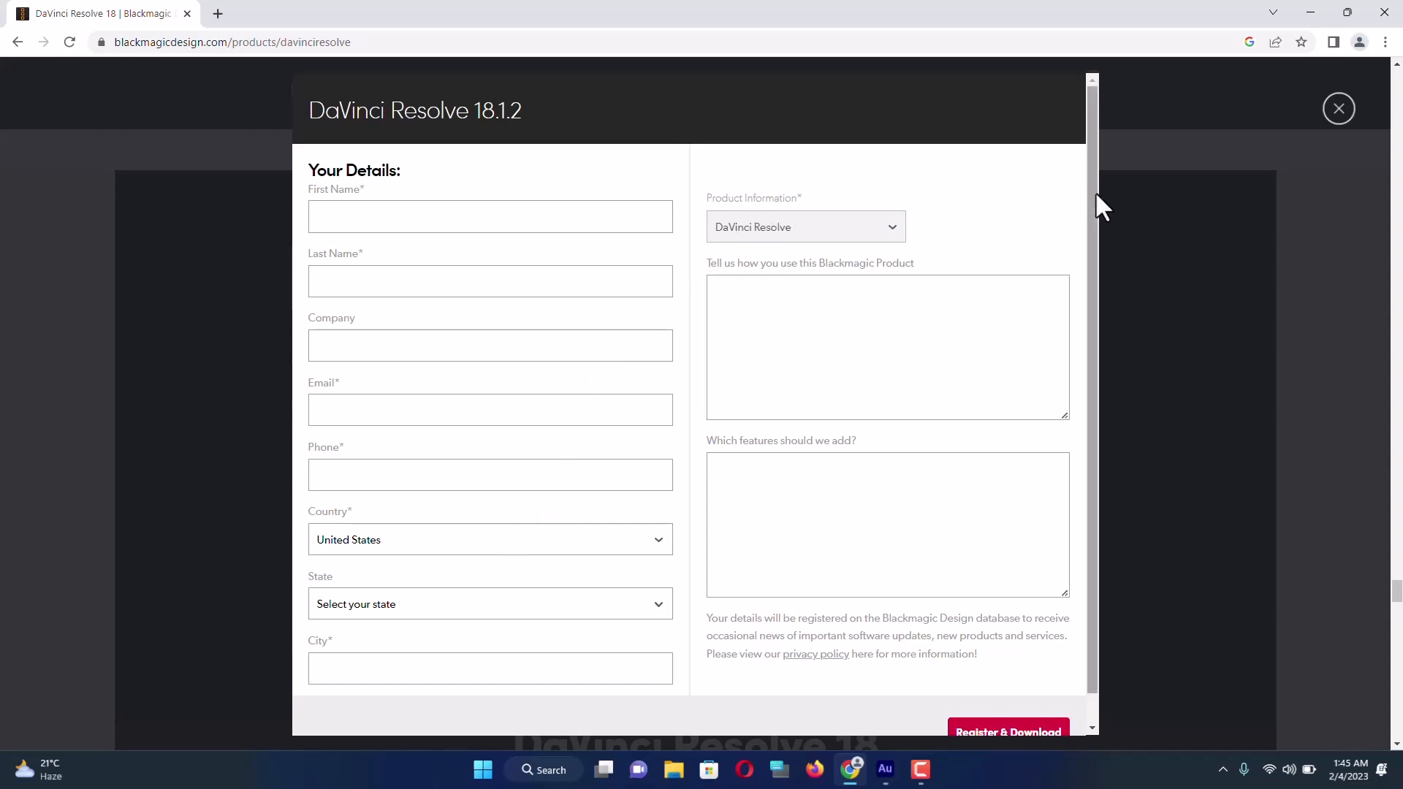
scroll(down, 3)
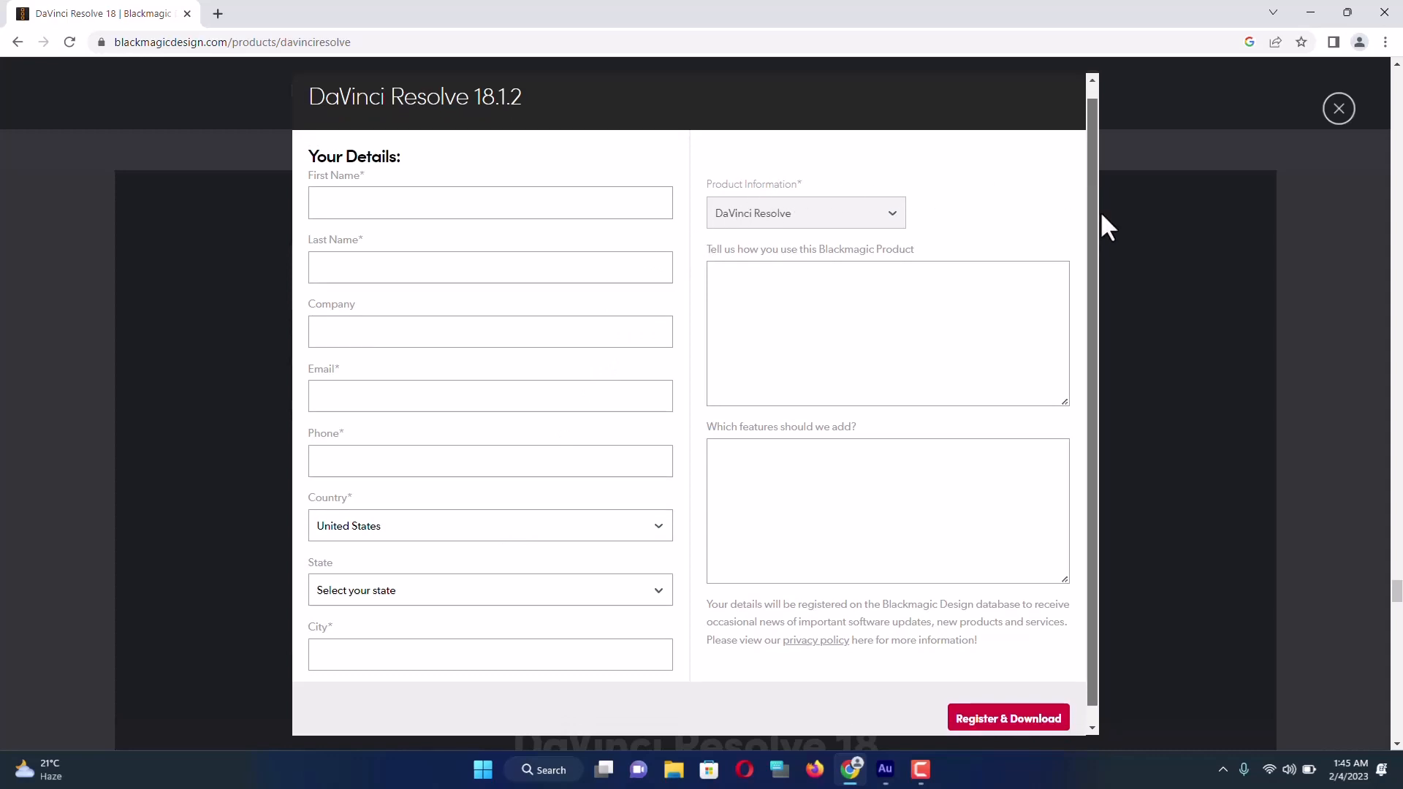
scroll(down, 3)
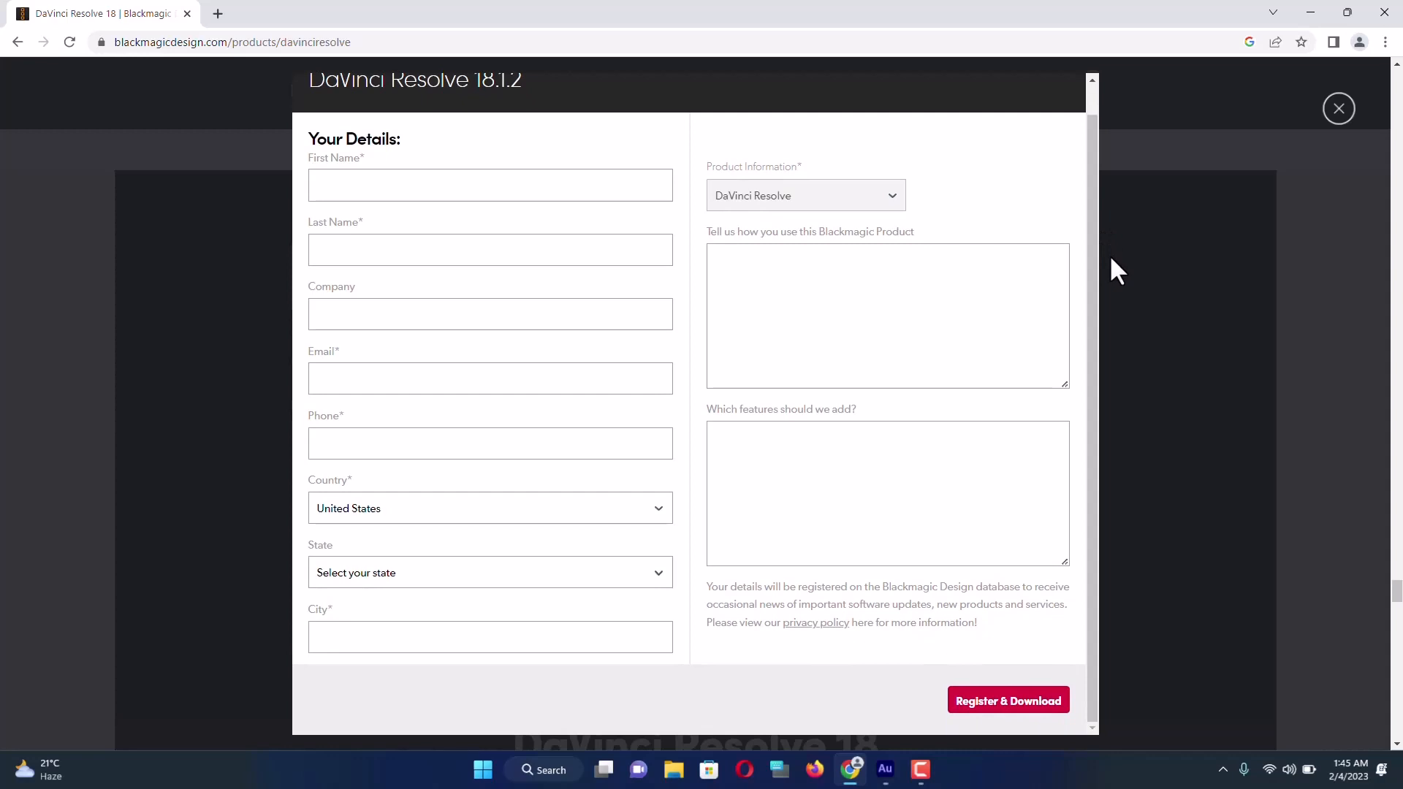
- Fill in the registration with name Alex, email, phone +555 768, and New York as state
click(490, 185)
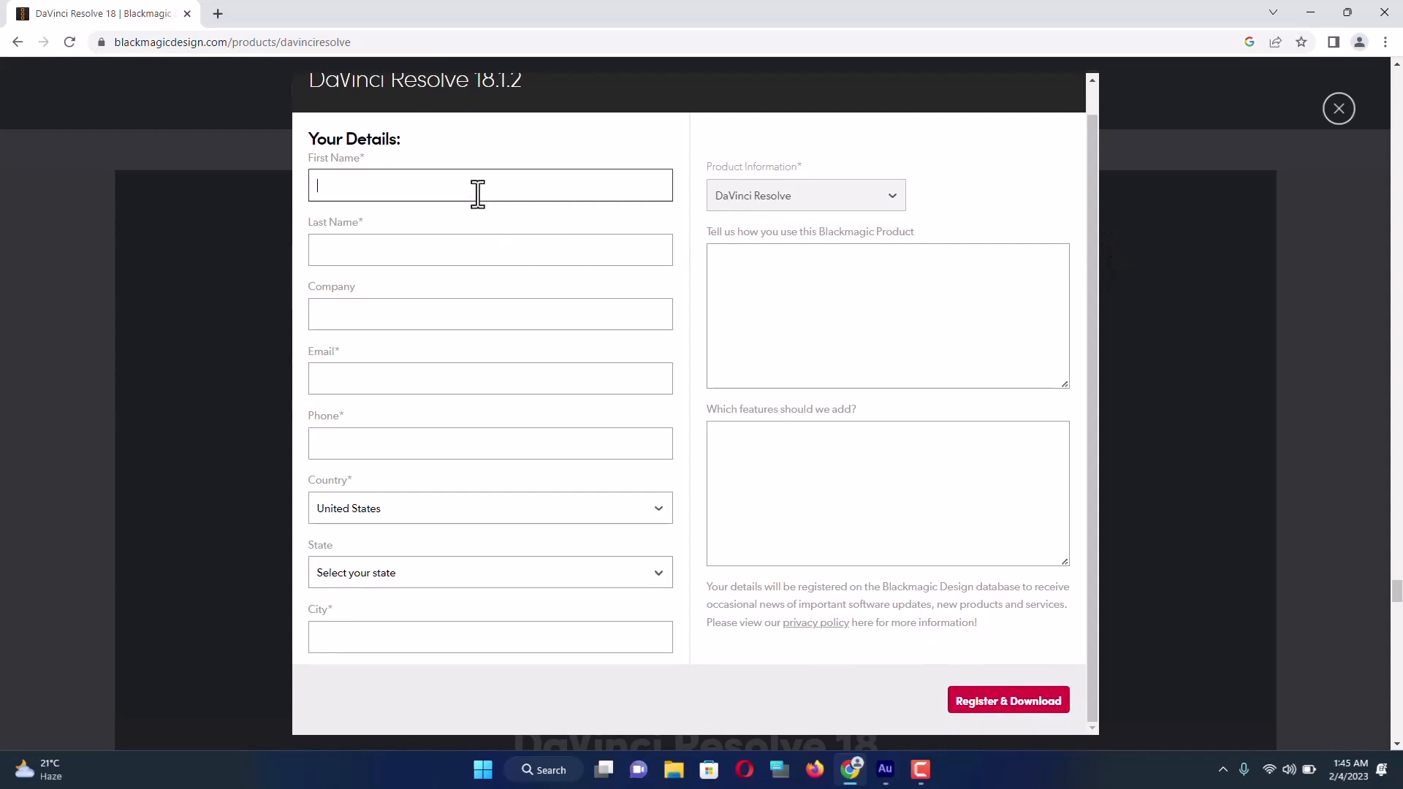
text(Alex)
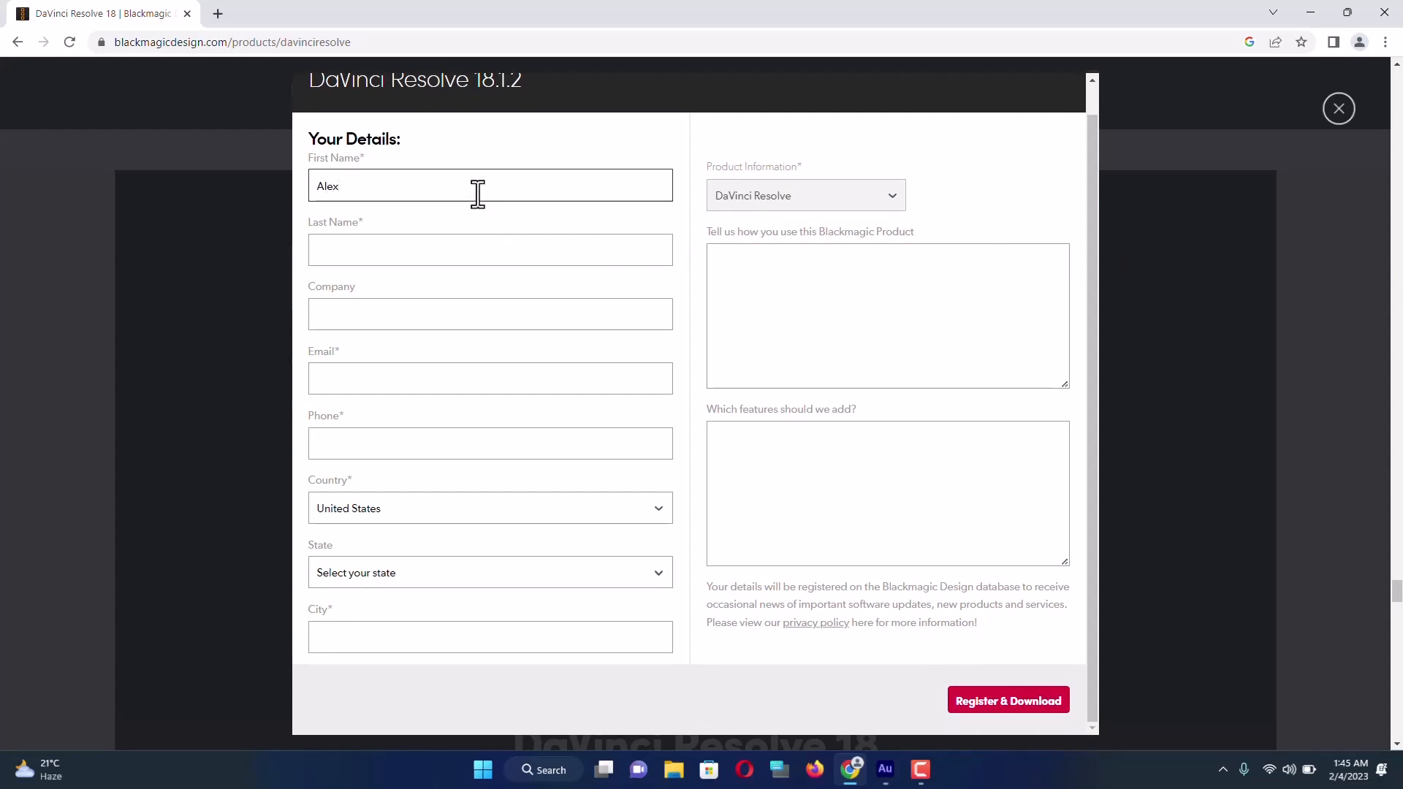
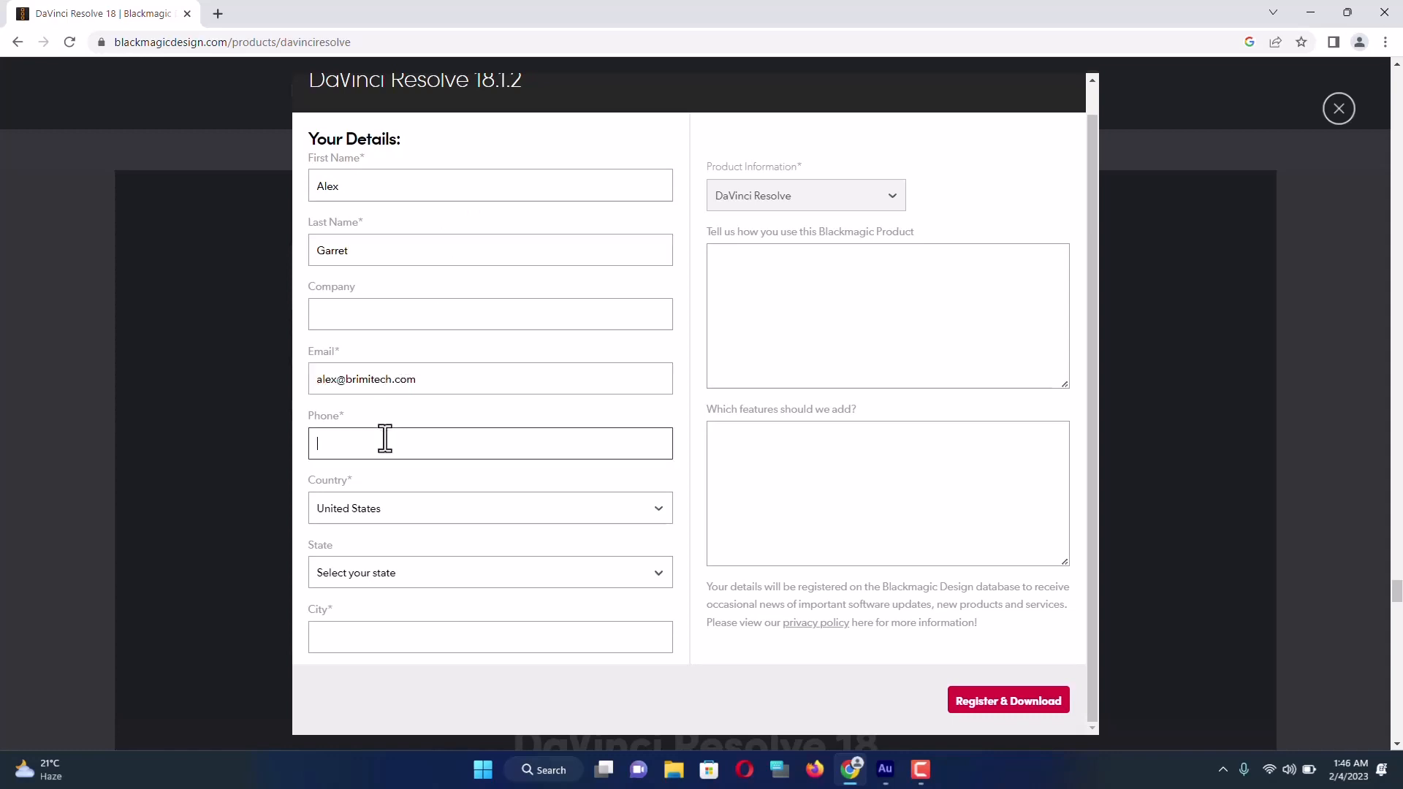
text(=65478965)
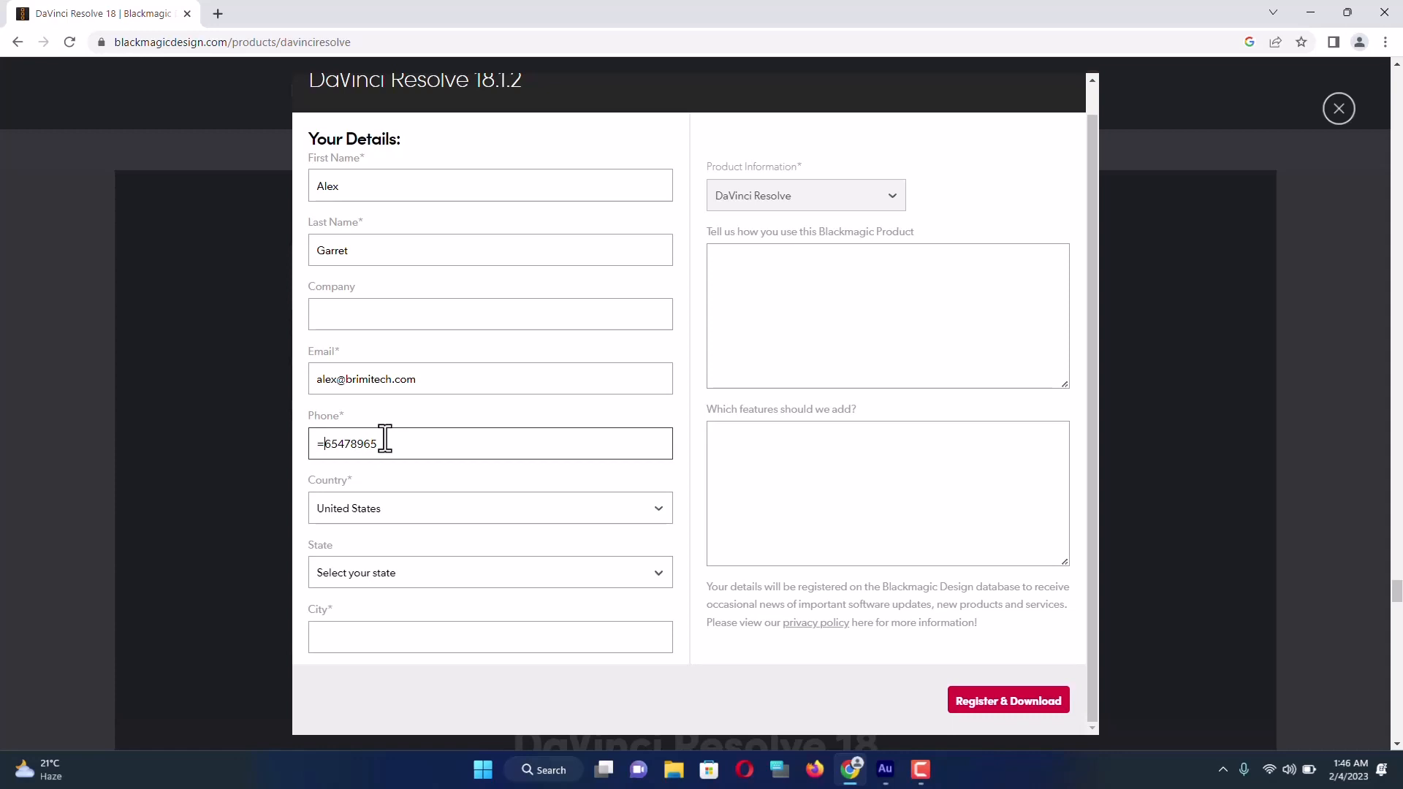
text(+555 768)
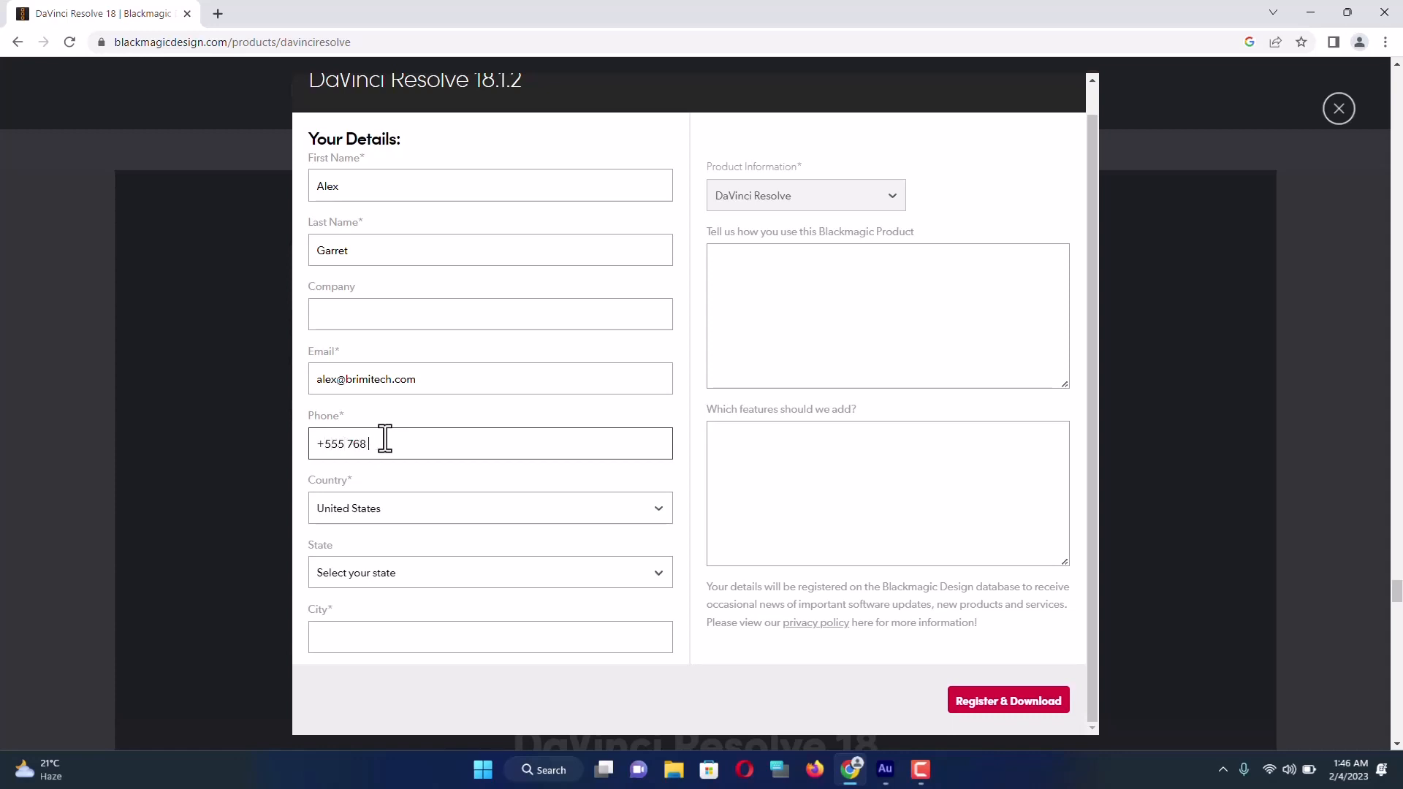
click(490, 573)
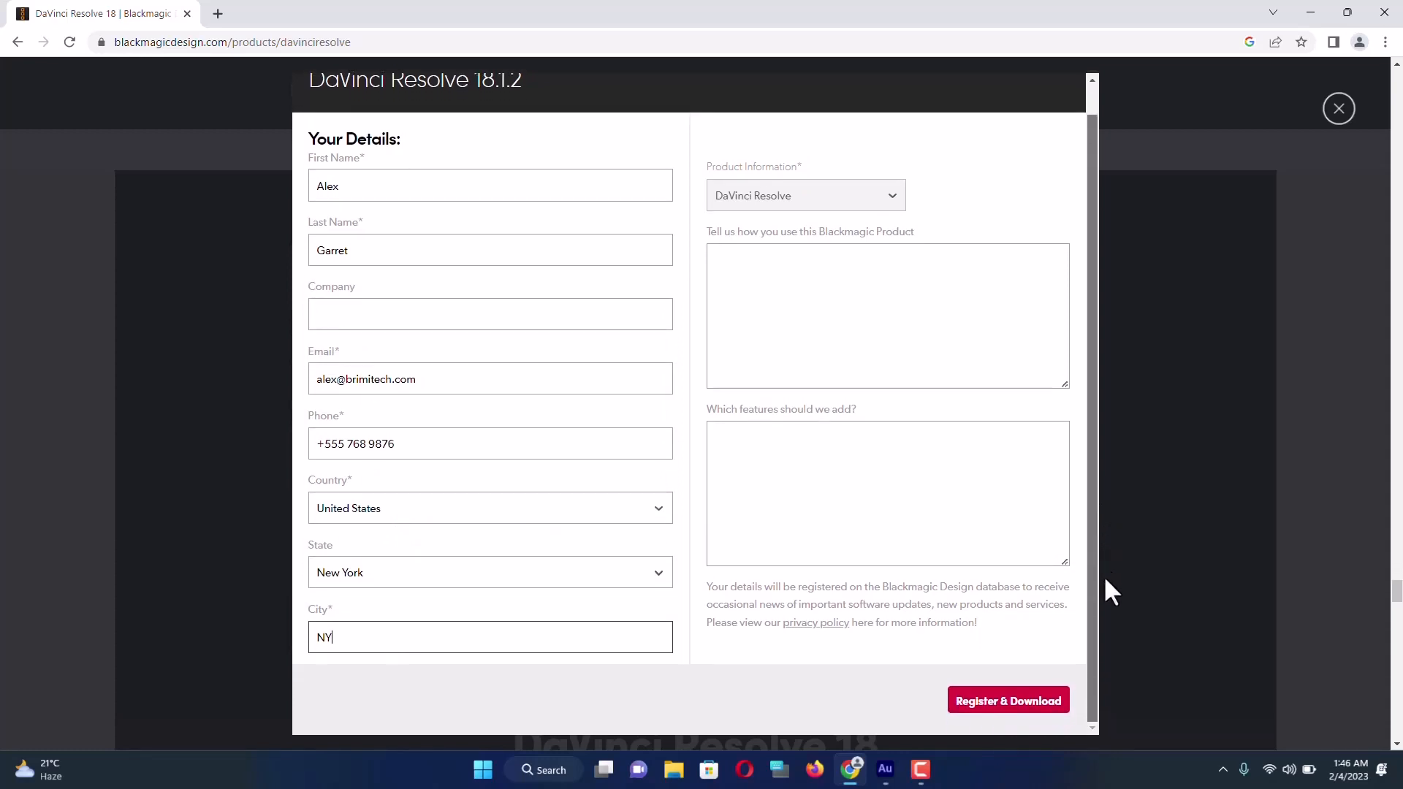
mouse_move(1008, 706)
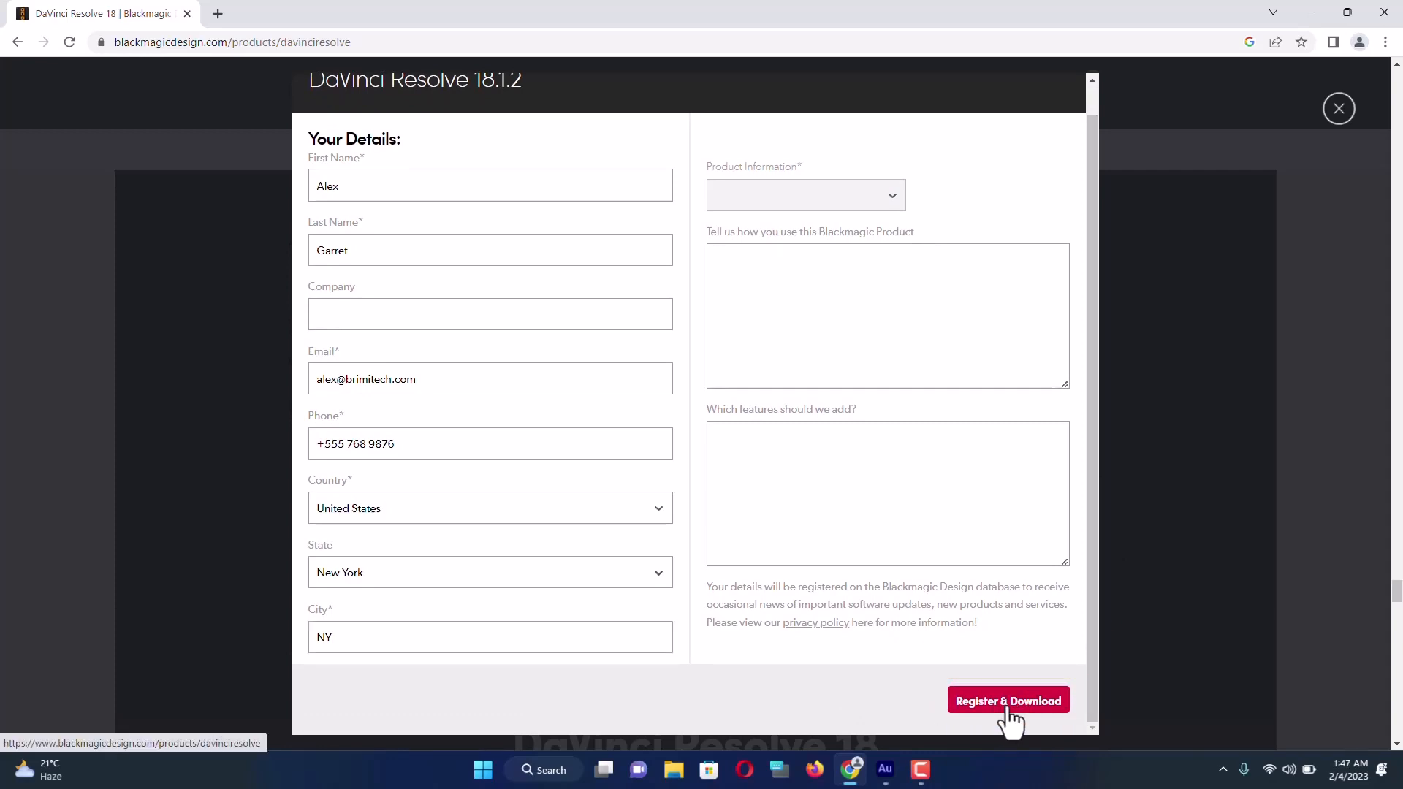
- Submit the registration to start downloading the DaVinci Resolve 18.1.2 Windows zip
click(1008, 701)
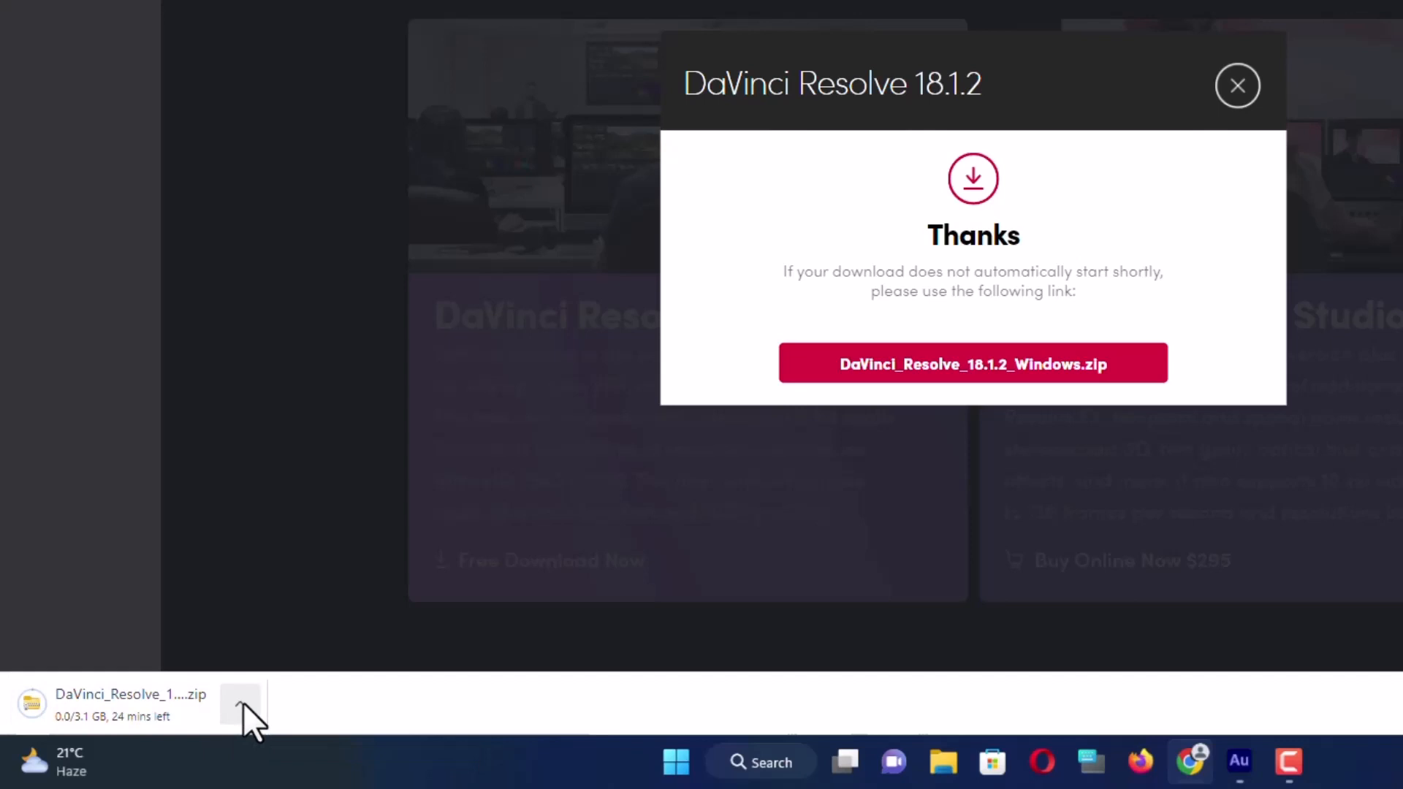
click(240, 704)
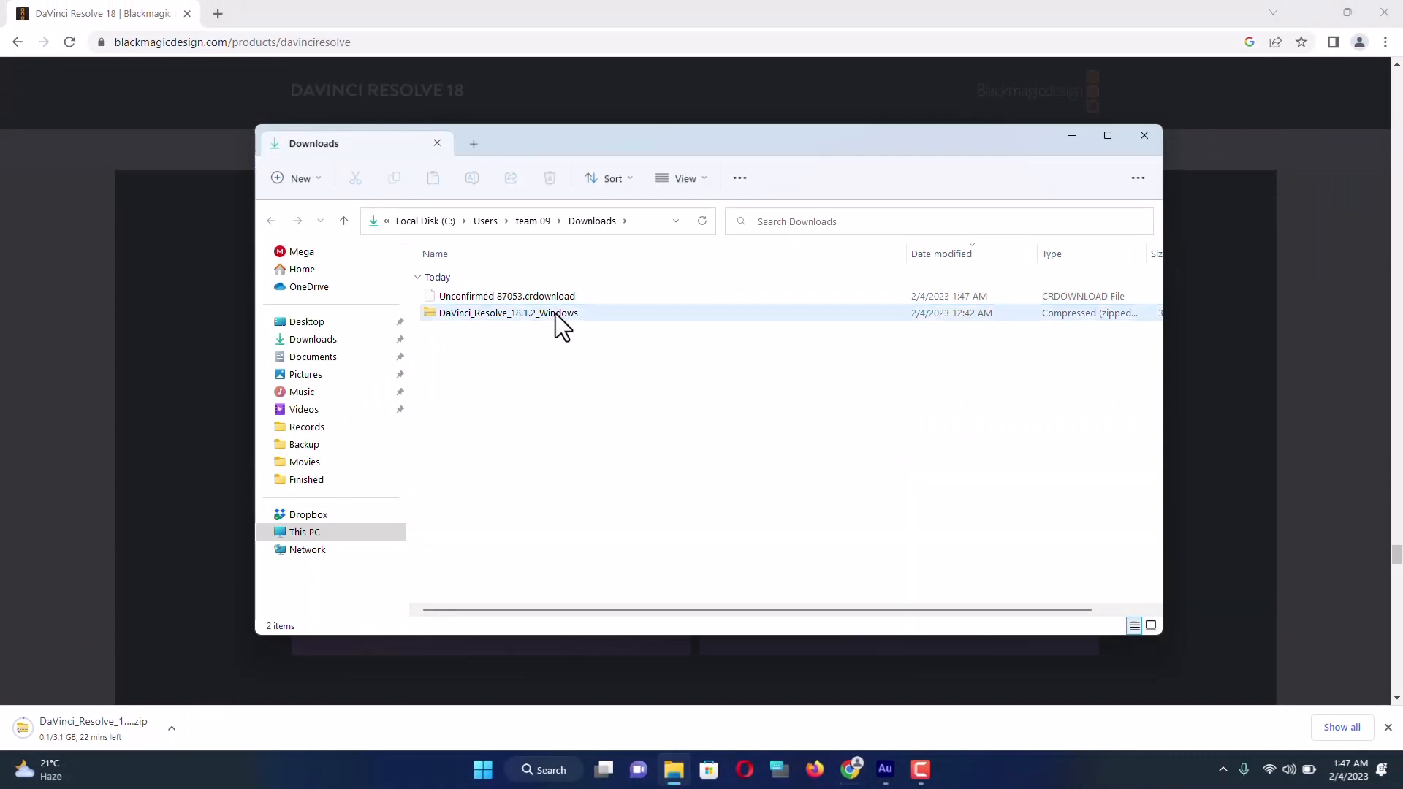
- Select the downloaded zip in Downloads and cancel the duplicate in-progress browser download
click(506, 312)
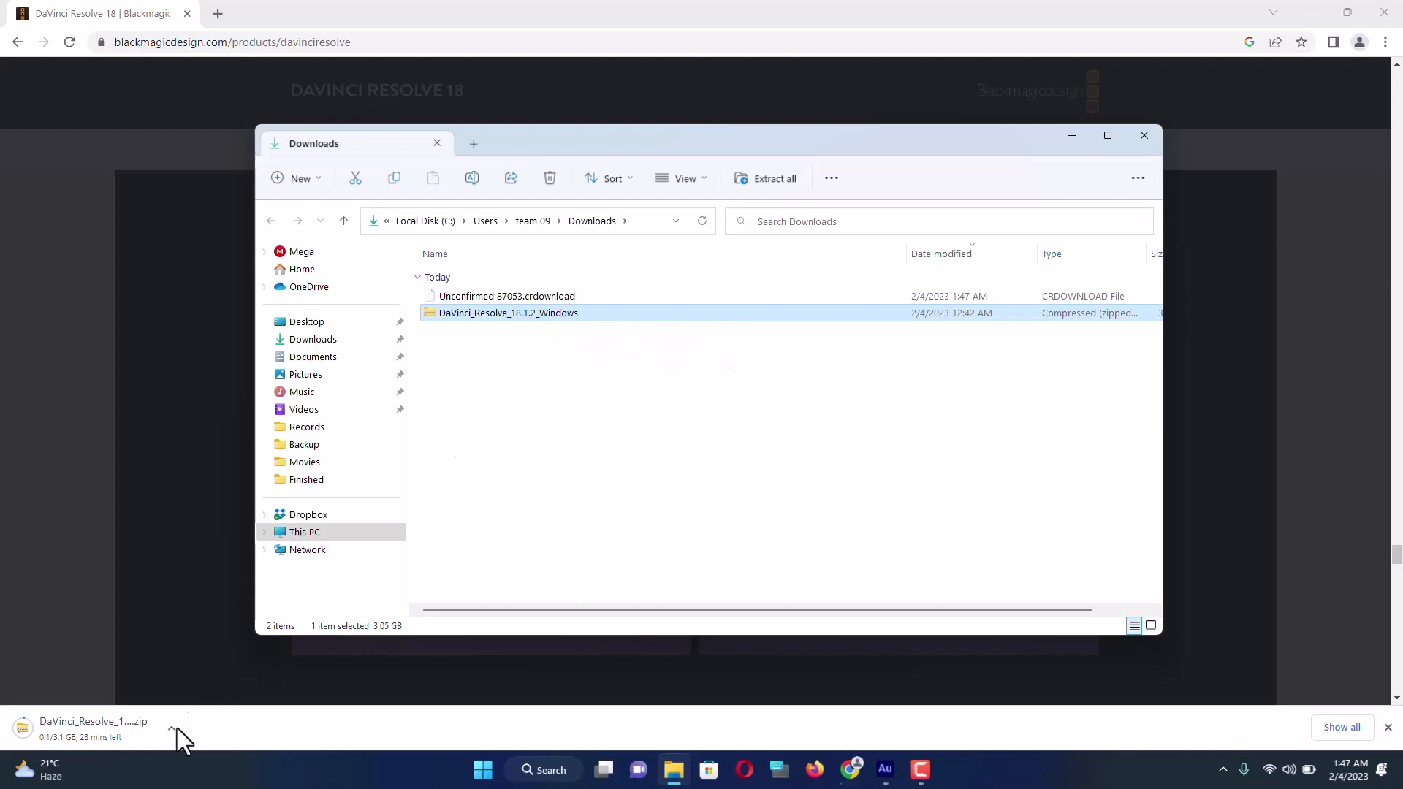
click(171, 728)
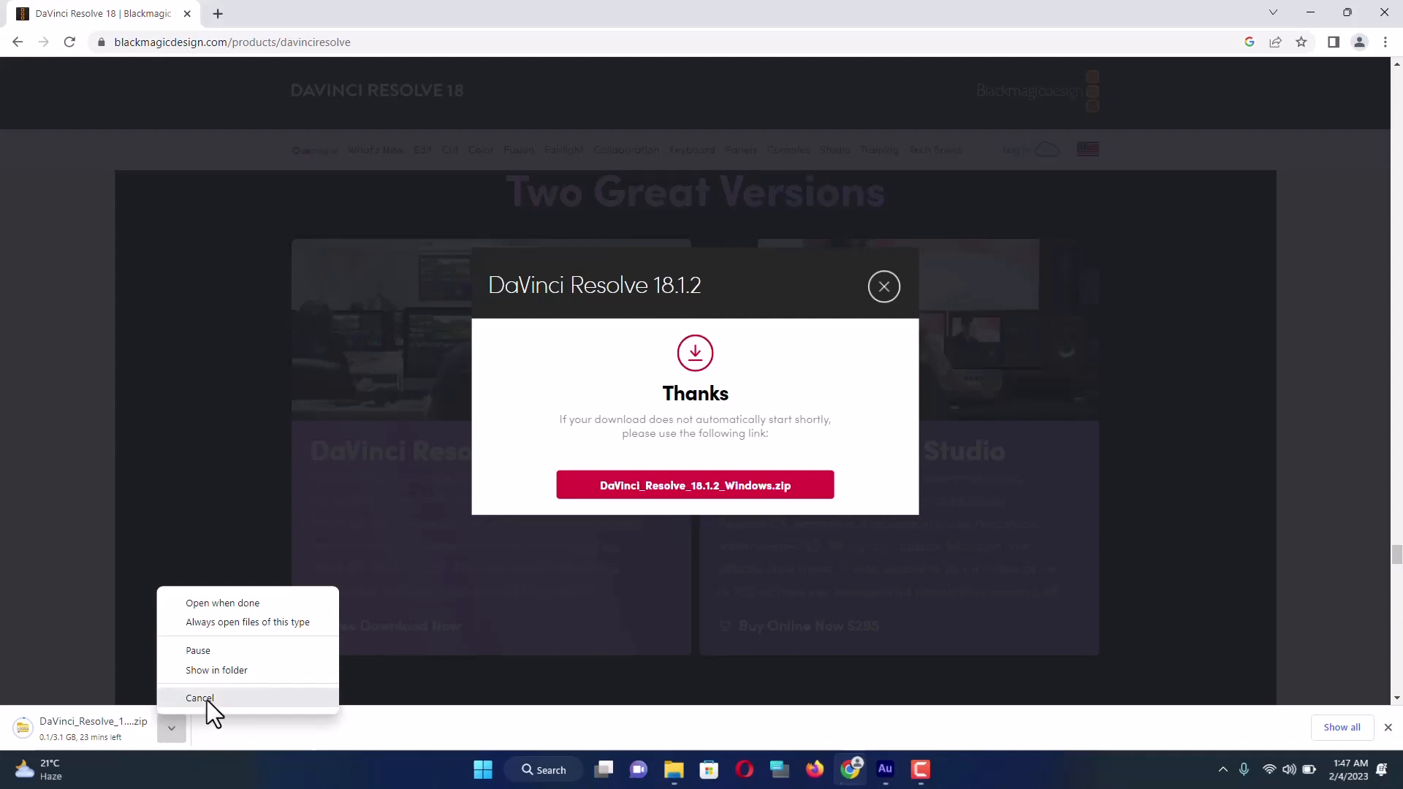
click(200, 698)
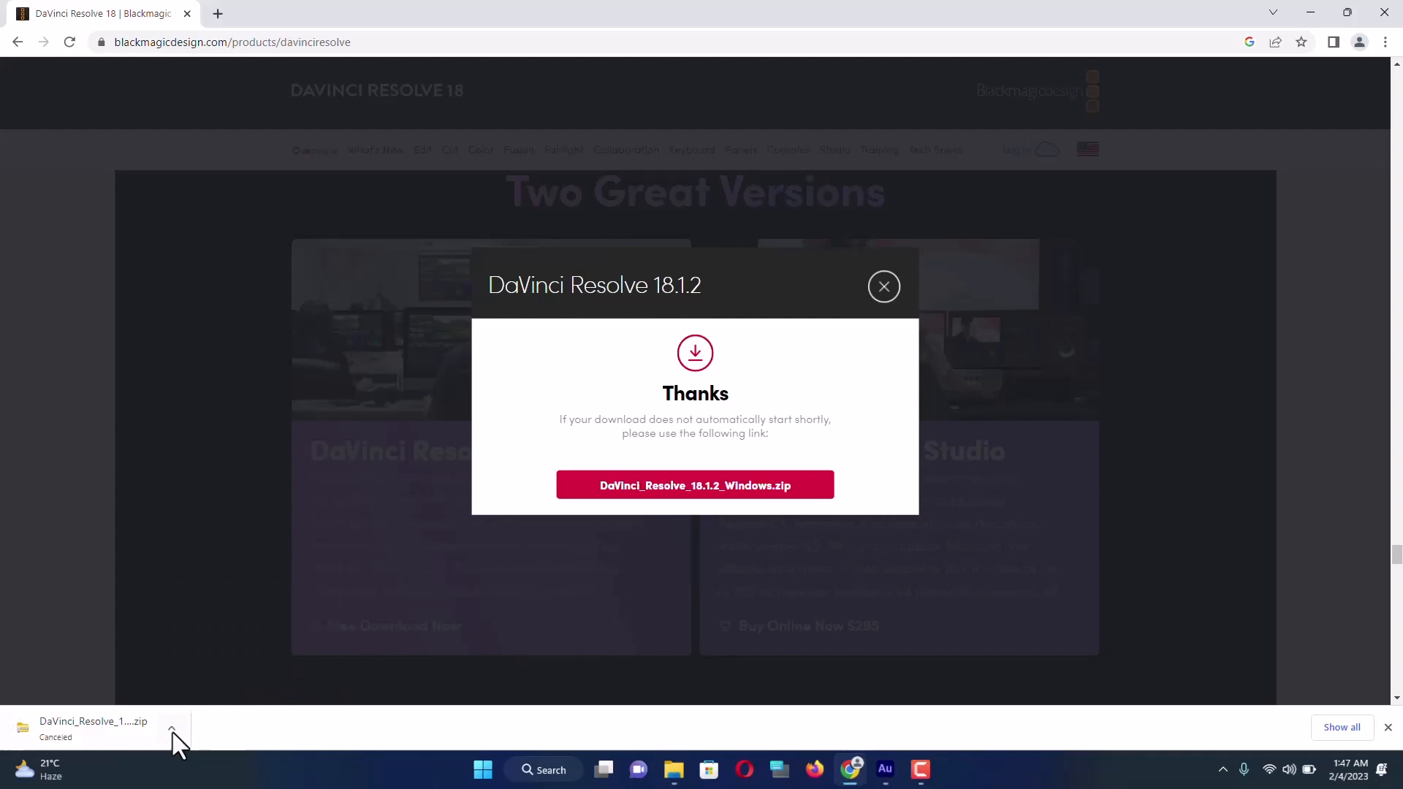
mouse_move(1303, 32)
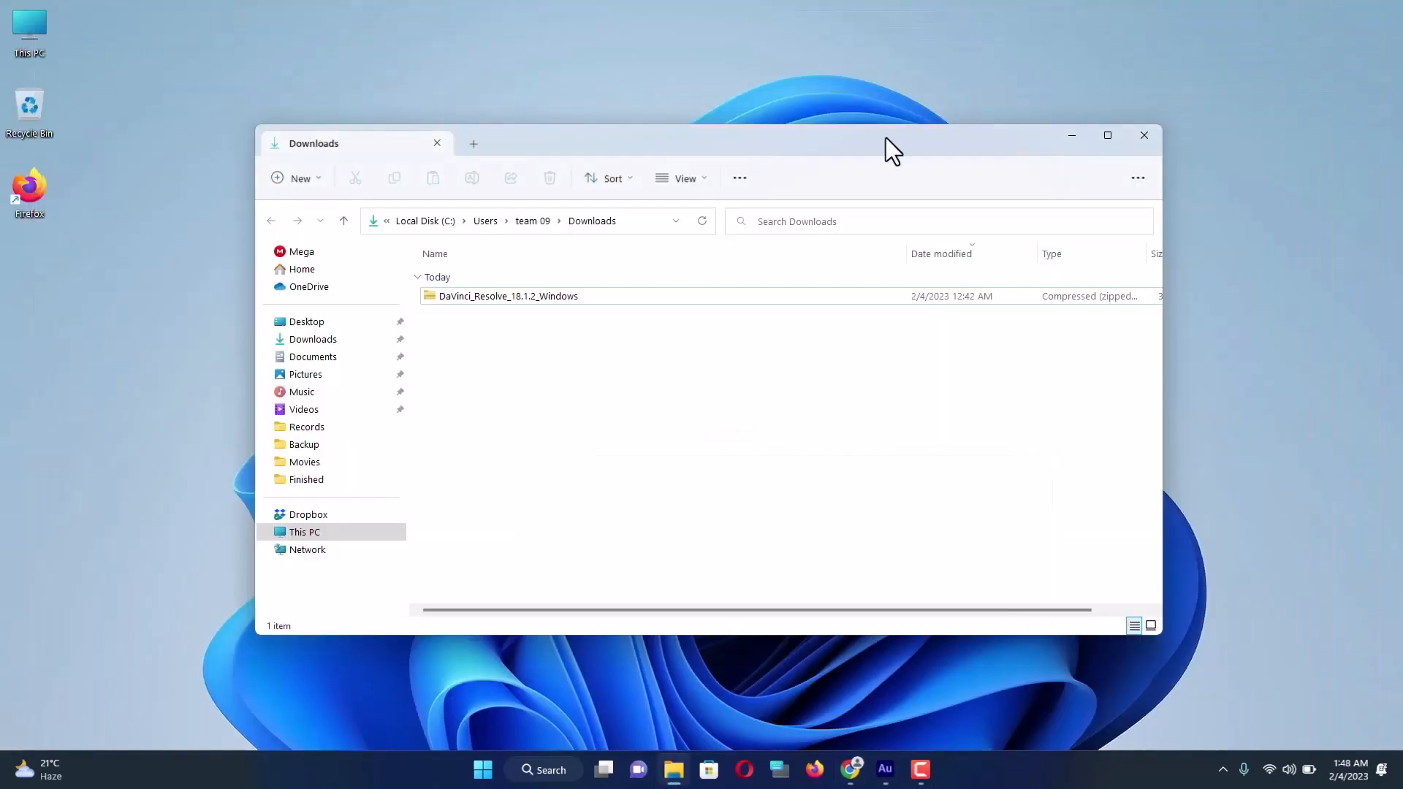
- Go to Downloads, maximize File Explorer, and select the DaVinci_Resolve_18.1.2_Windows zip
click(314, 338)
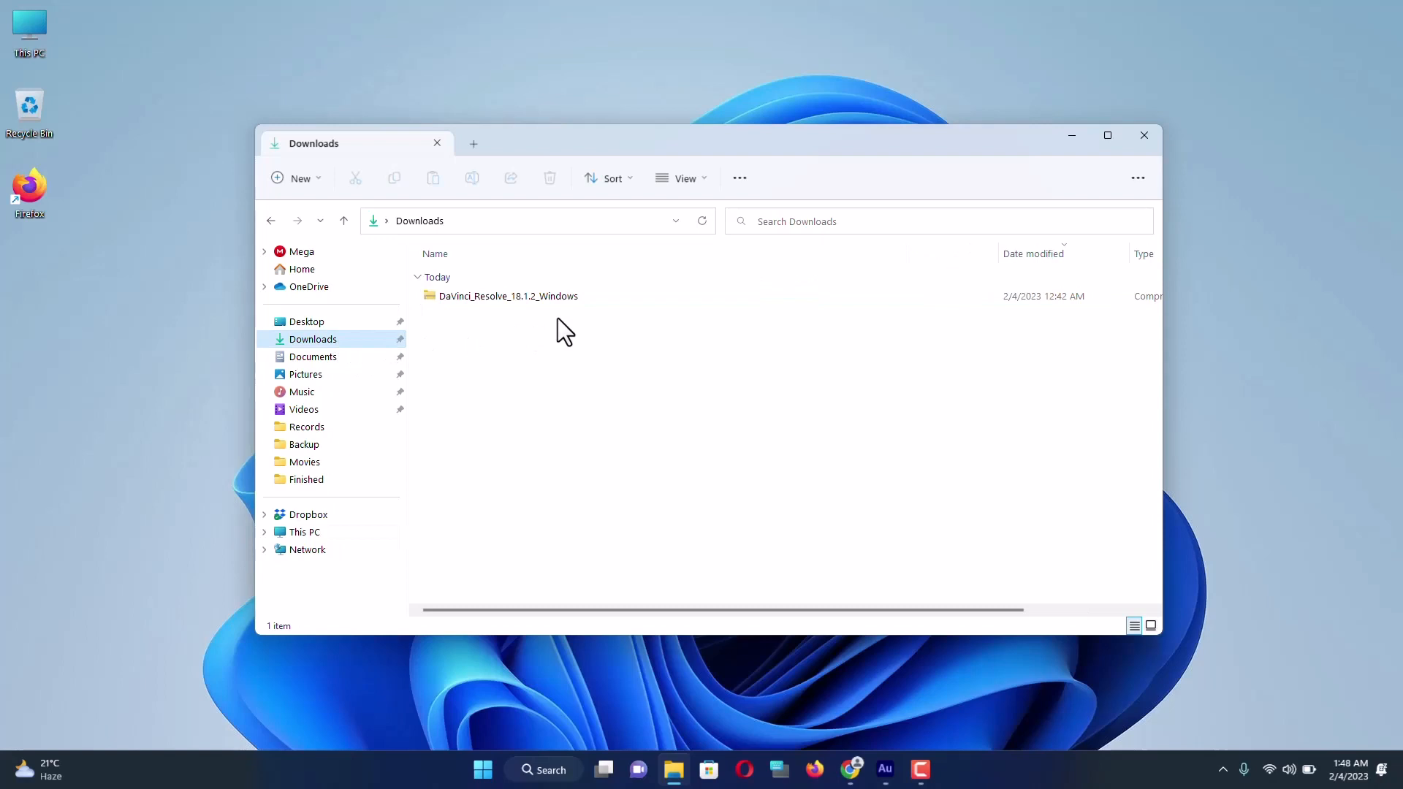
mouse_move(1108, 135)
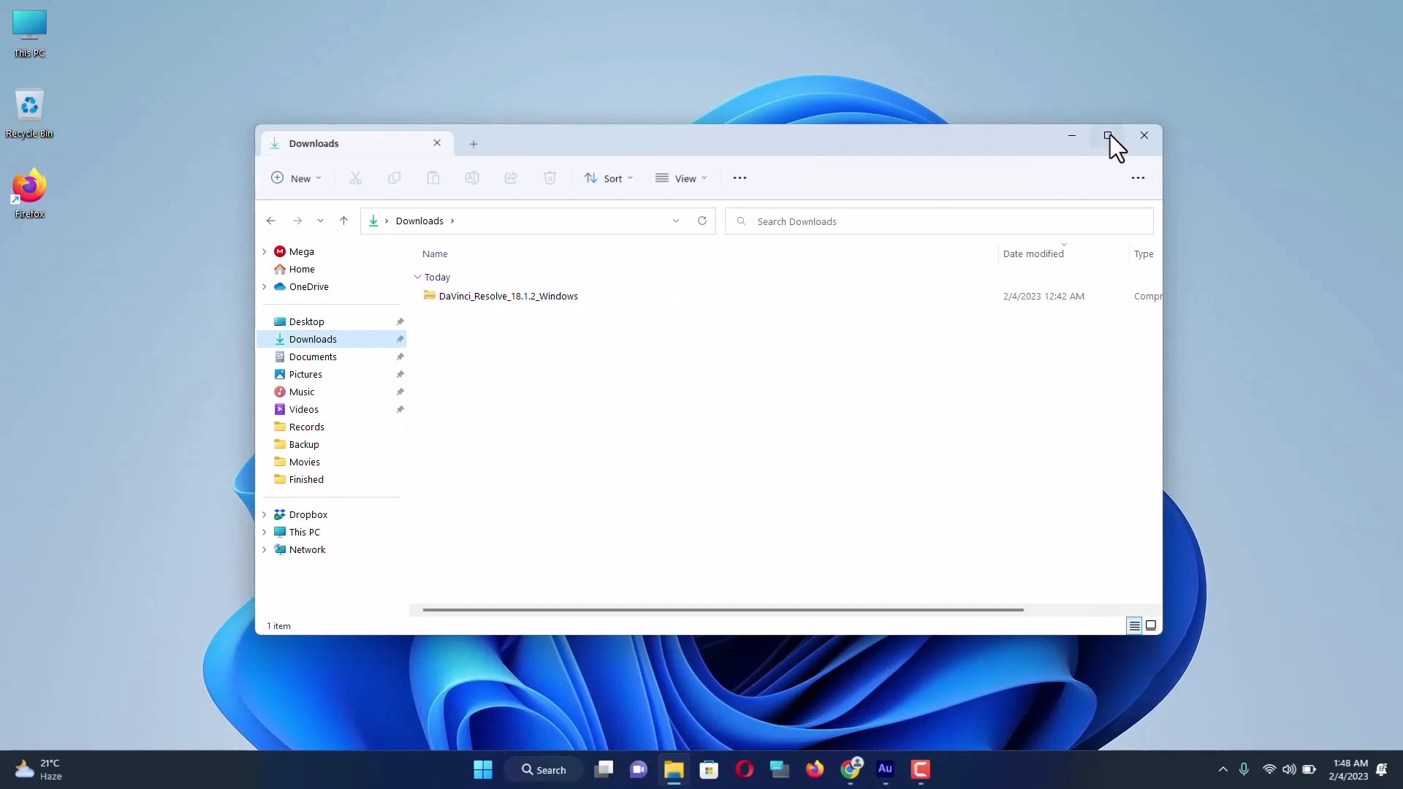
click(1110, 136)
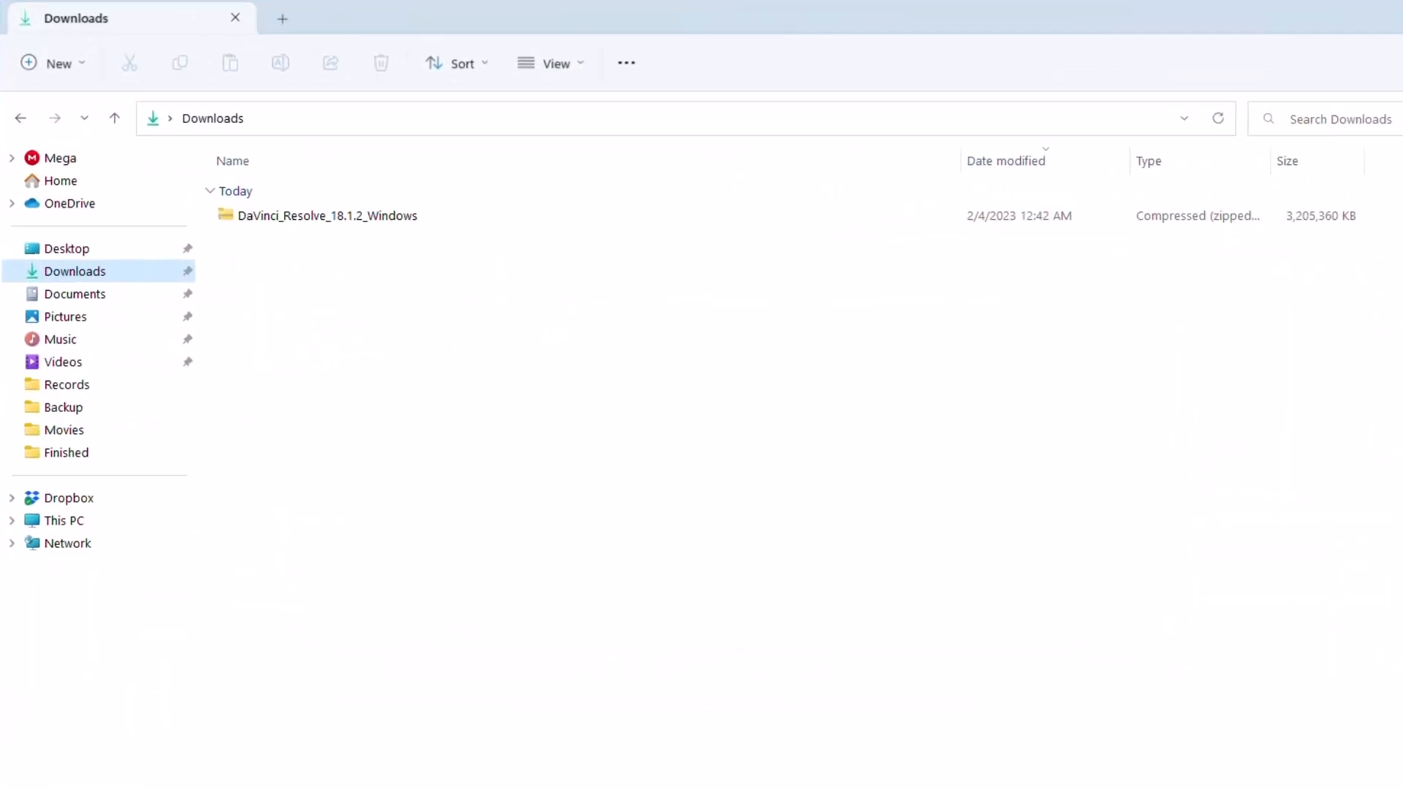
click(327, 216)
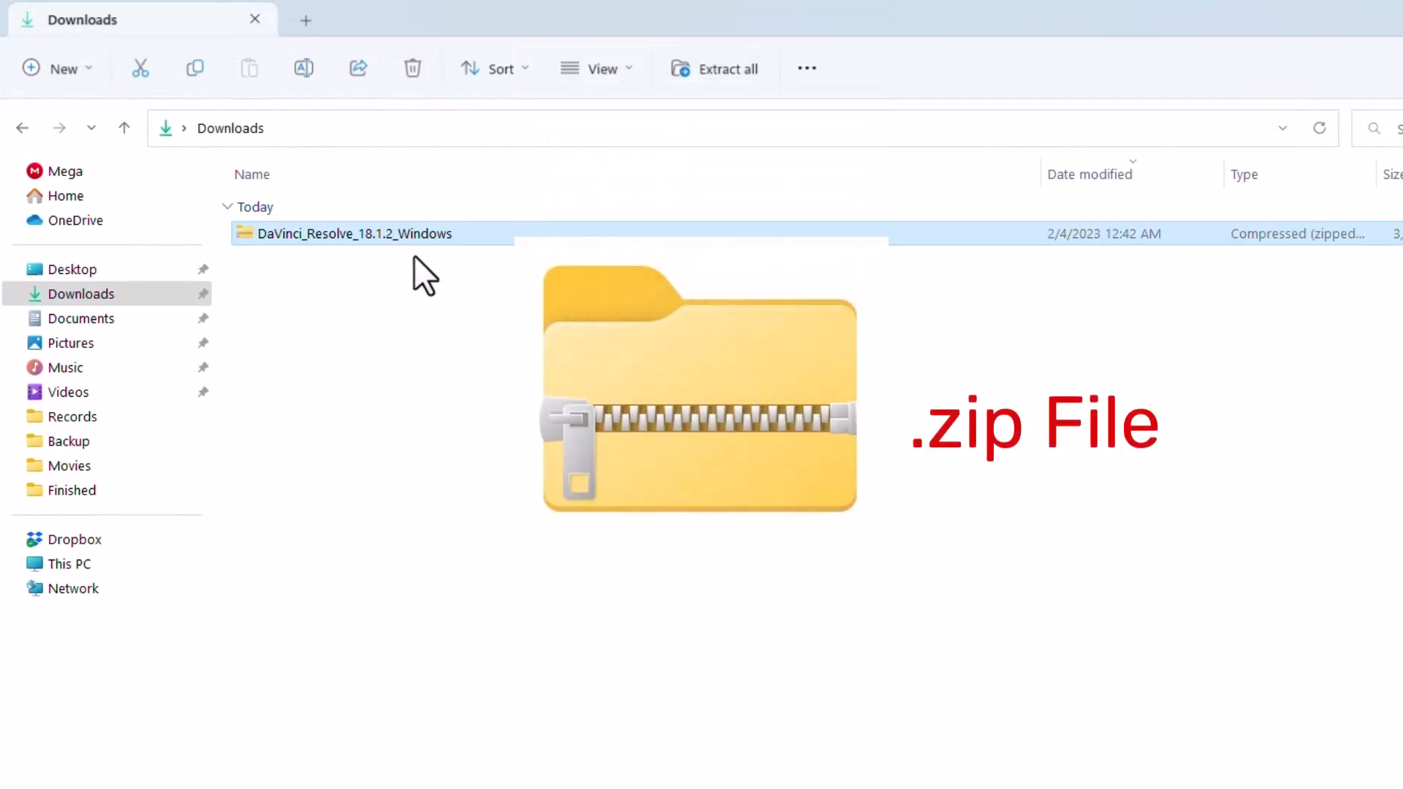
click(354, 234)
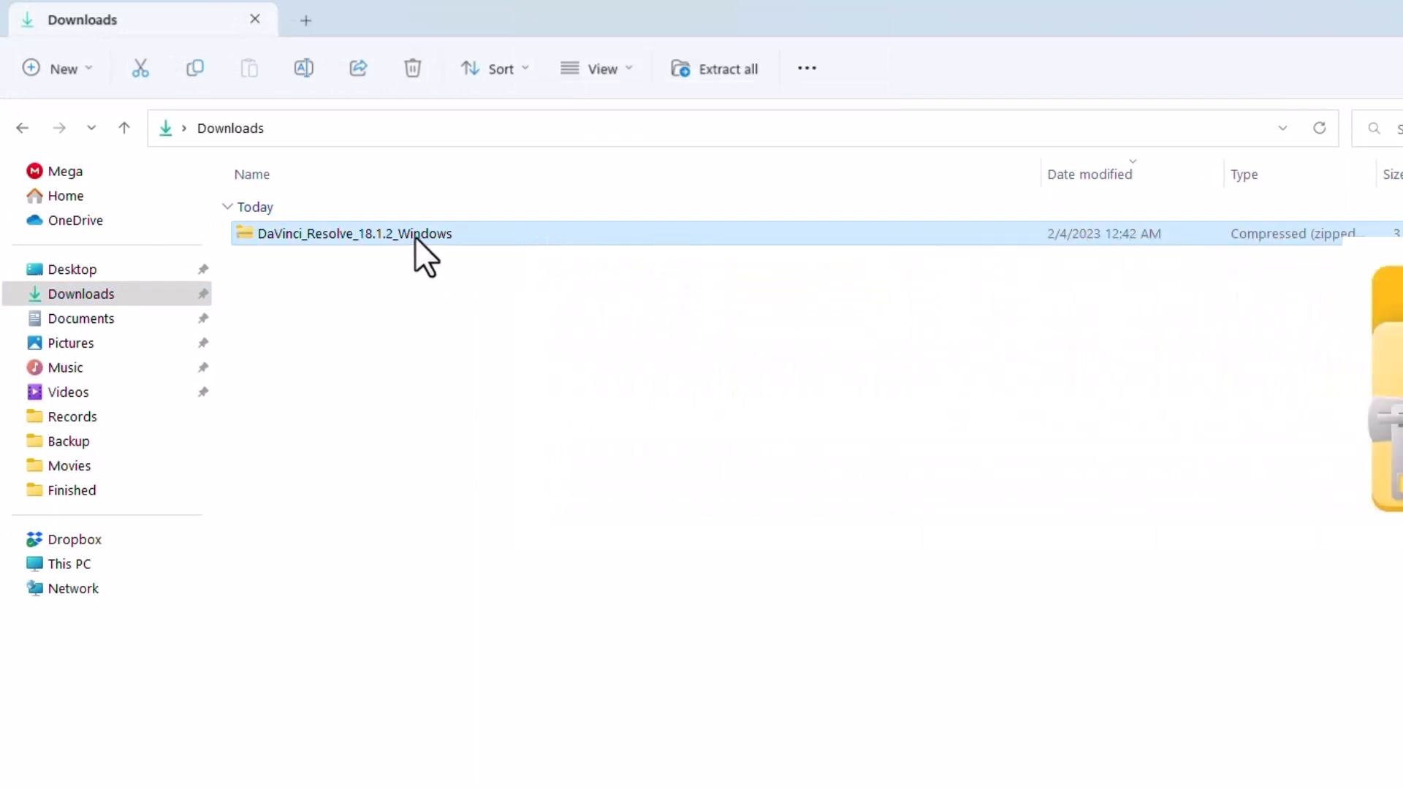
- Extract the zip into a DaVinci_Resolve_18.1.2_Windows folder and select the new folder
right_click(354, 233)
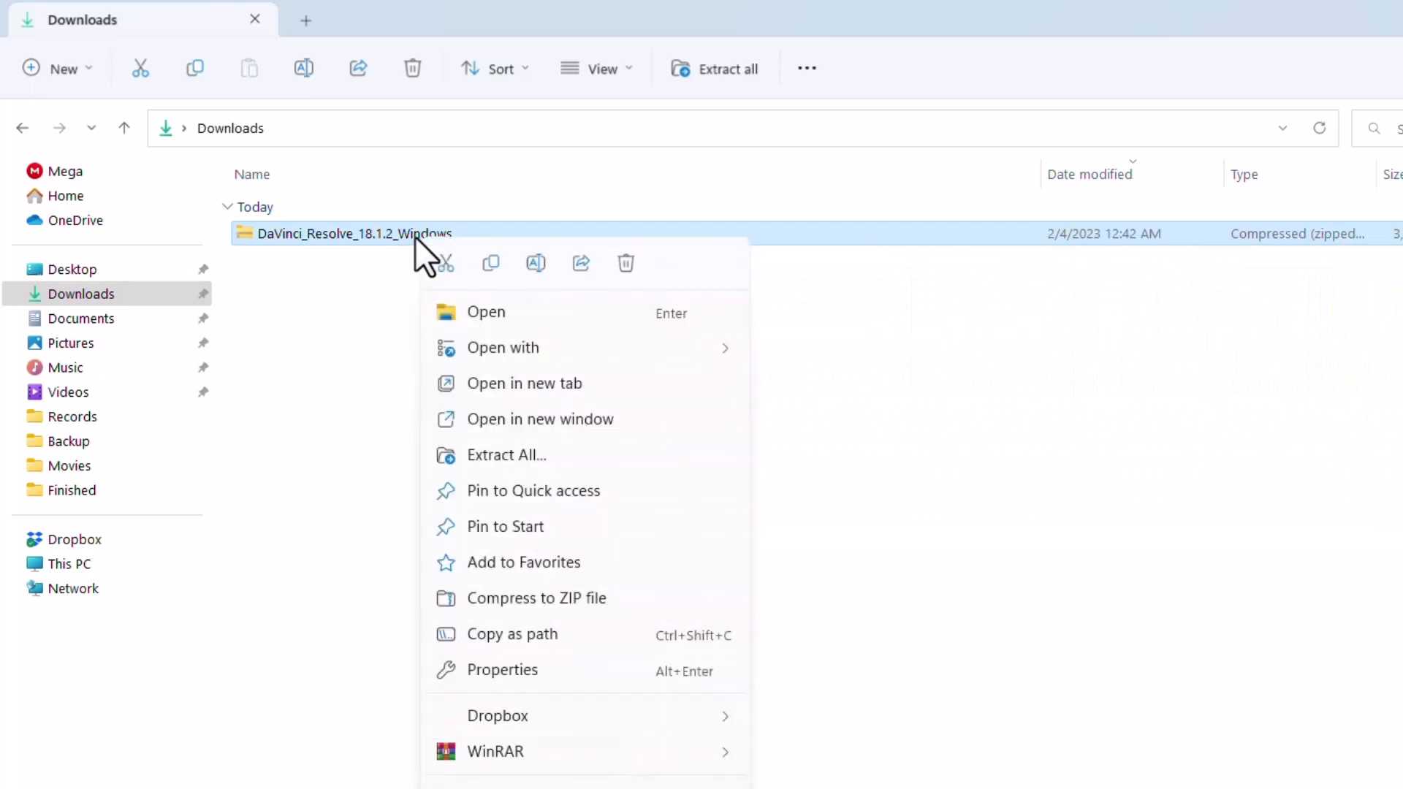
mouse_move(456, 689)
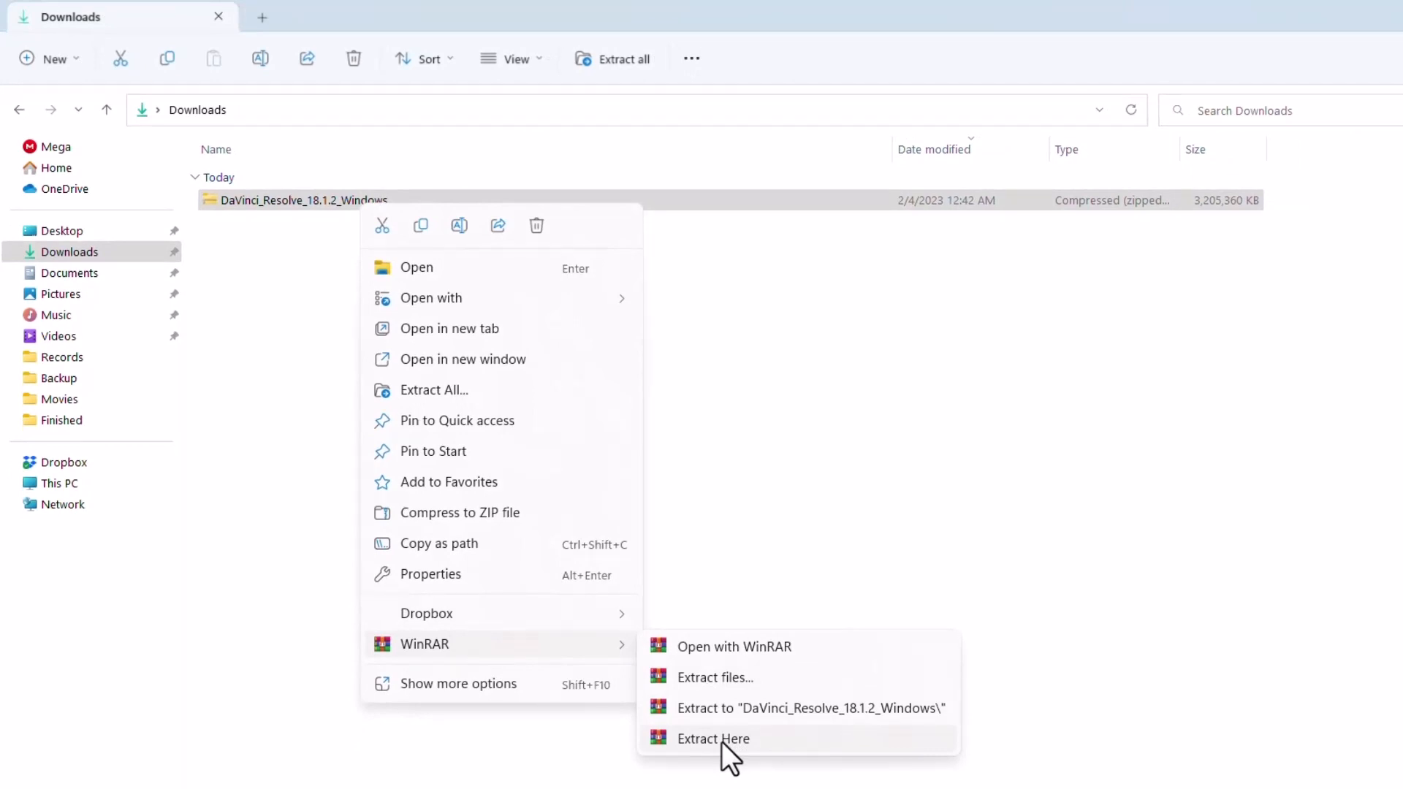
mouse_move(490, 427)
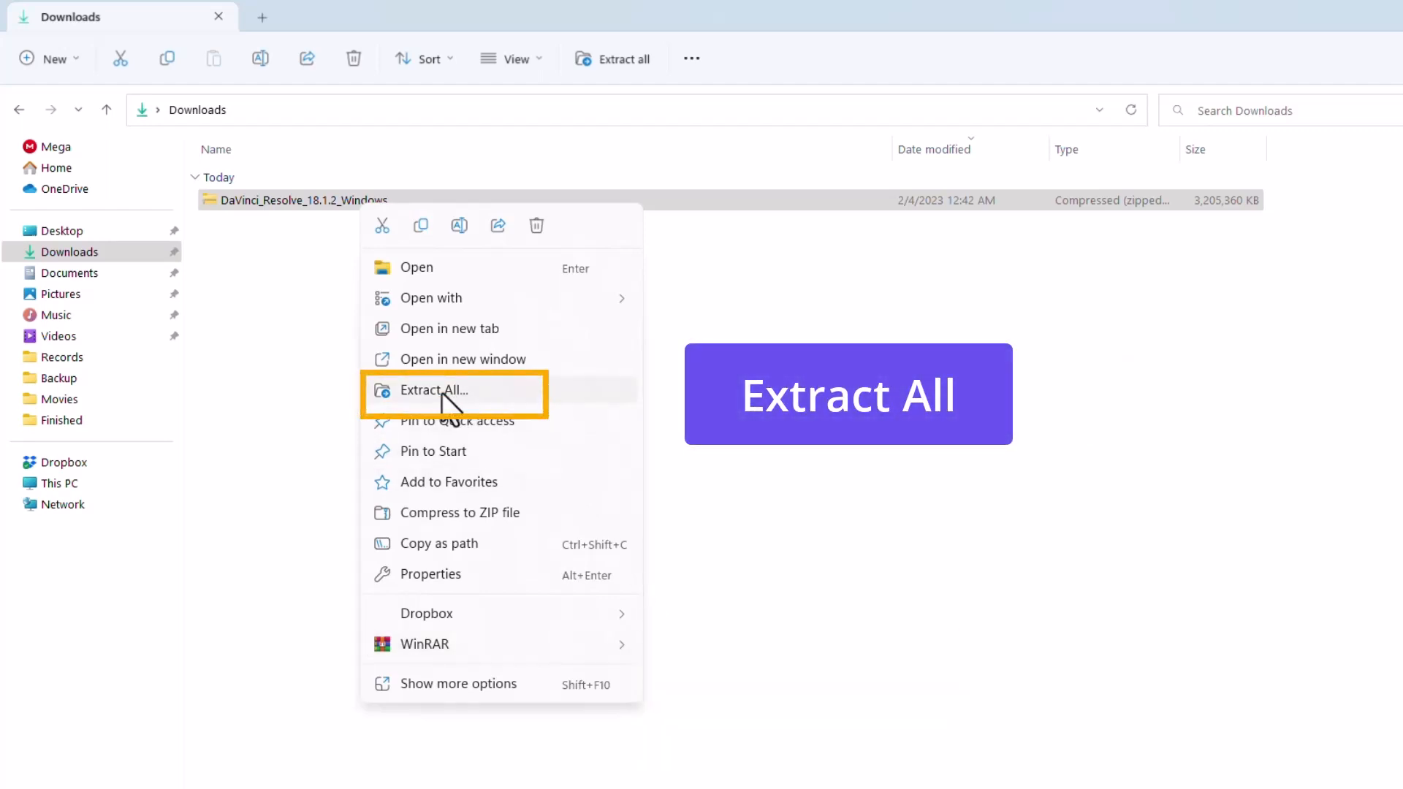
click(434, 390)
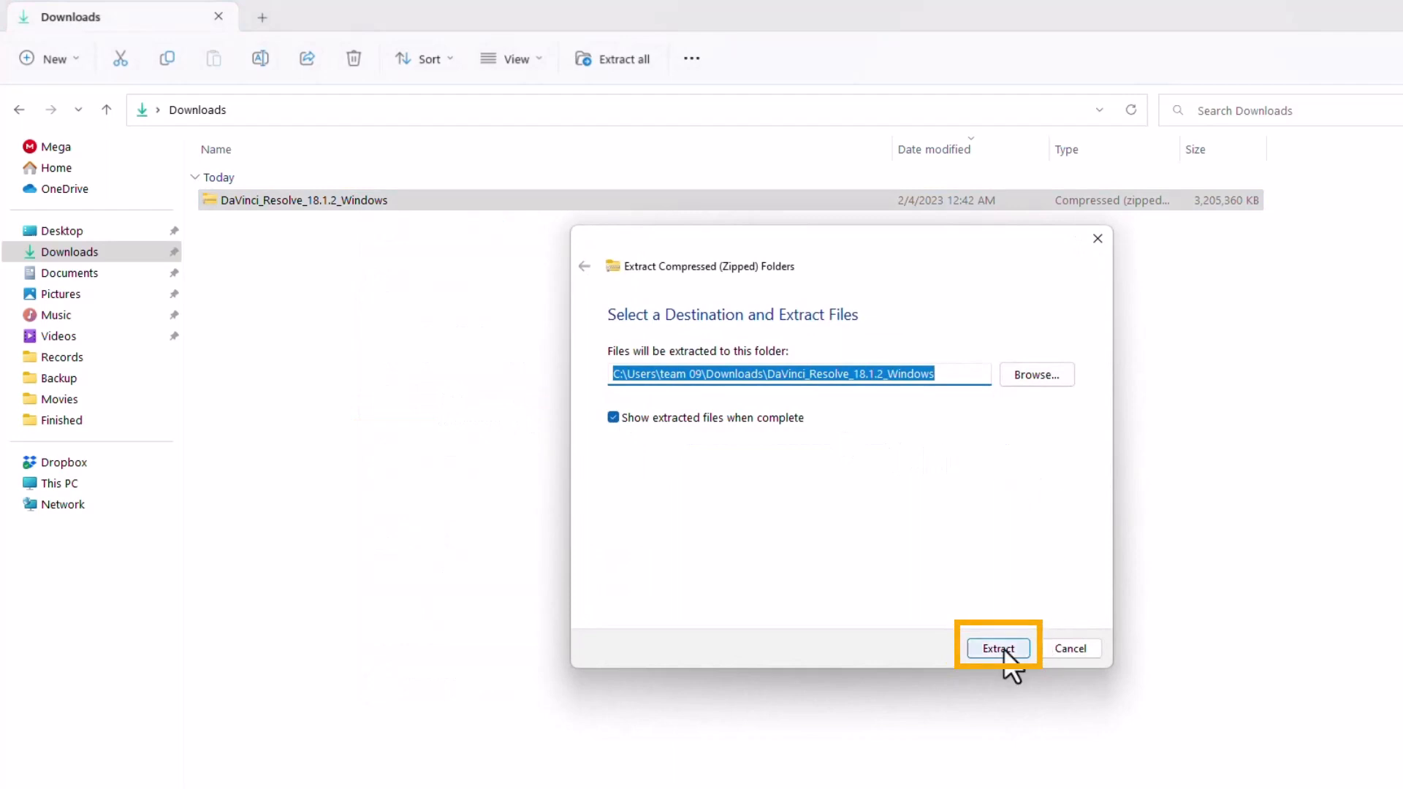
click(997, 648)
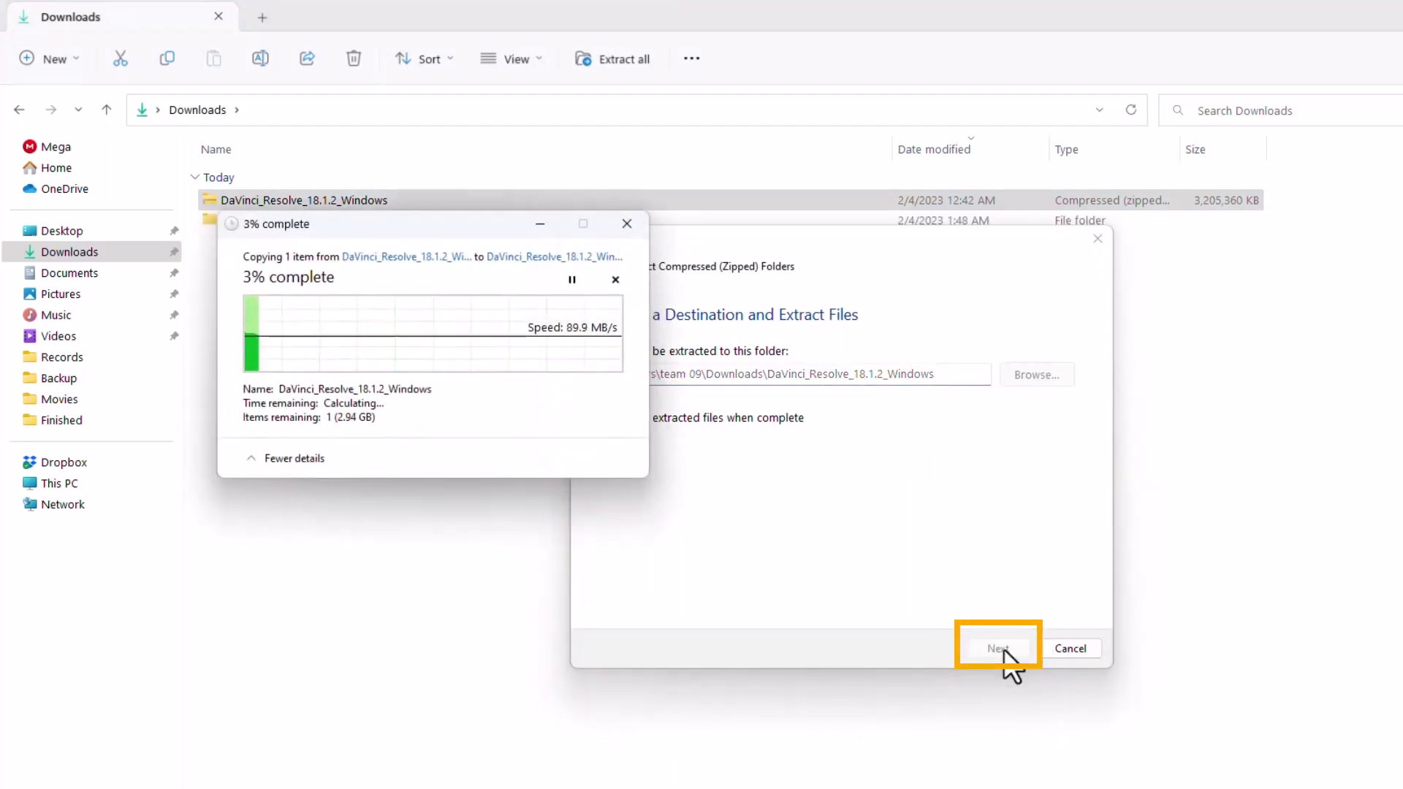
click(998, 648)
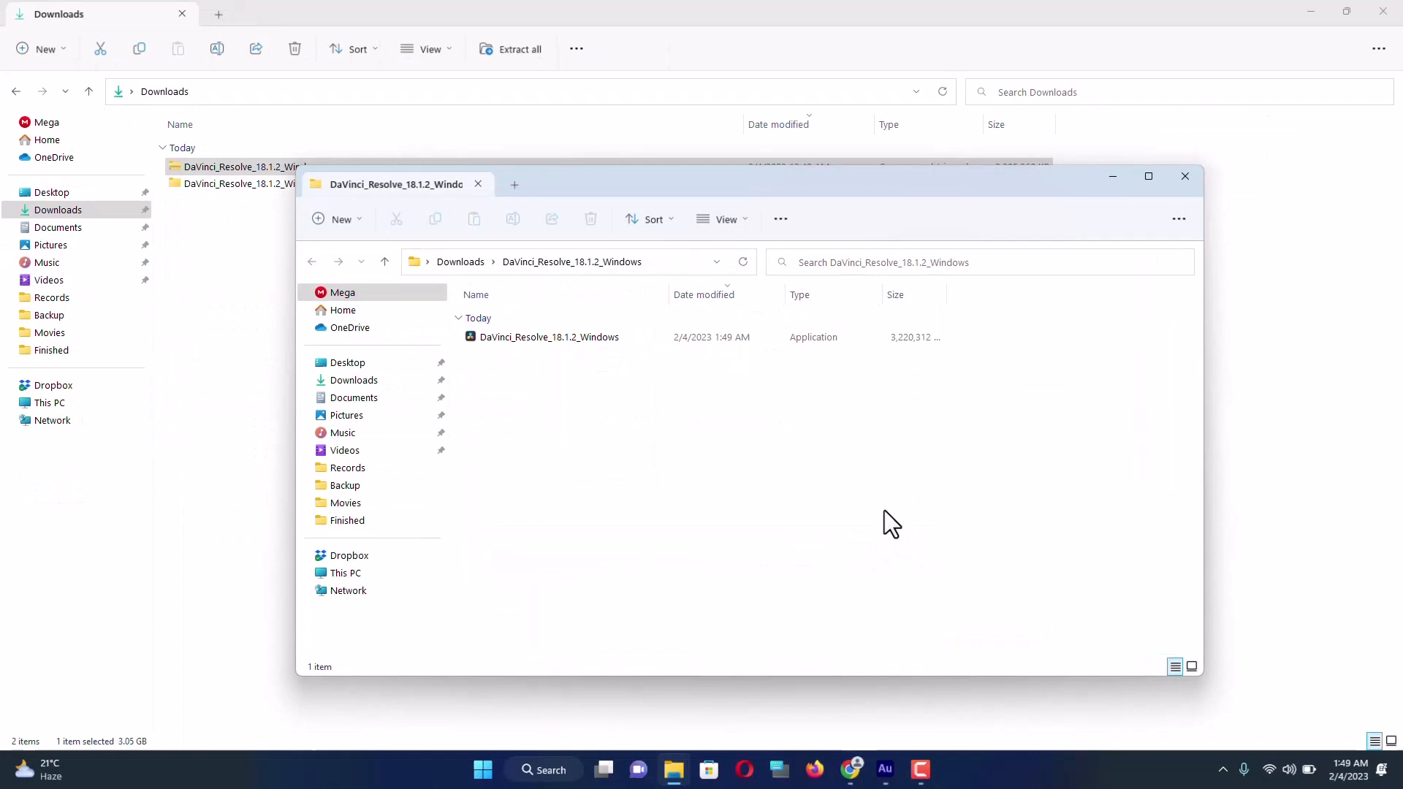
click(1185, 176)
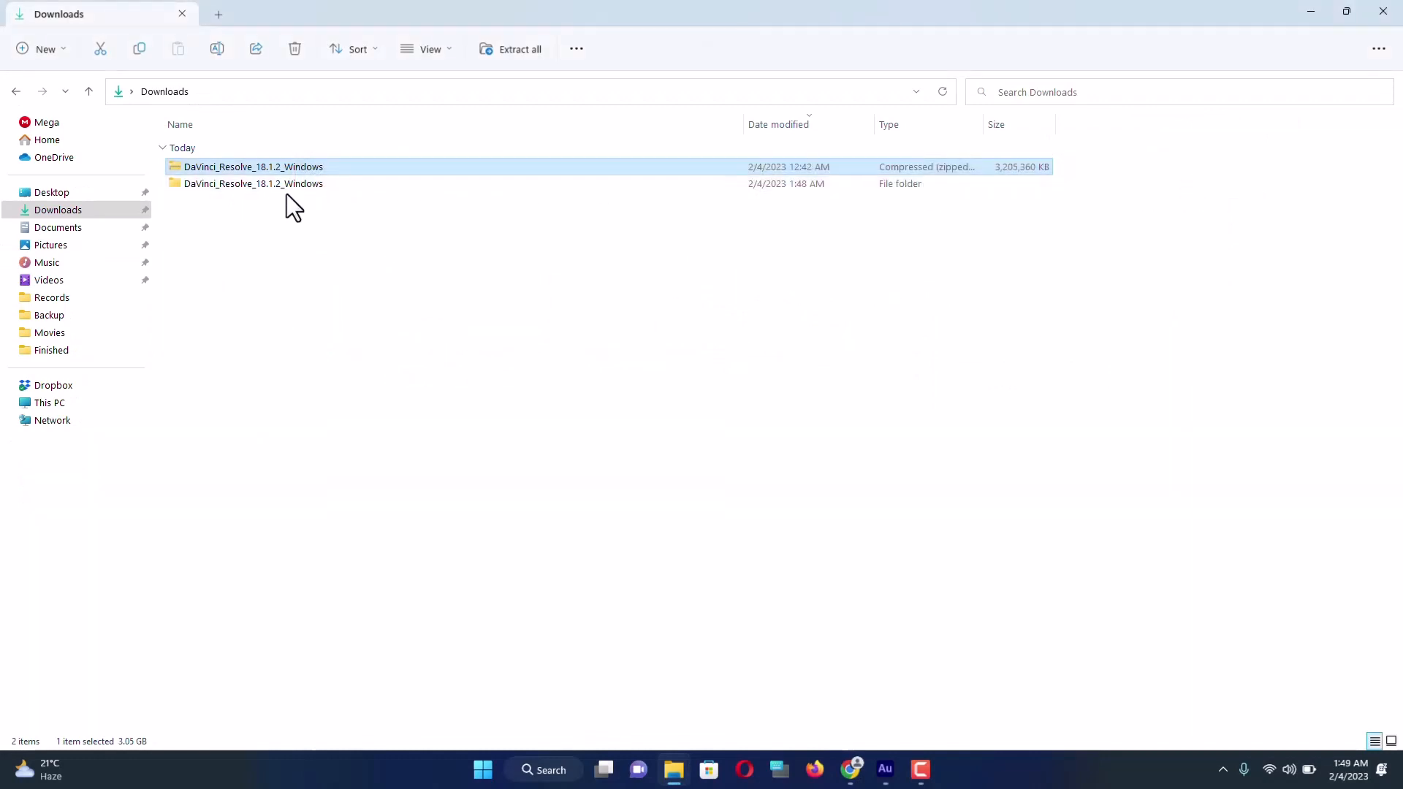
click(256, 184)
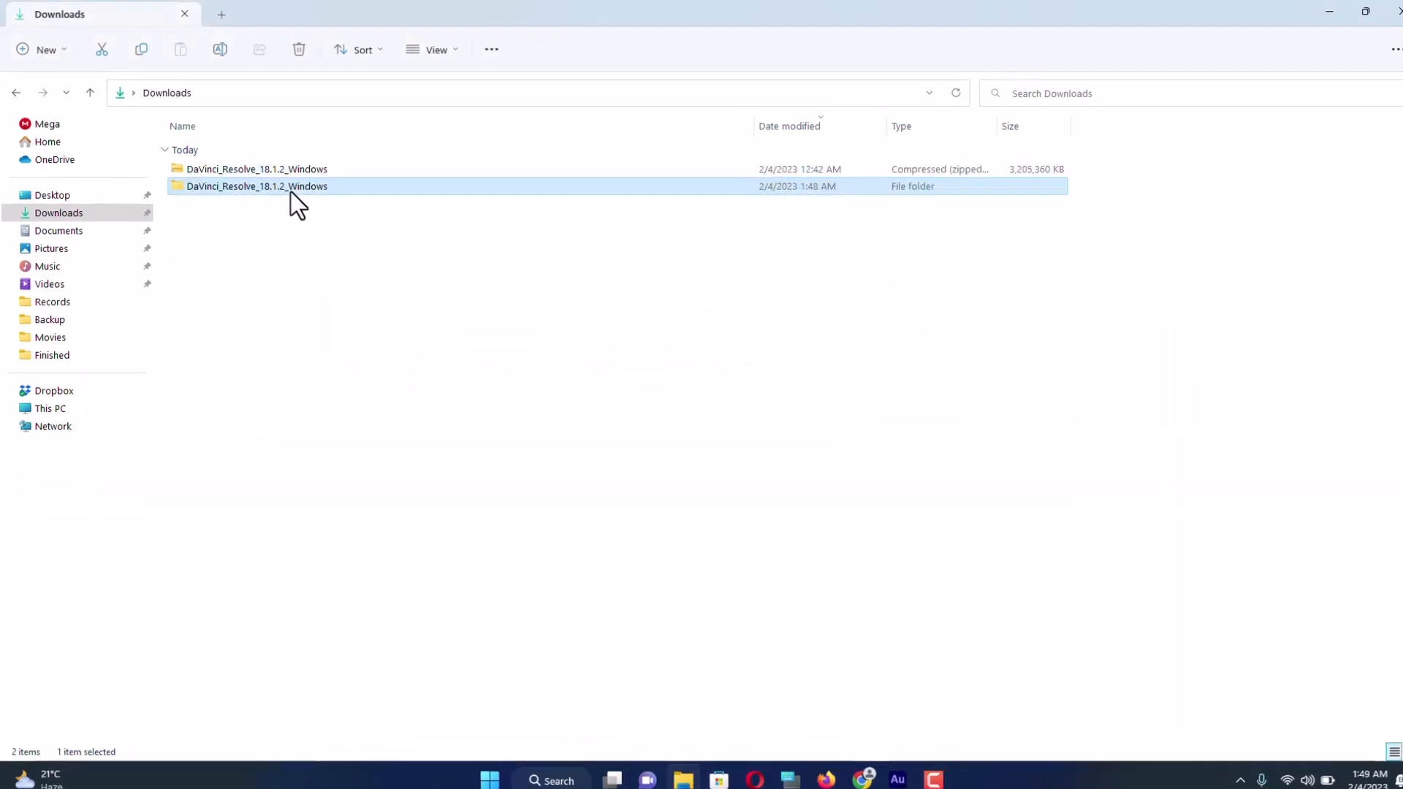
- Open the extracted folder and run the DaVinci_Resolve_18.1.2_Windows installer as administrator
double_click(258, 187)
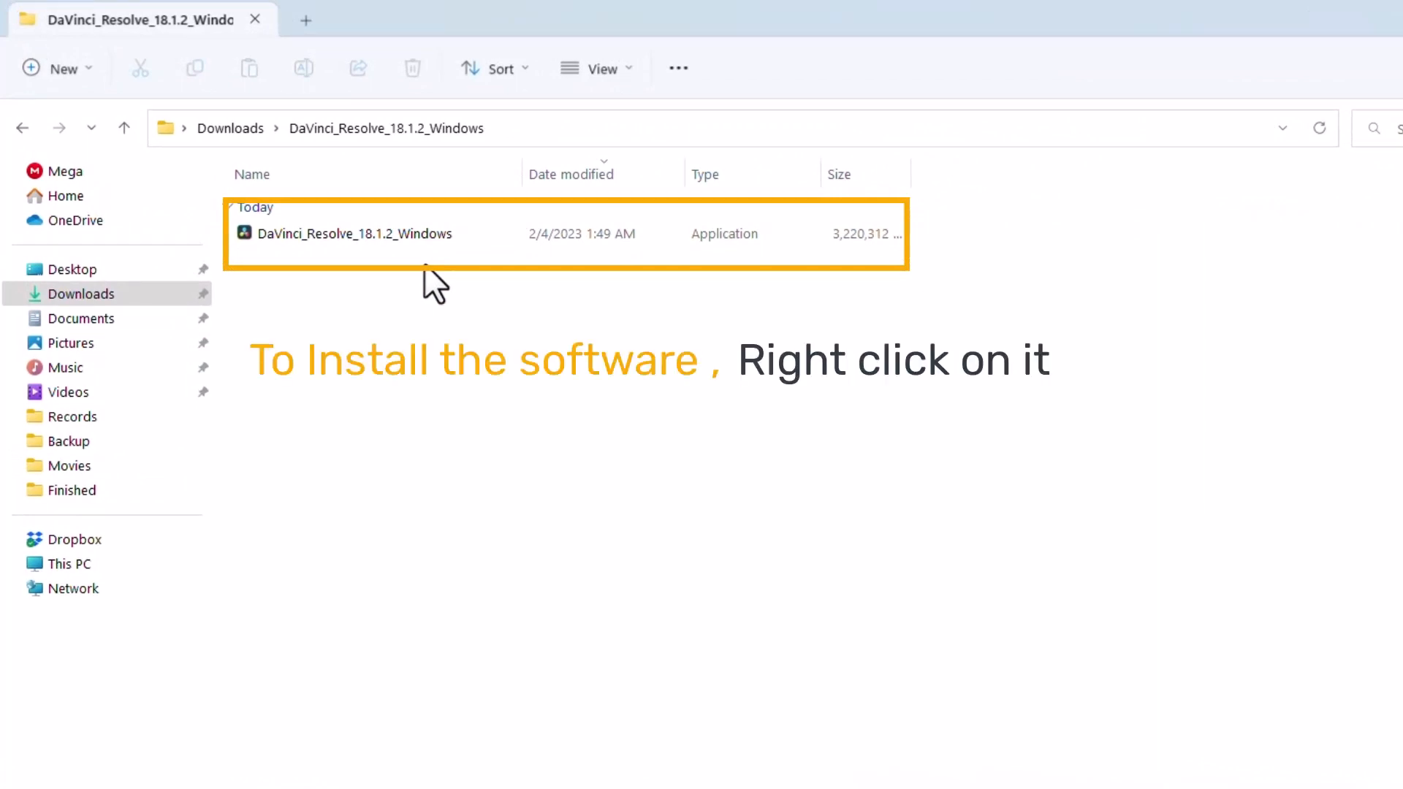
click(354, 234)
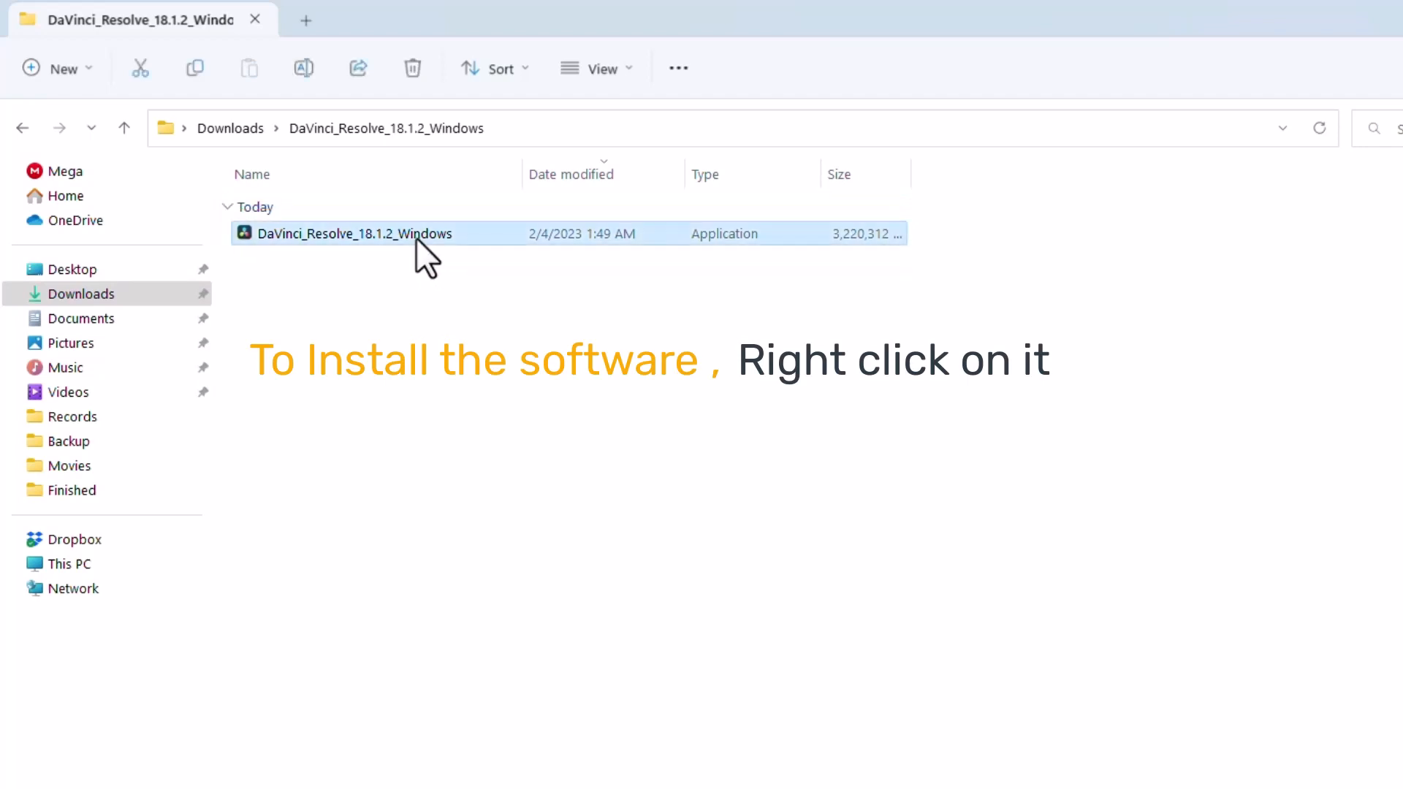
right_click(355, 233)
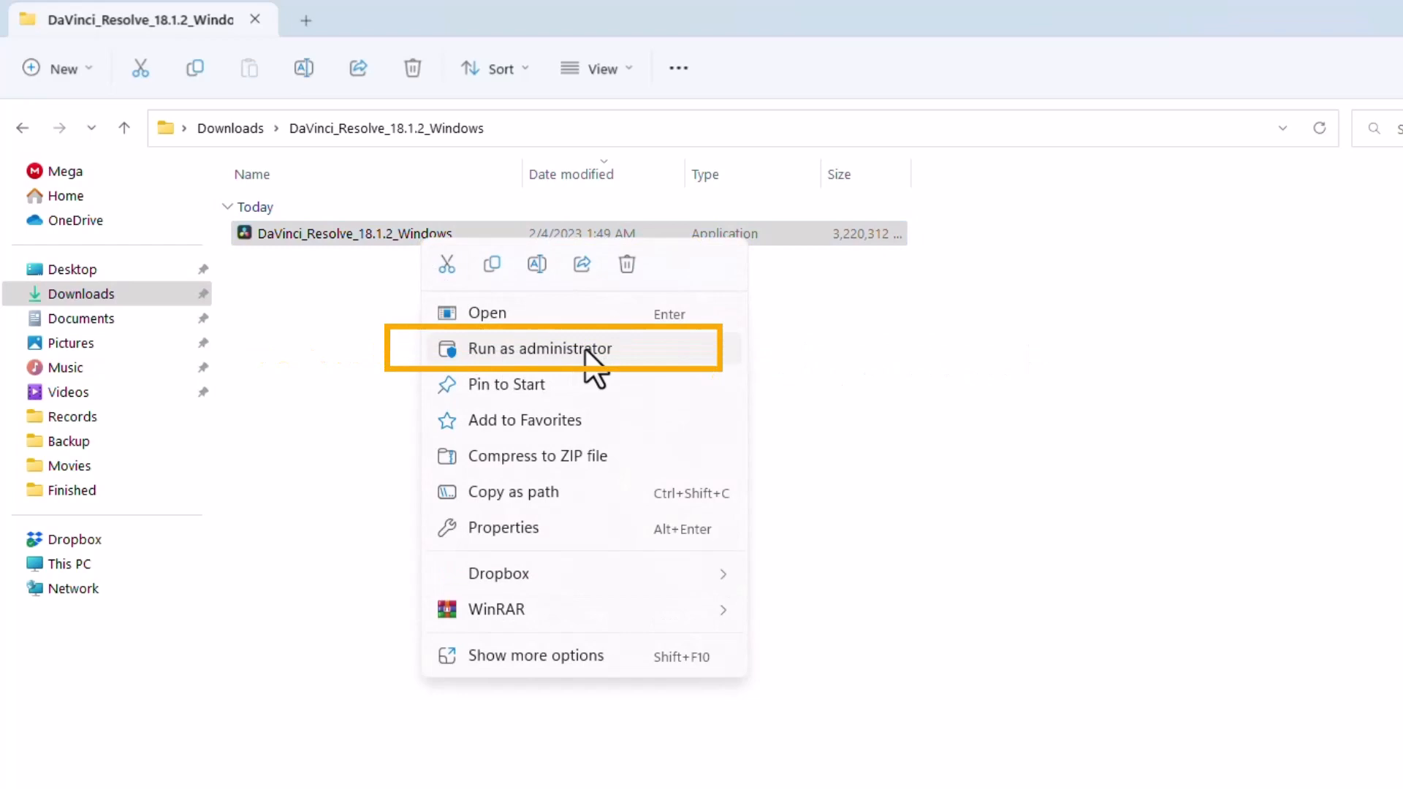
click(539, 348)
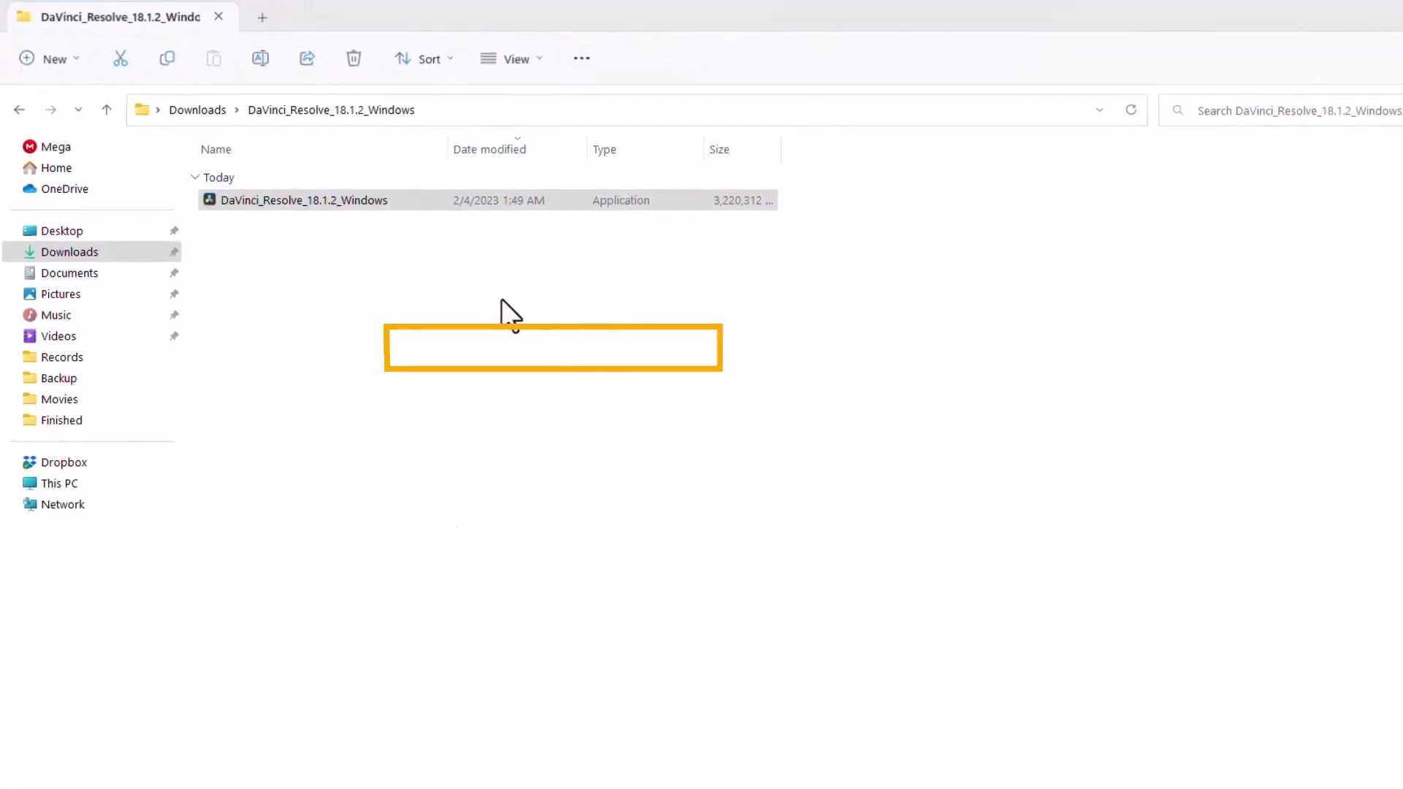
double_click(304, 199)
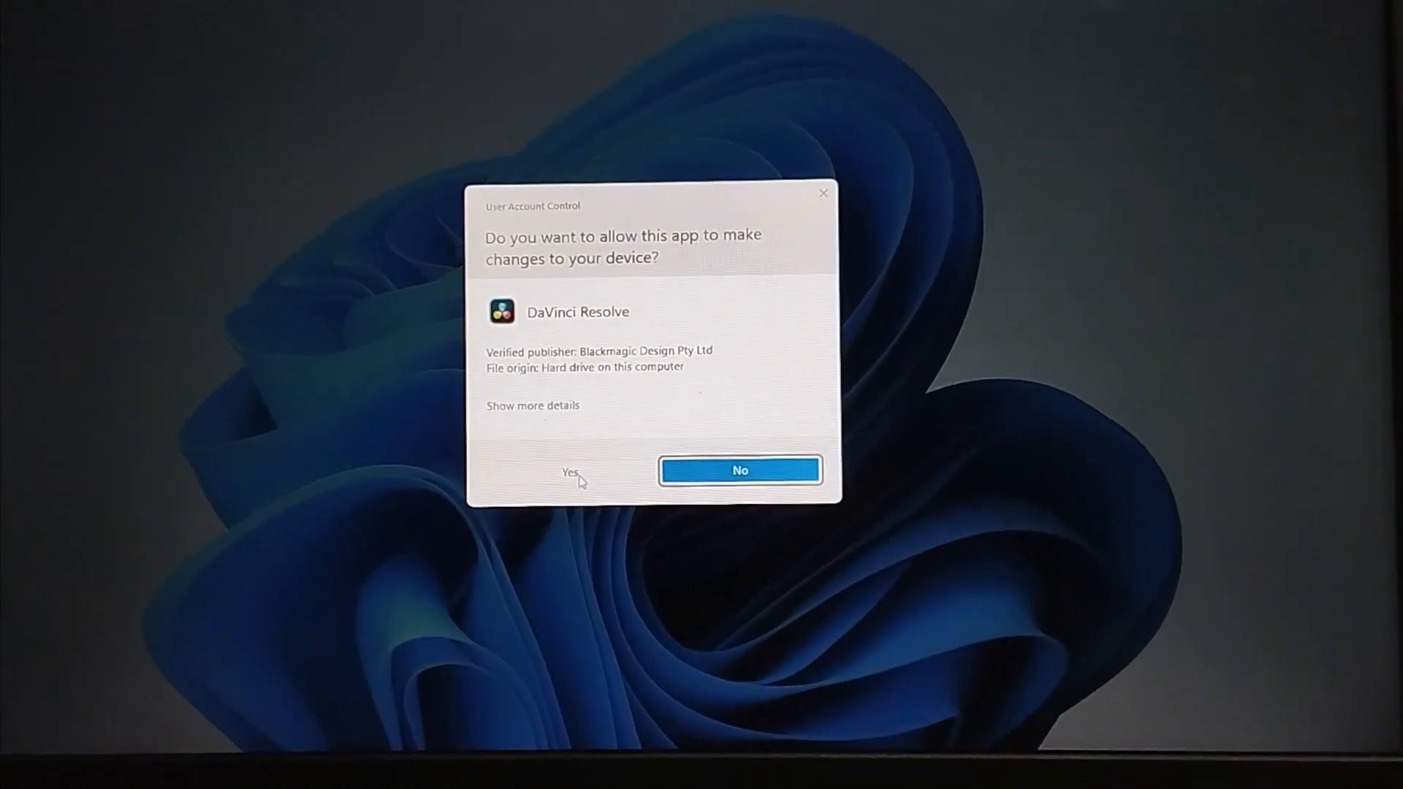
- Grant the installer permission and install Visual C++, Control Panels, RAW Player and DaVinci Resolve
click(570, 471)
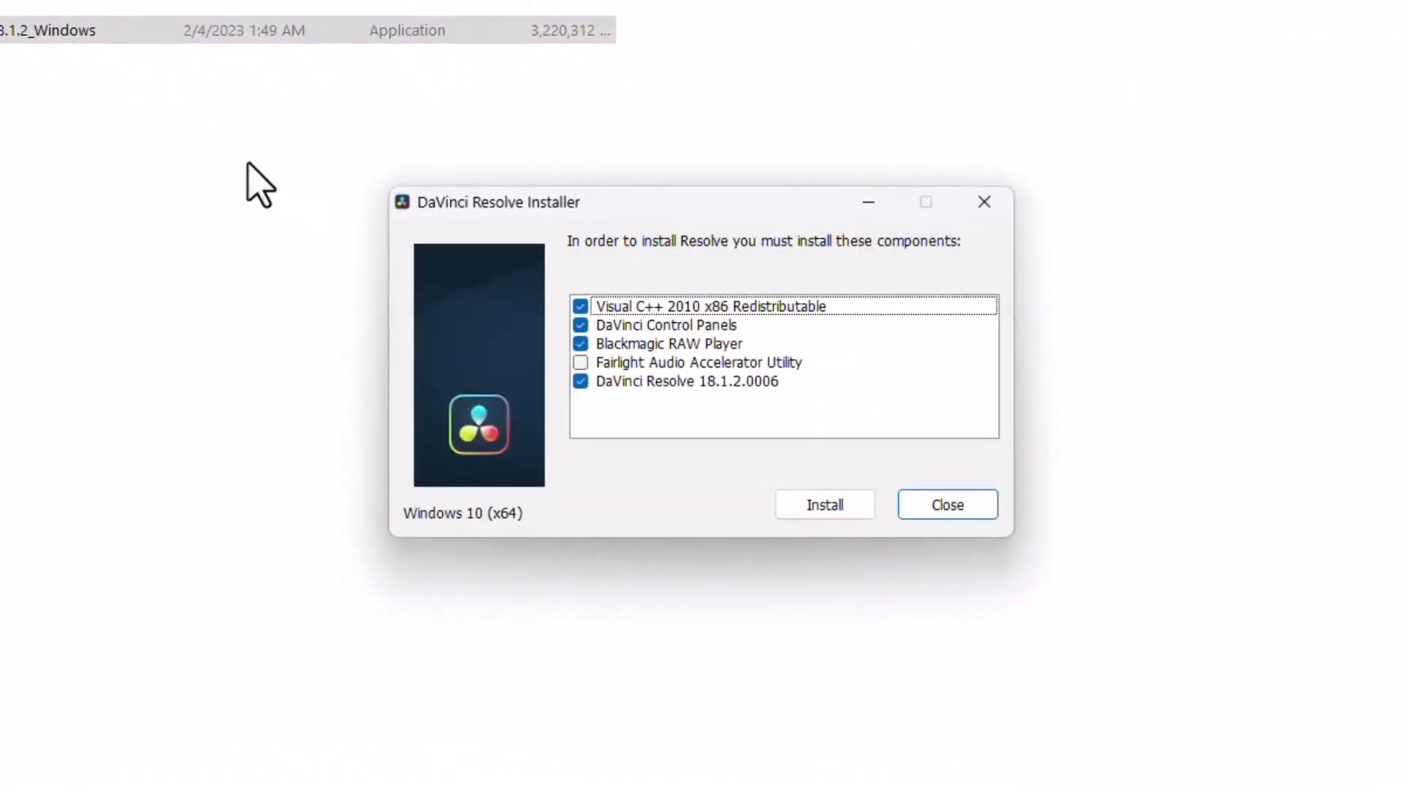
mouse_move(758, 430)
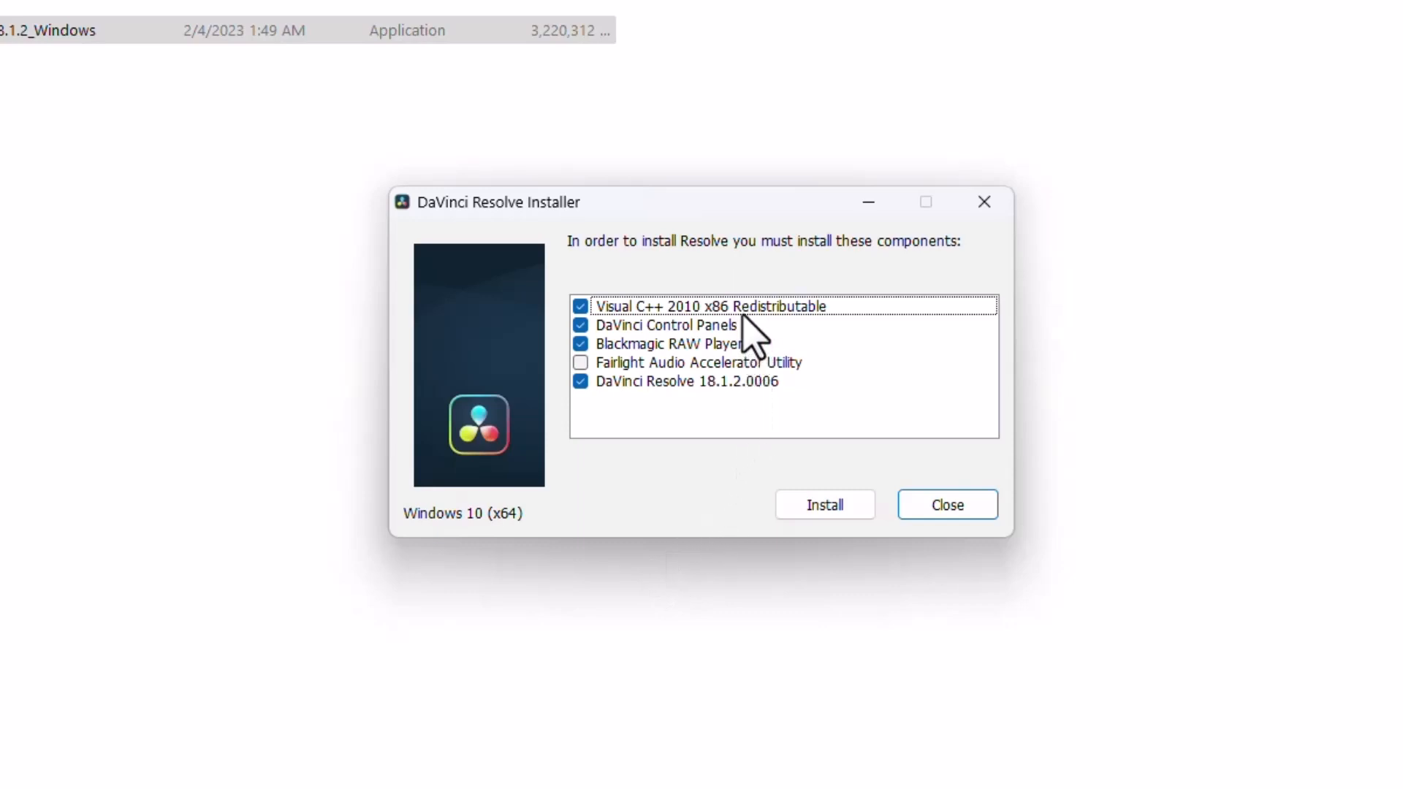
mouse_move(685, 336)
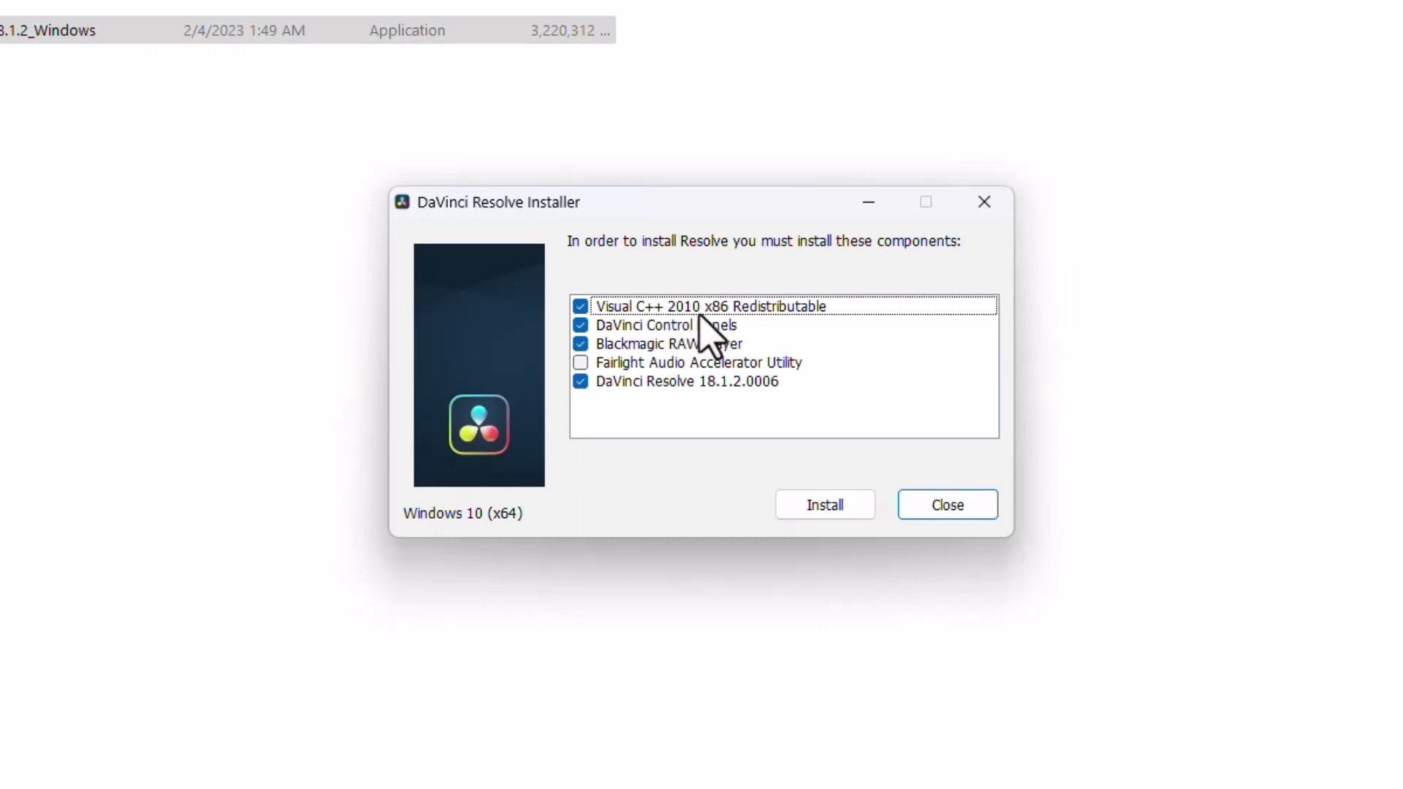
mouse_move(725, 344)
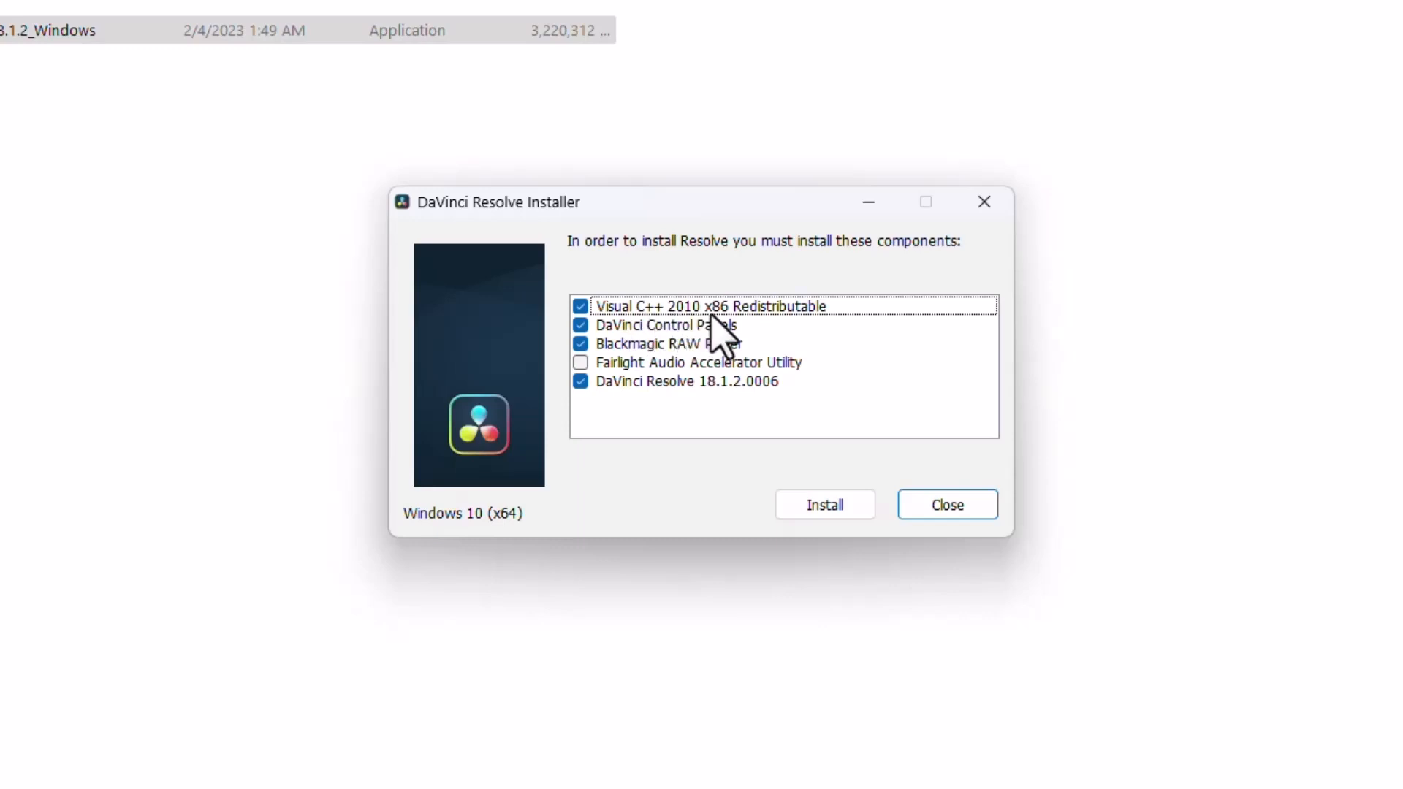
mouse_move(658, 335)
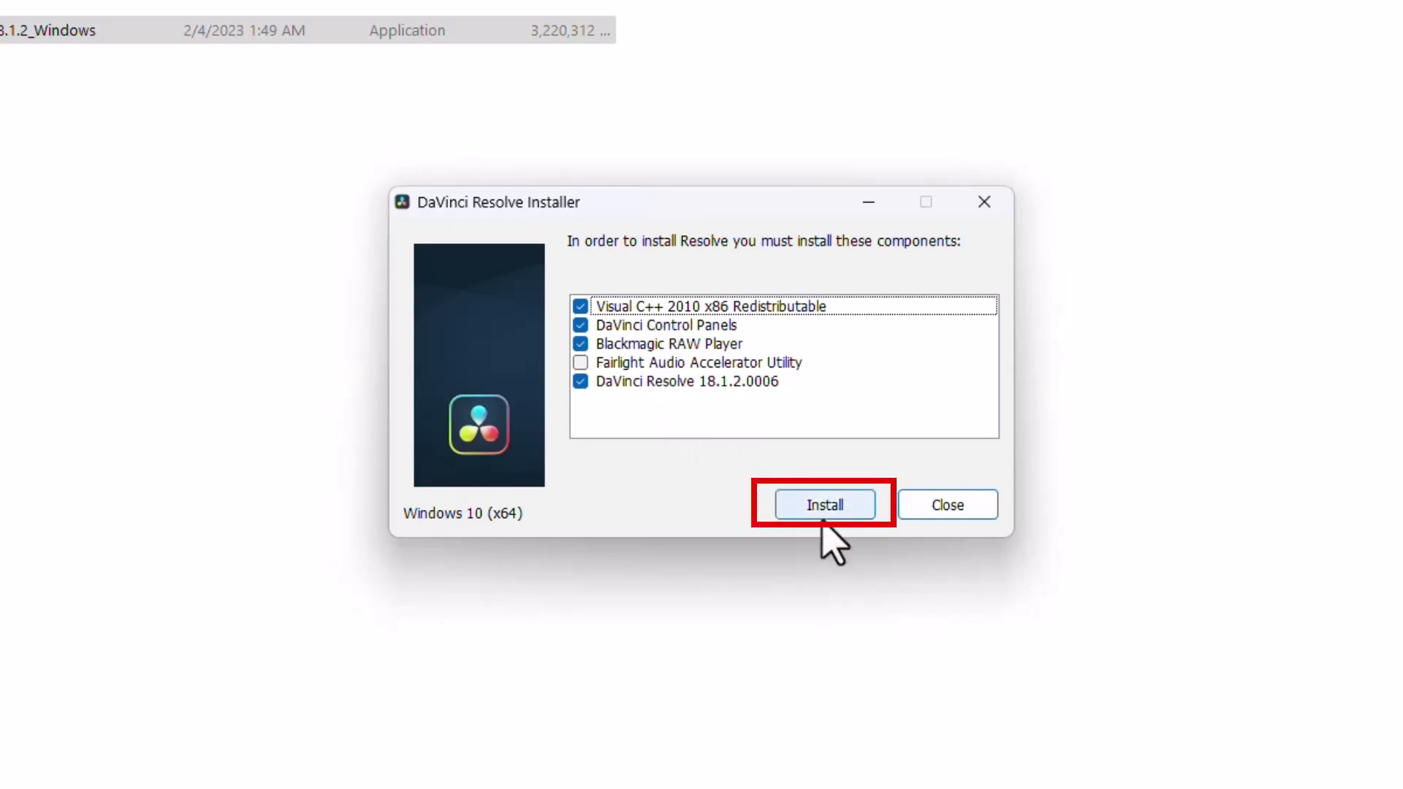
click(823, 503)
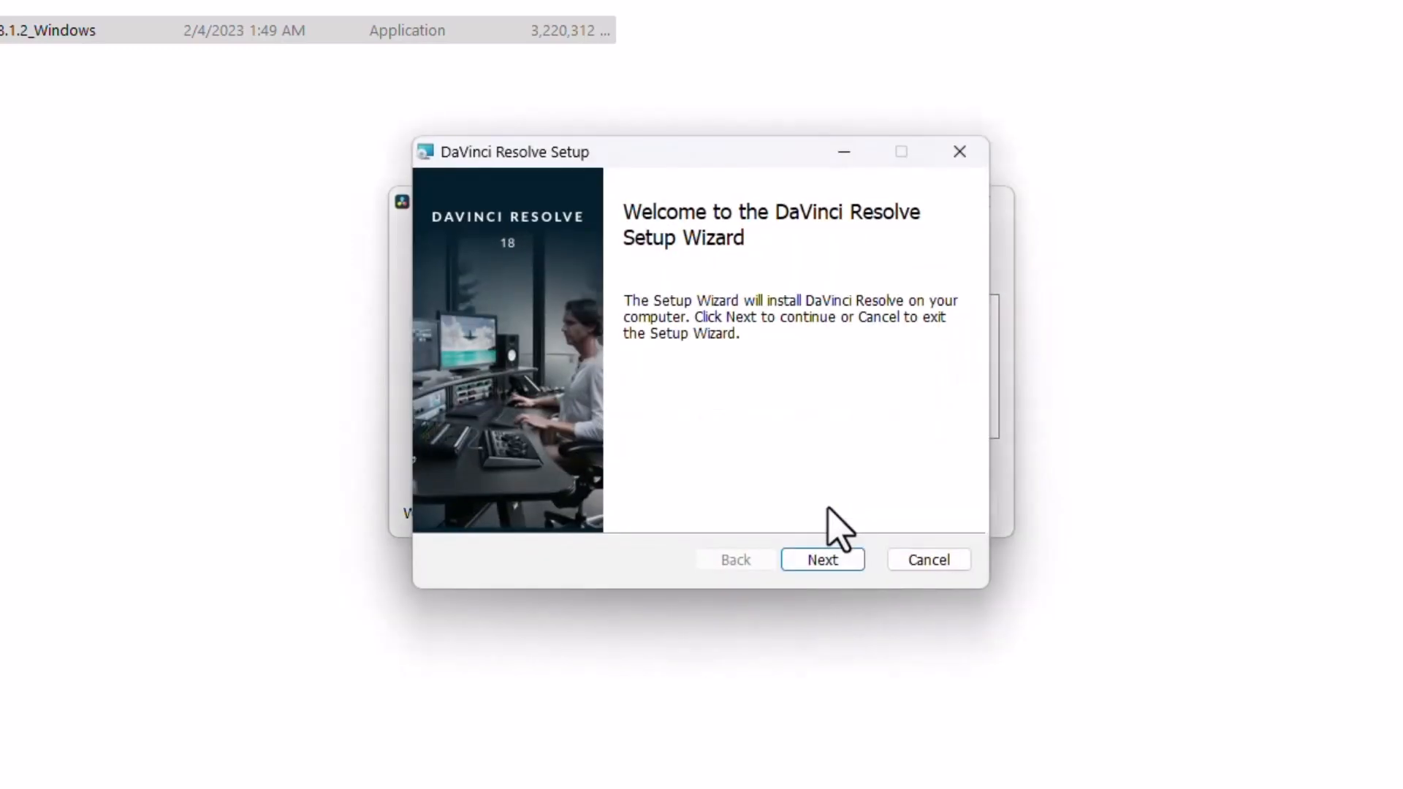
- Move past the setup welcome page and accept the DaVinci Resolve license agreement
click(821, 559)
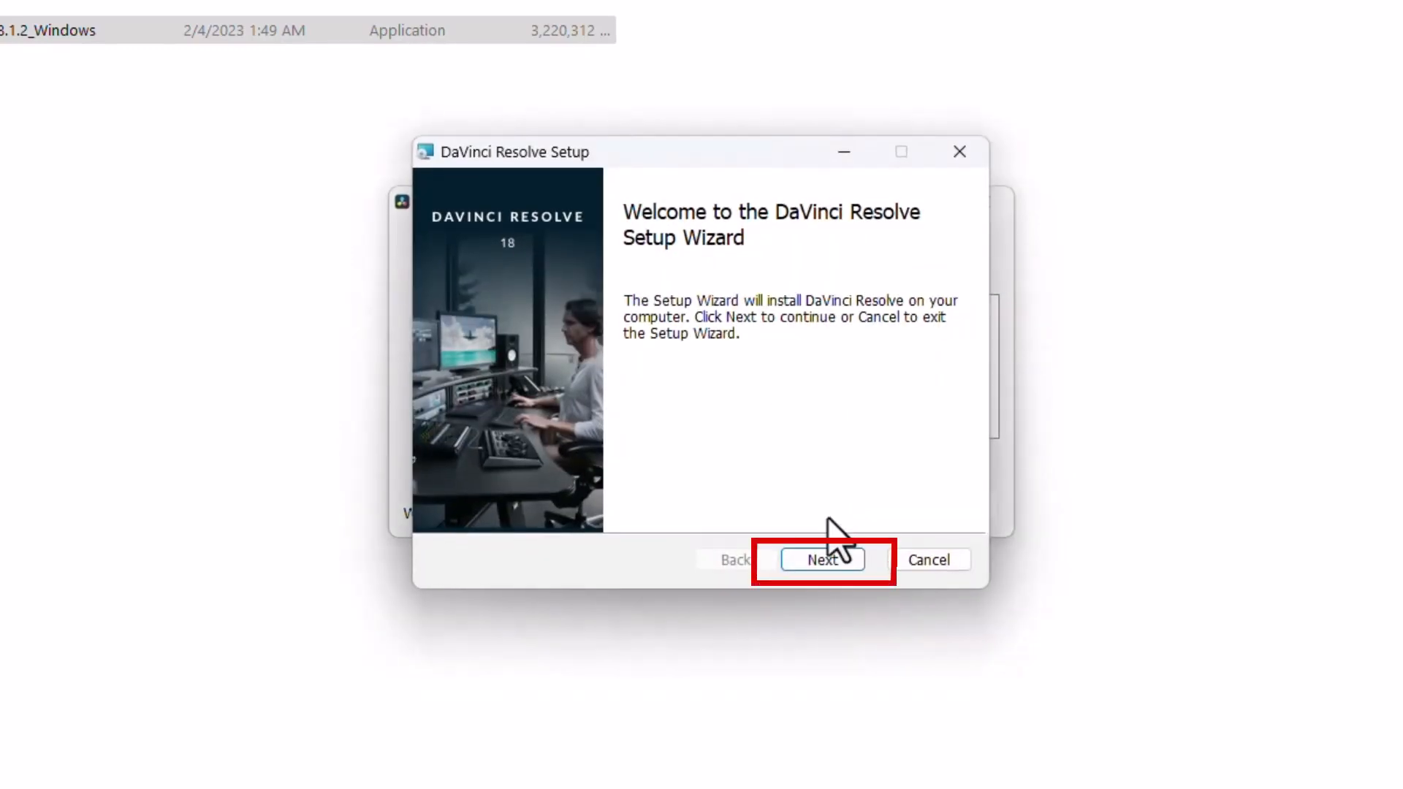
click(821, 559)
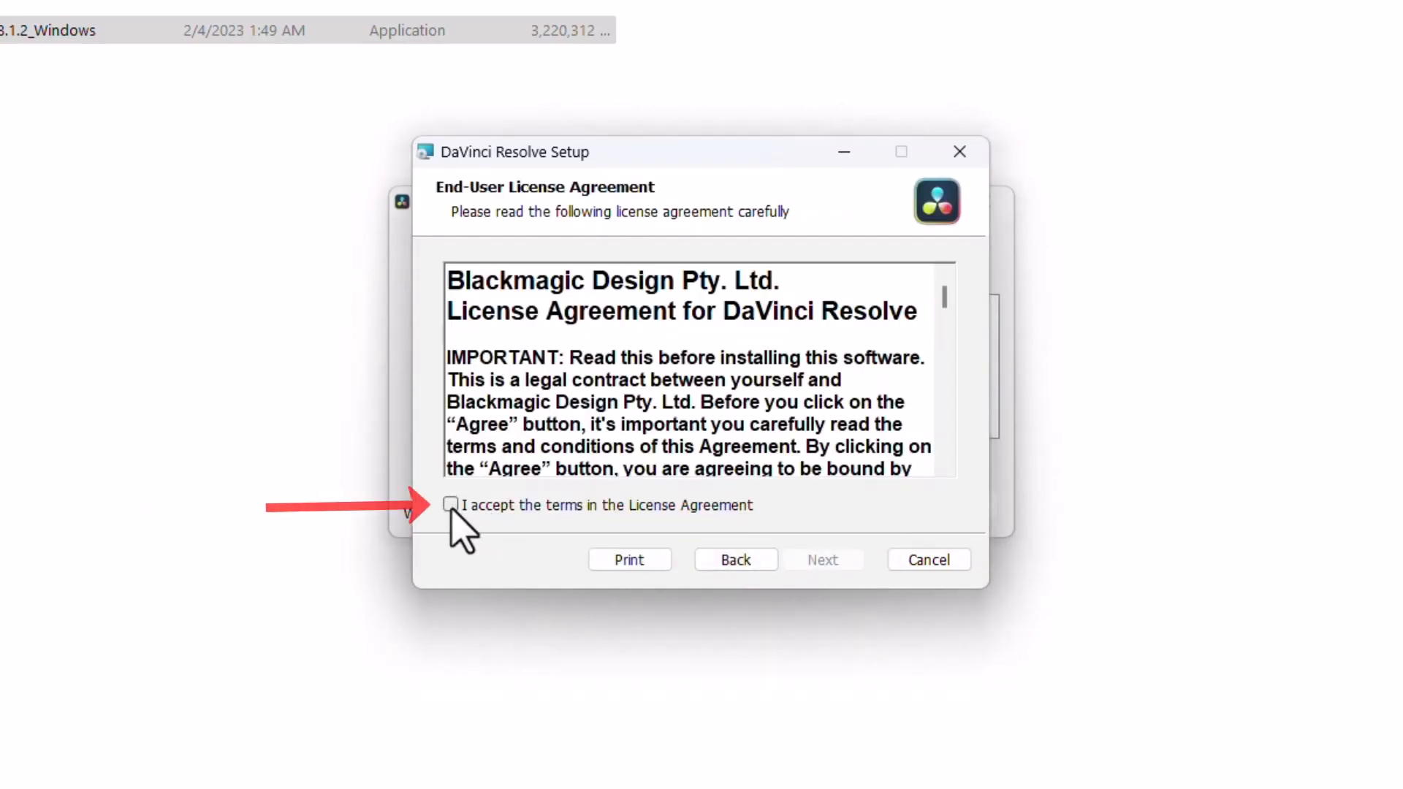
click(450, 505)
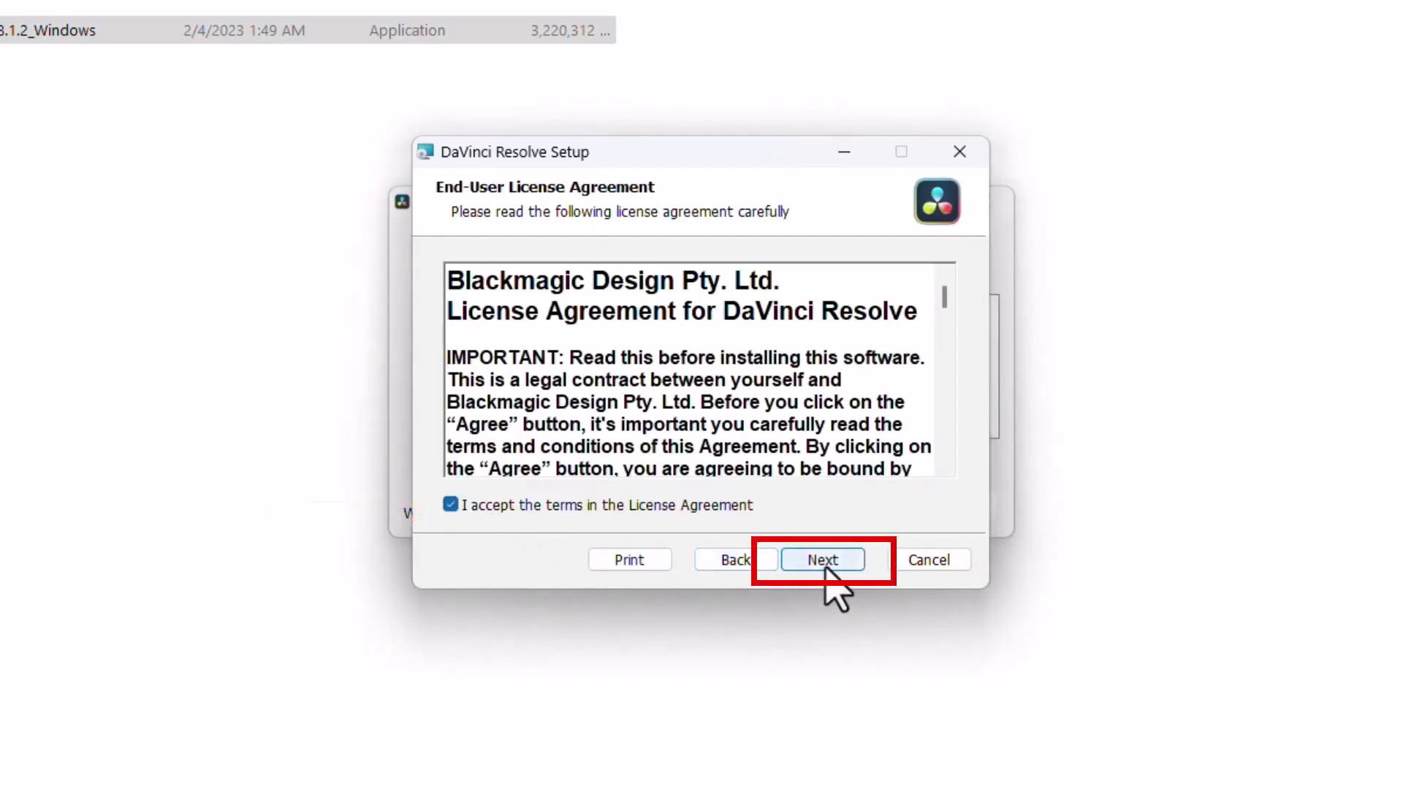
click(821, 559)
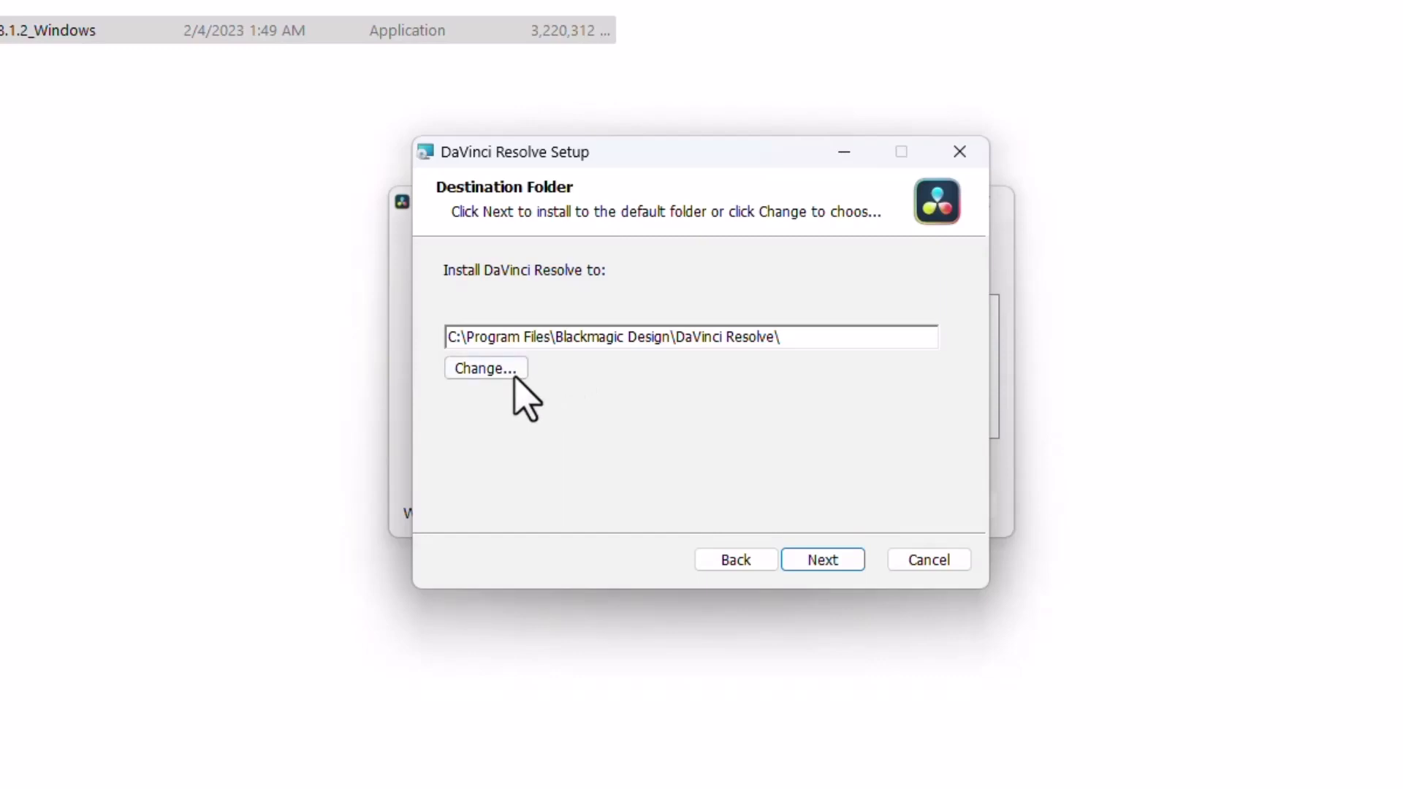
mouse_move(717, 437)
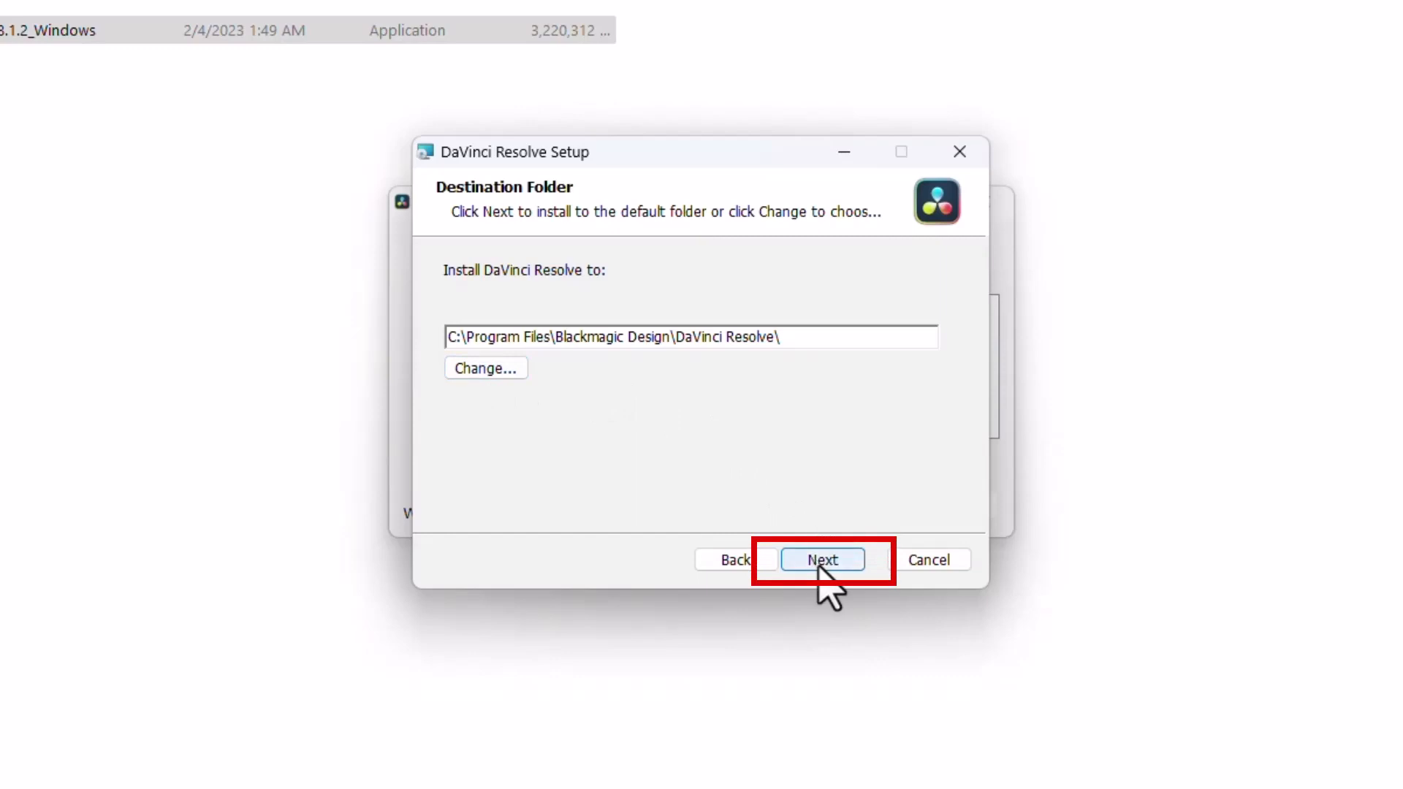
- Keep the default Program Files destination folder and start the installation
click(822, 559)
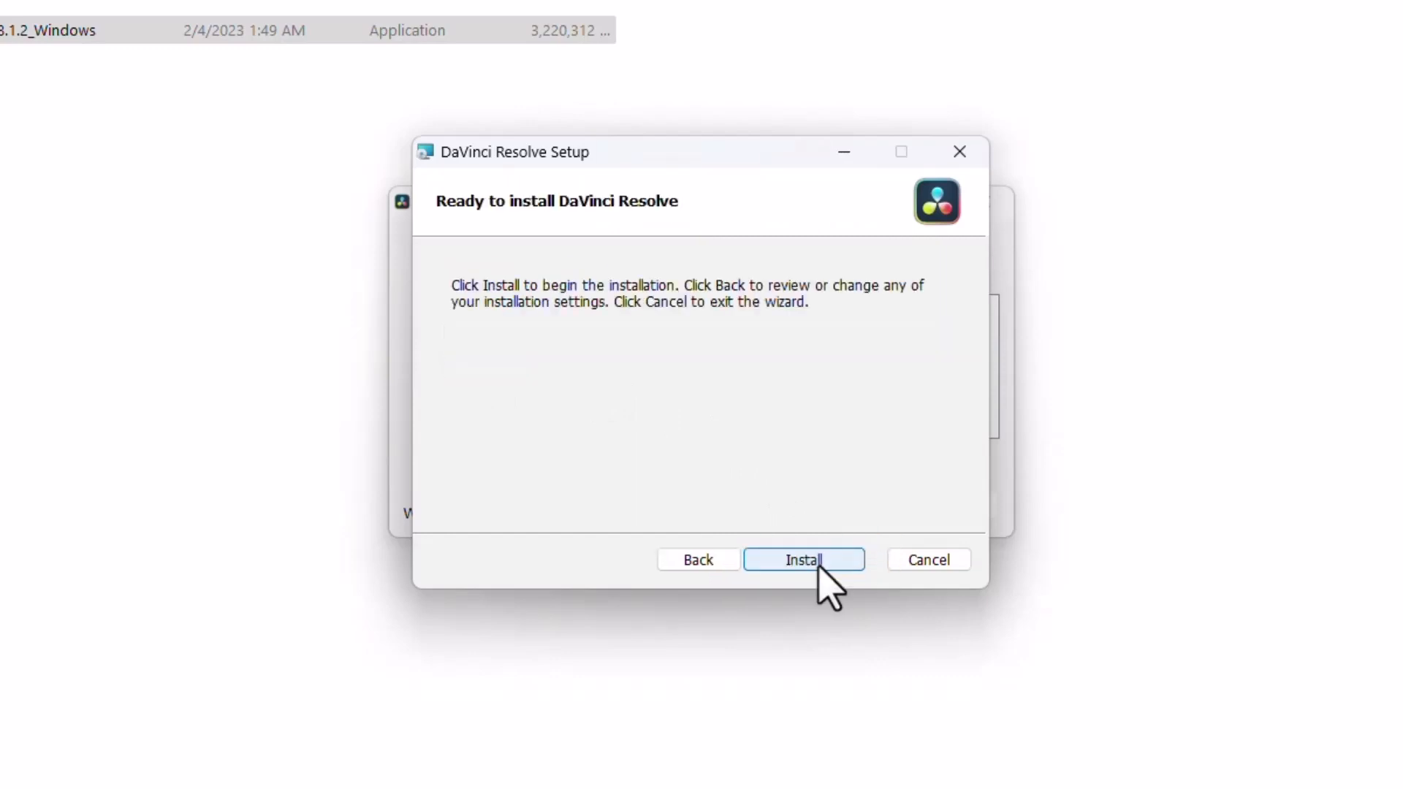
click(802, 559)
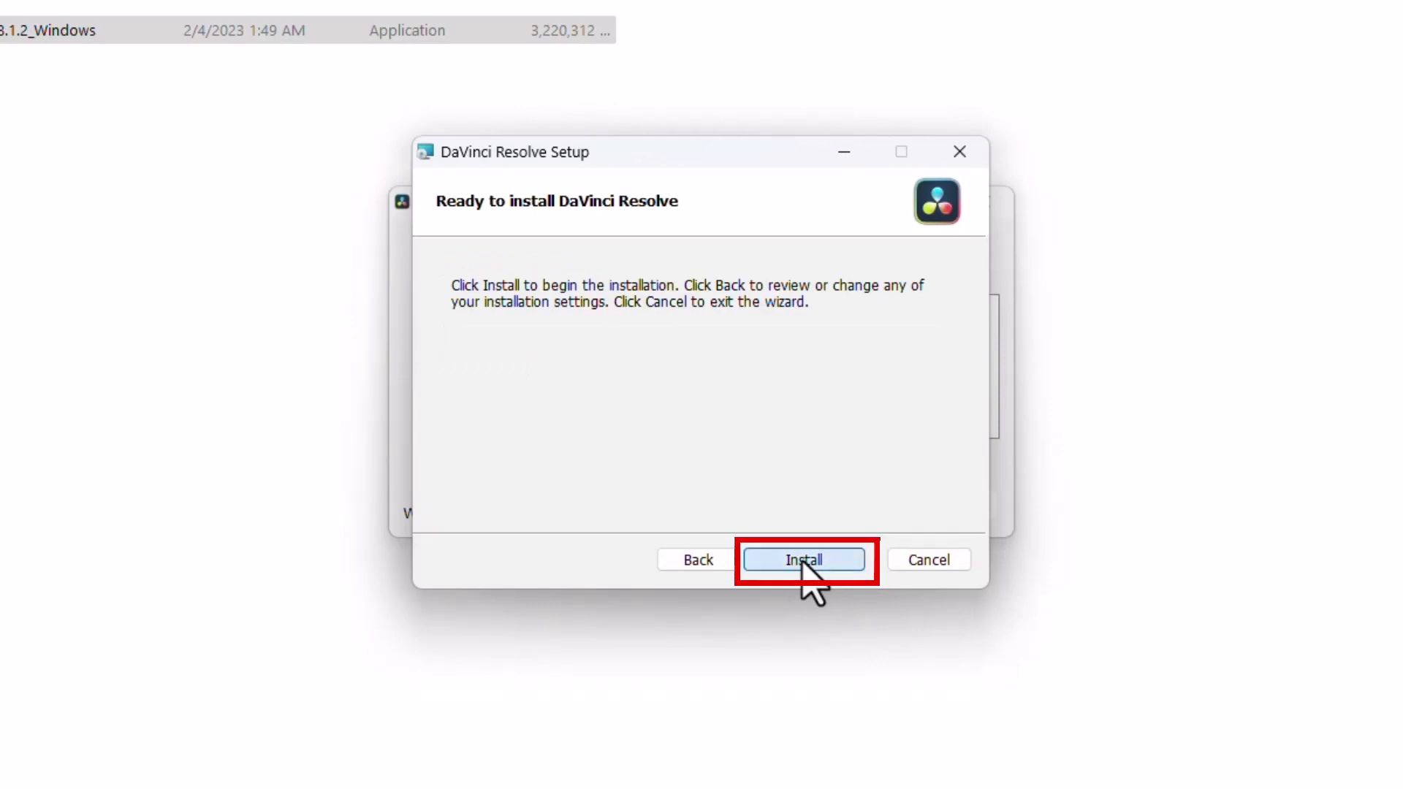
click(803, 559)
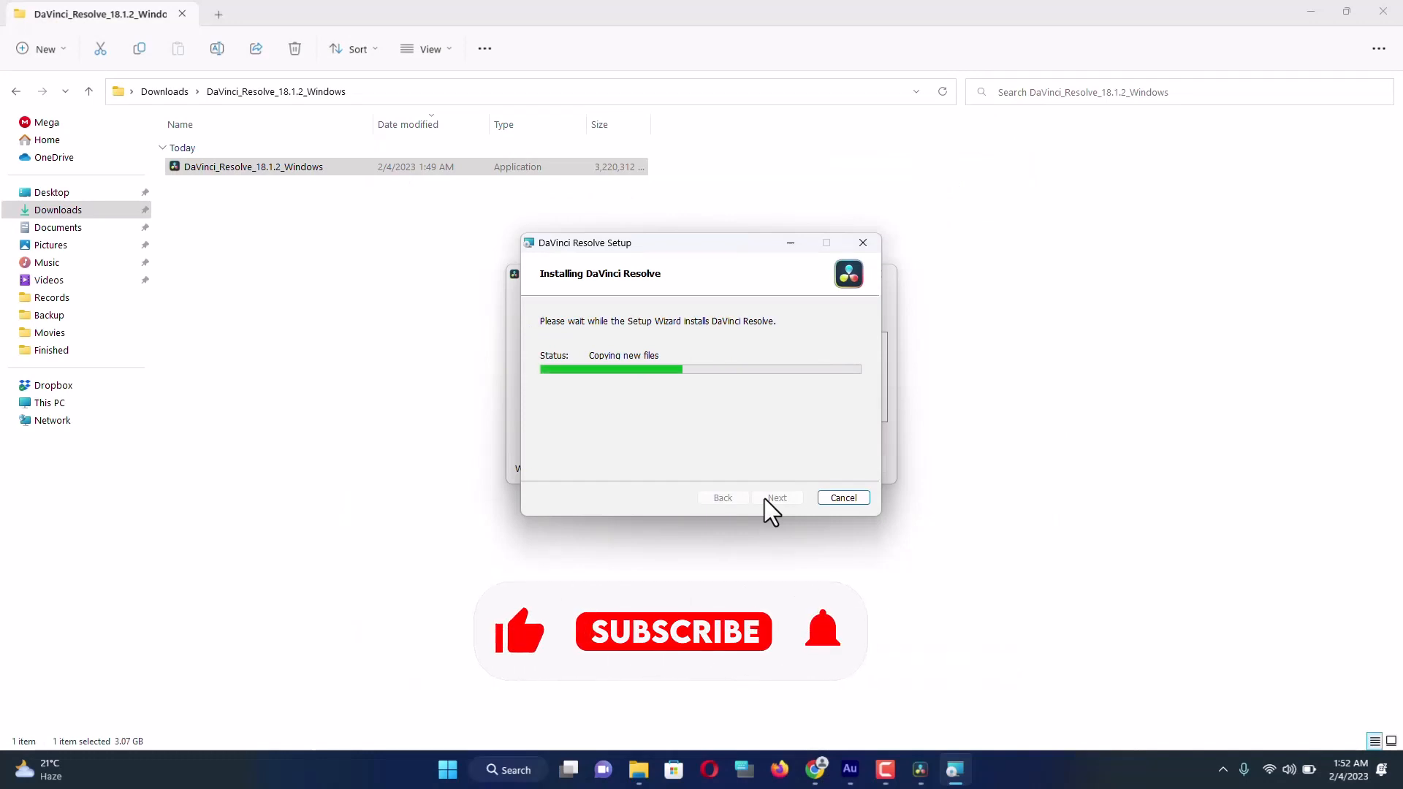
- Close the completed setup wizard, decline the restart, and dismiss 'Installation complete'
click(673, 631)
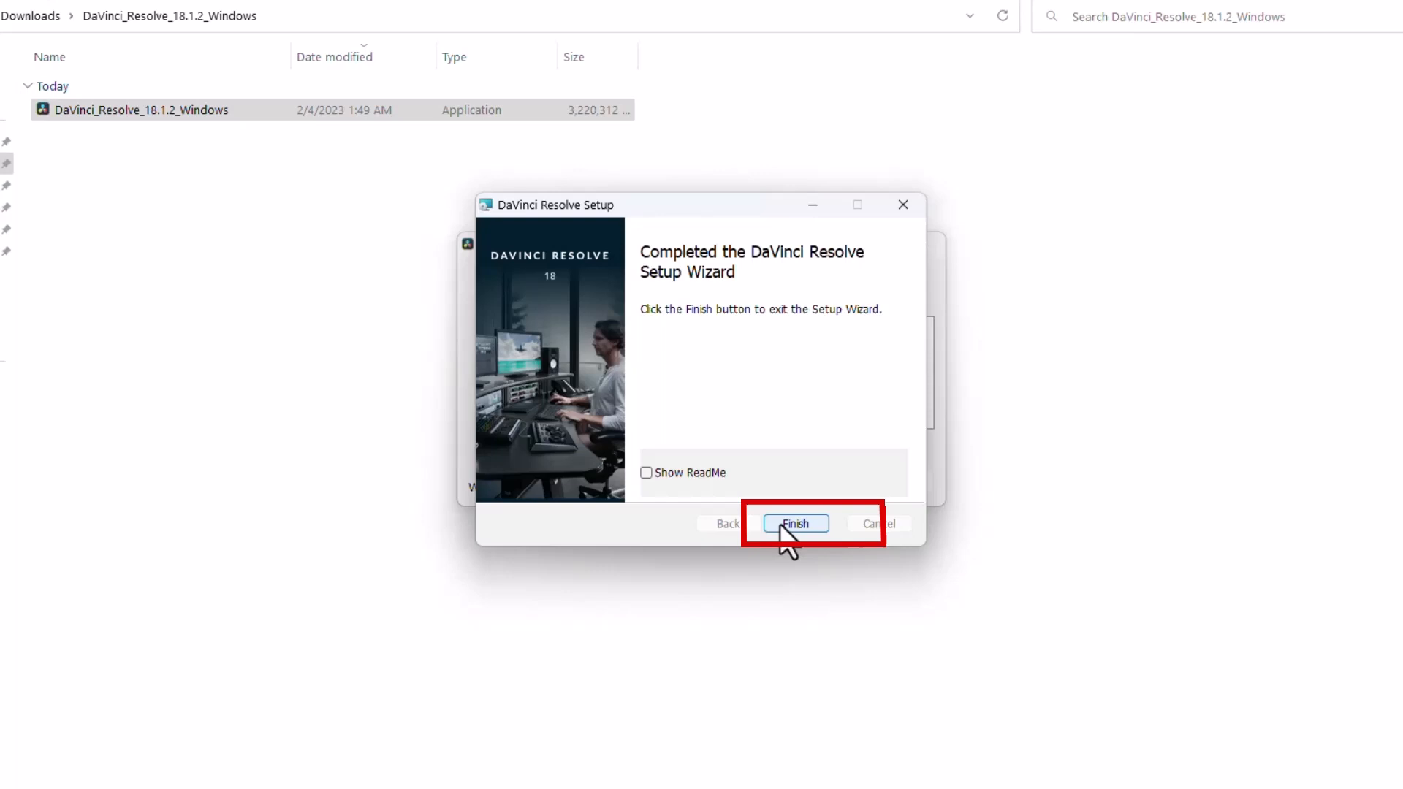
click(794, 524)
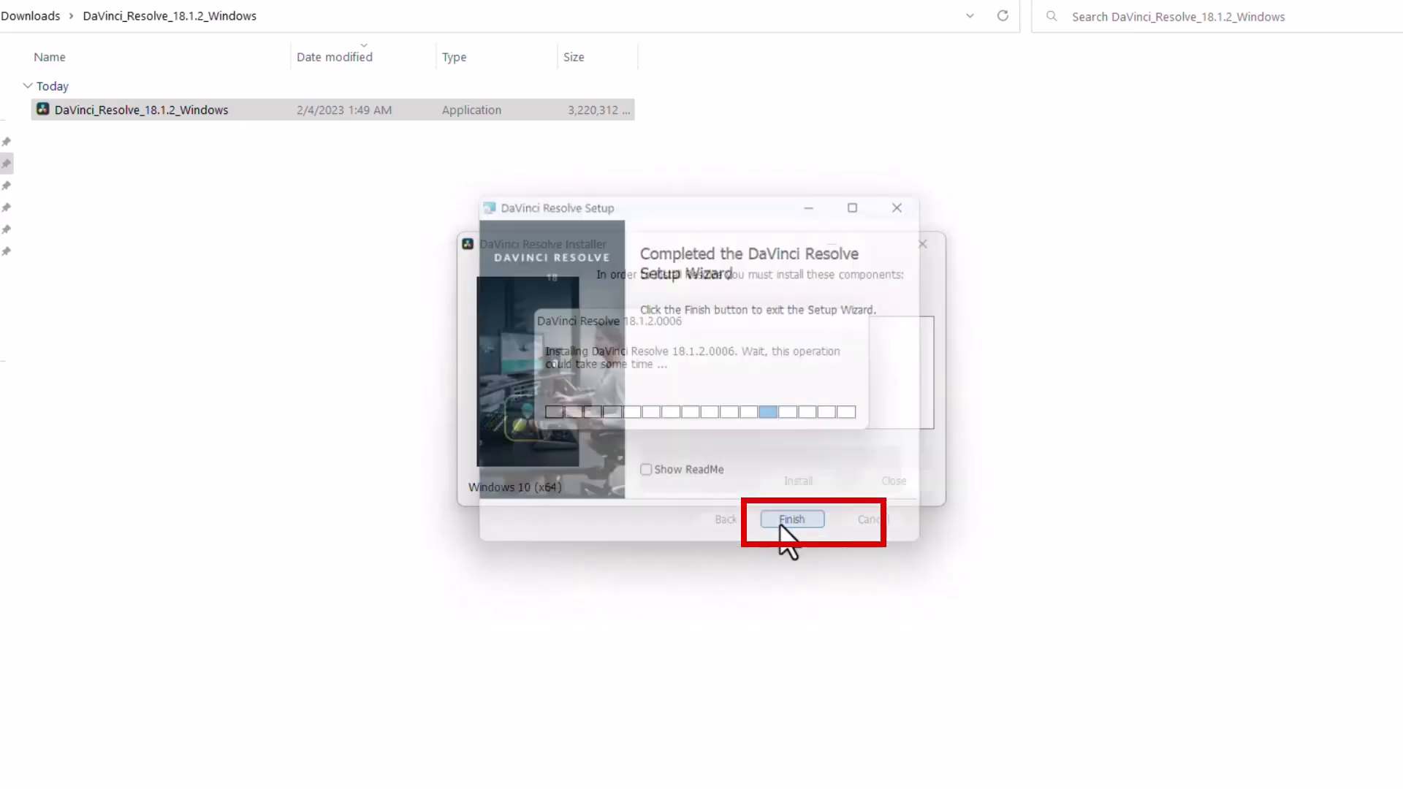
click(790, 519)
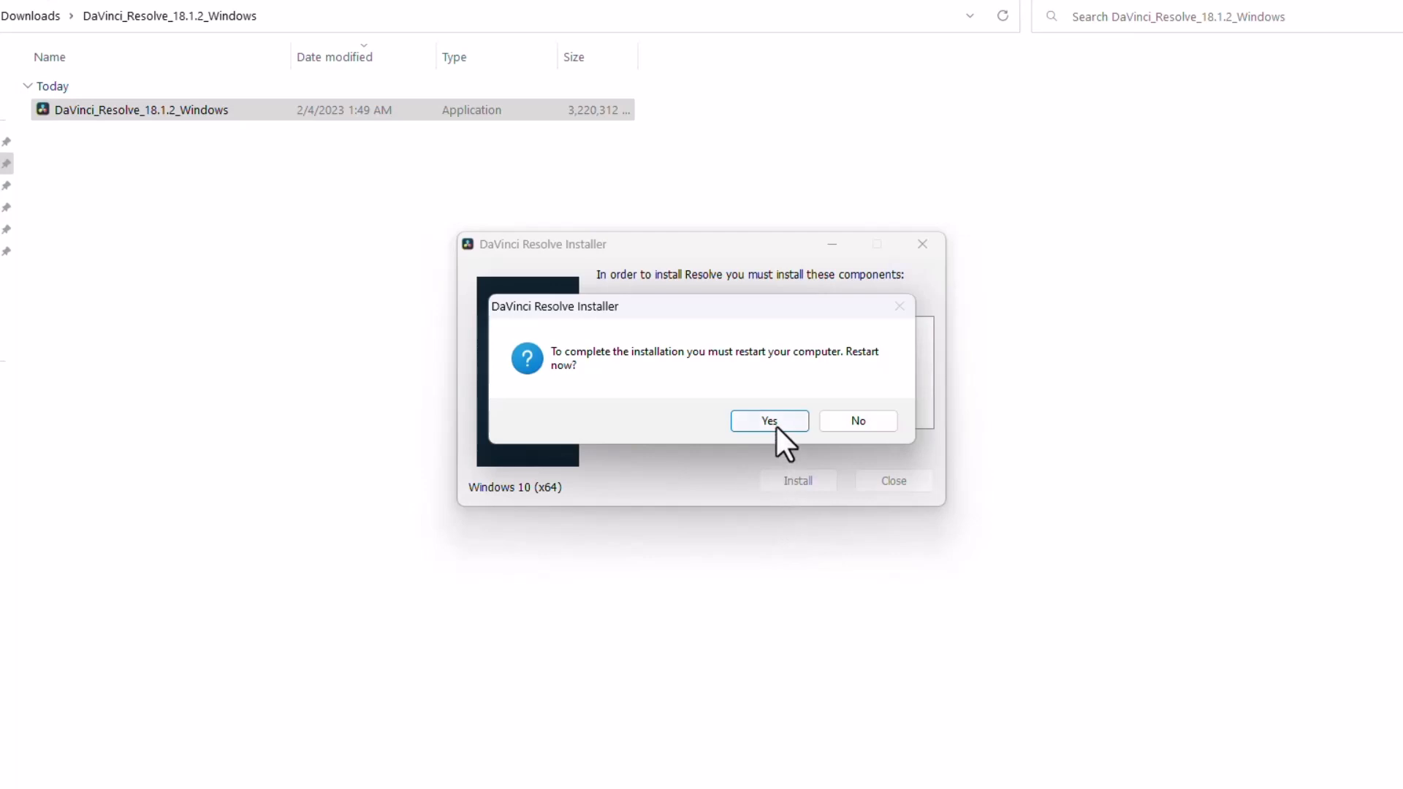
mouse_move(871, 385)
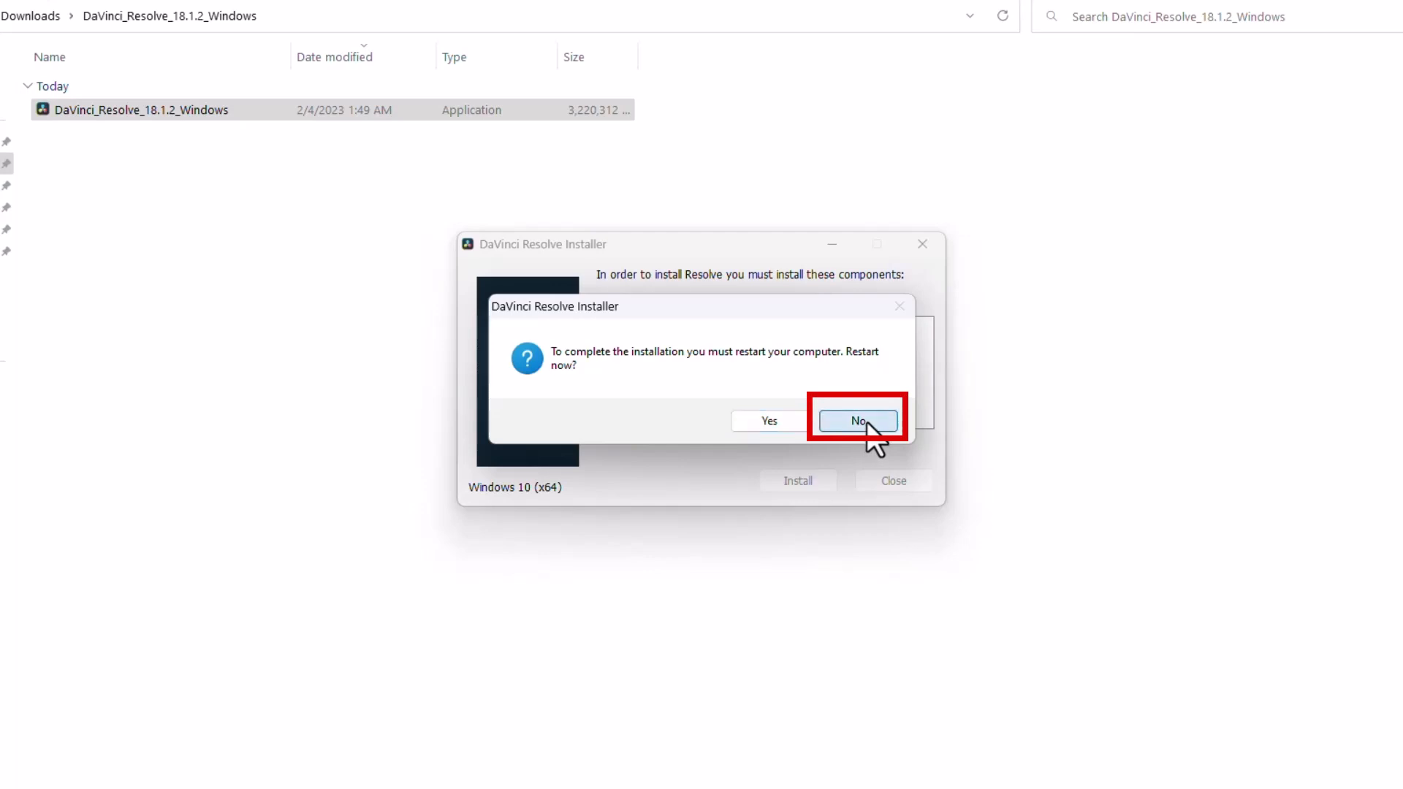
click(857, 421)
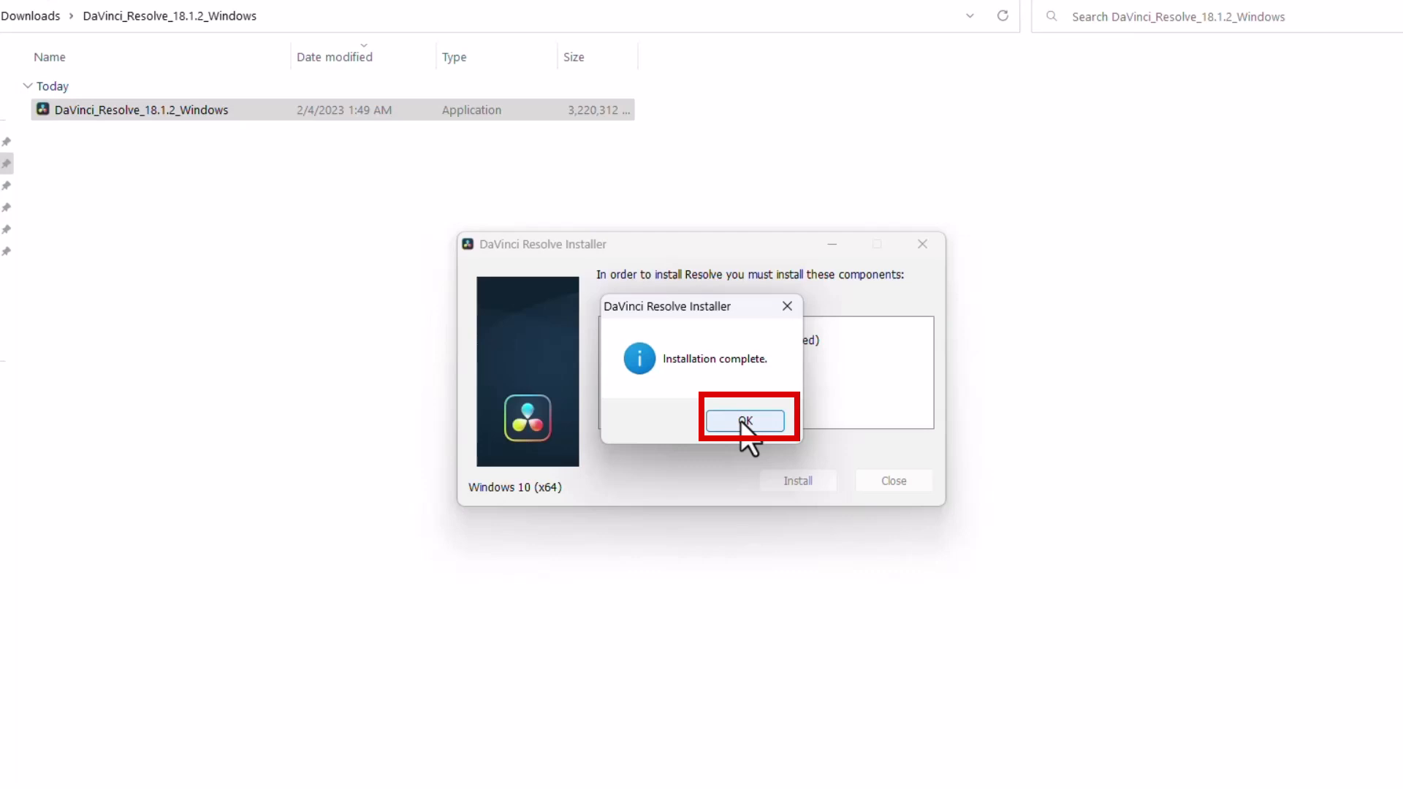
click(746, 422)
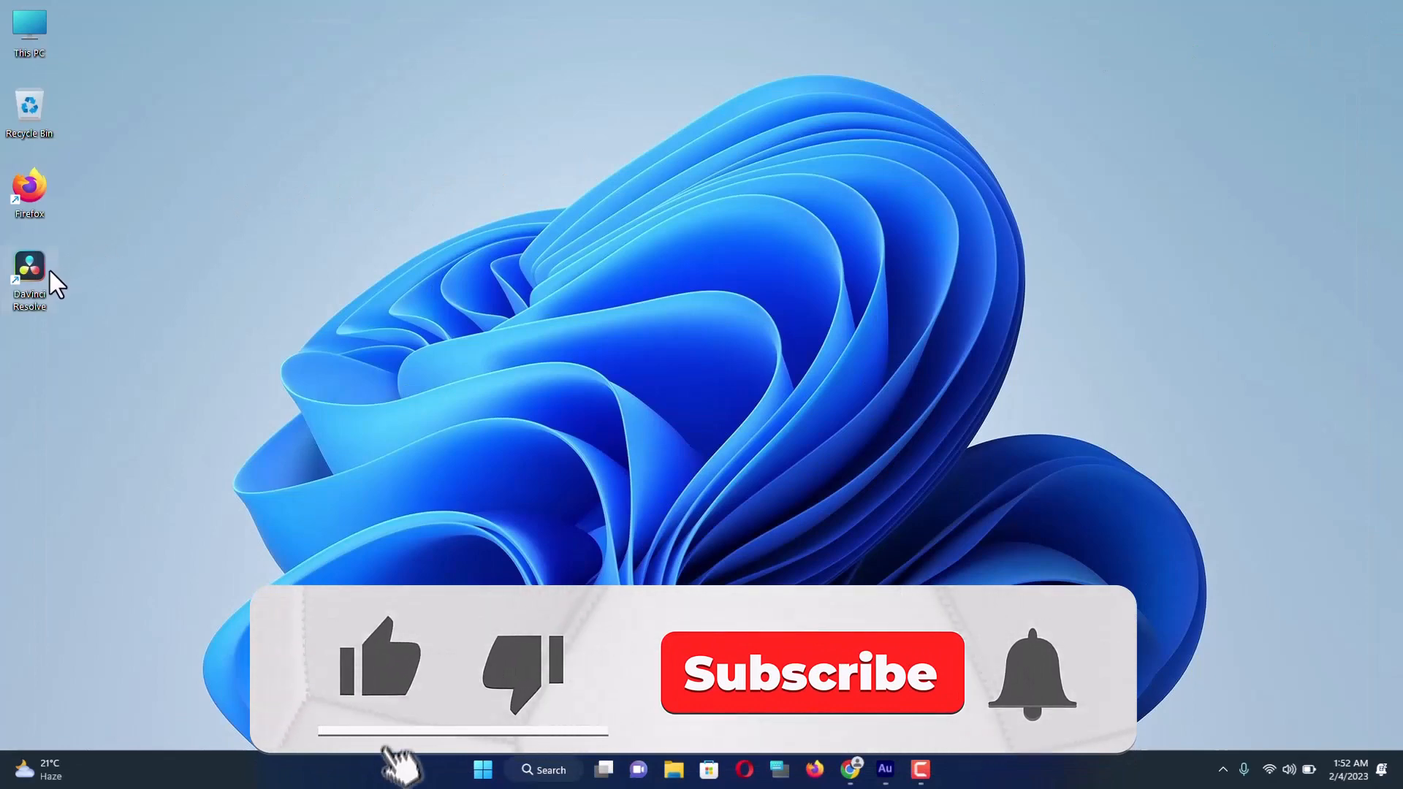
click(810, 673)
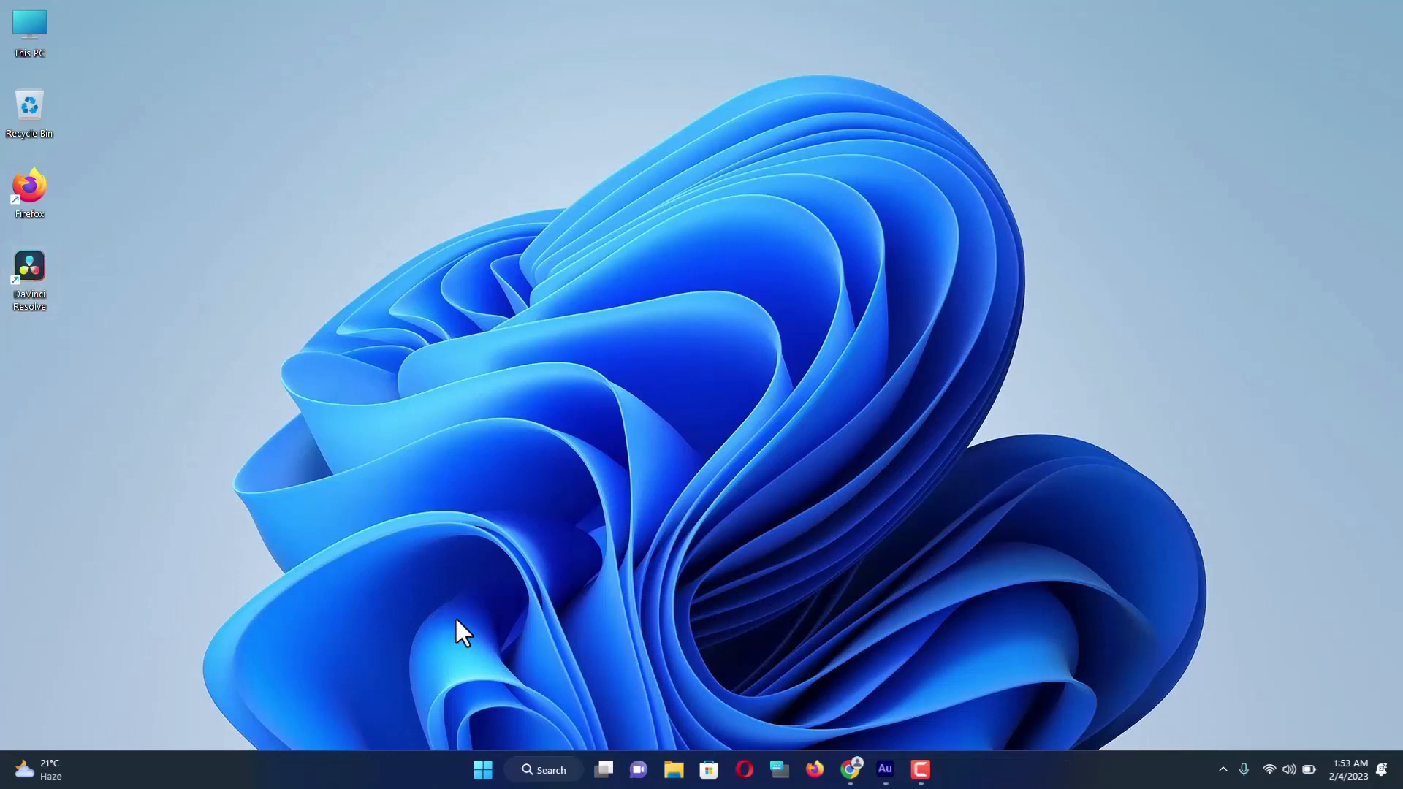
mouse_move(182, 433)
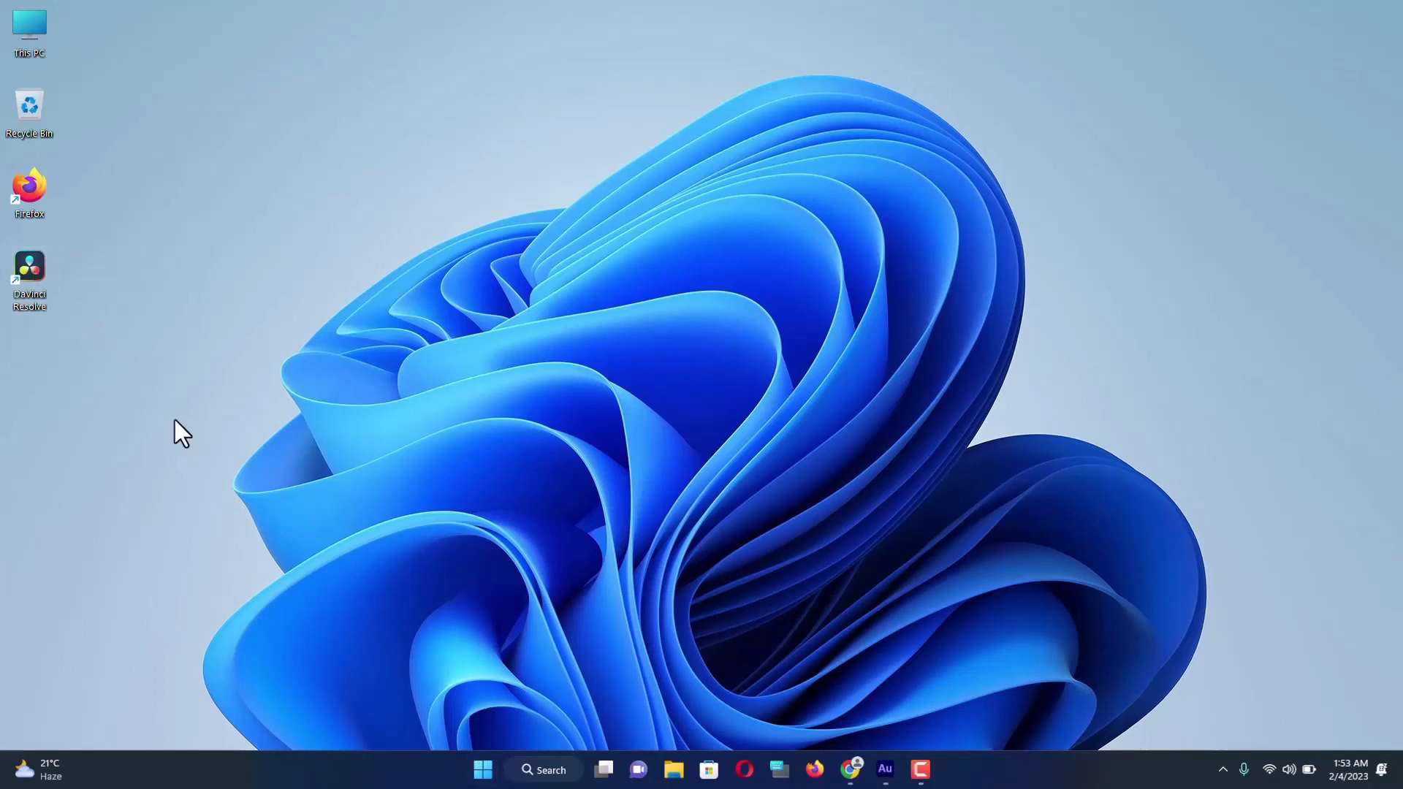
click(543, 769)
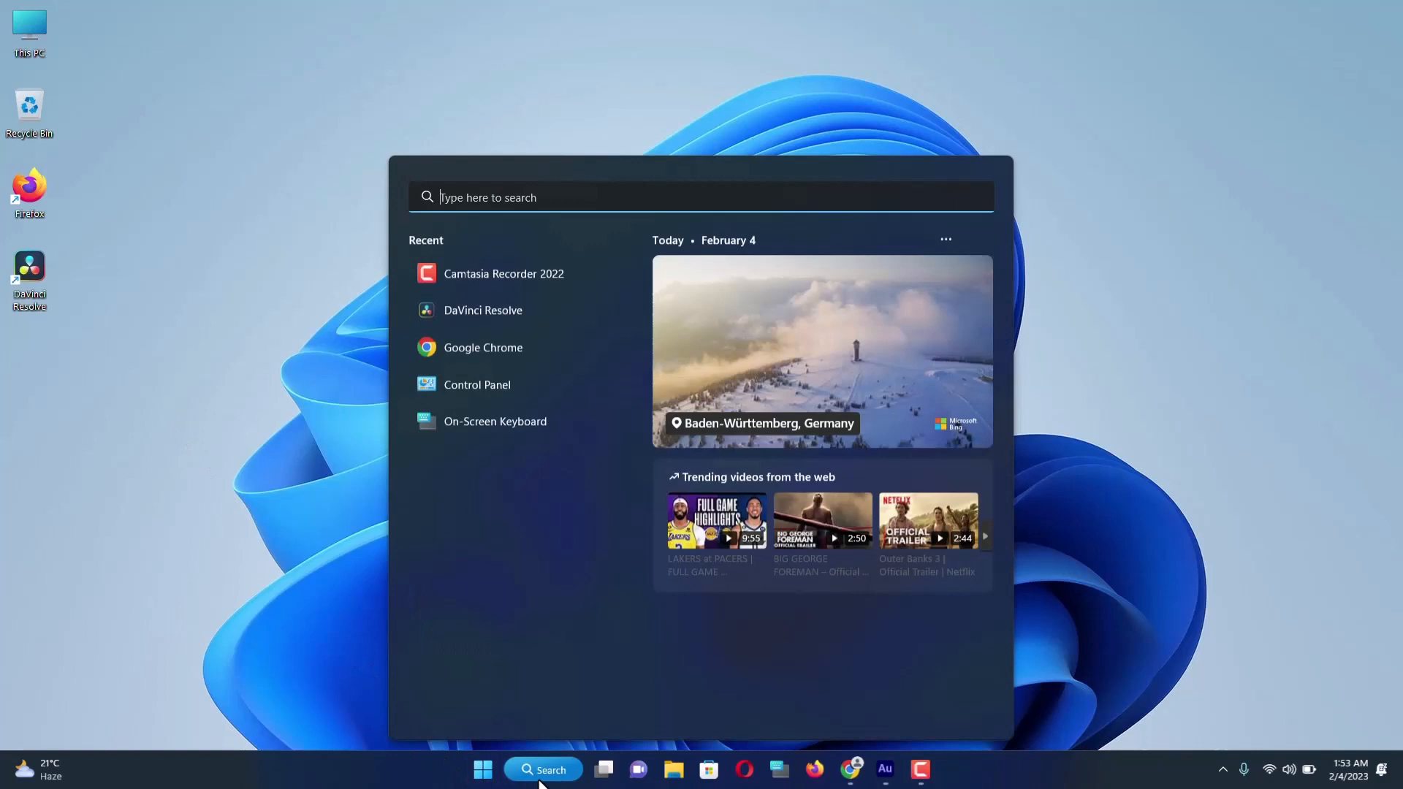
mouse_move(527, 264)
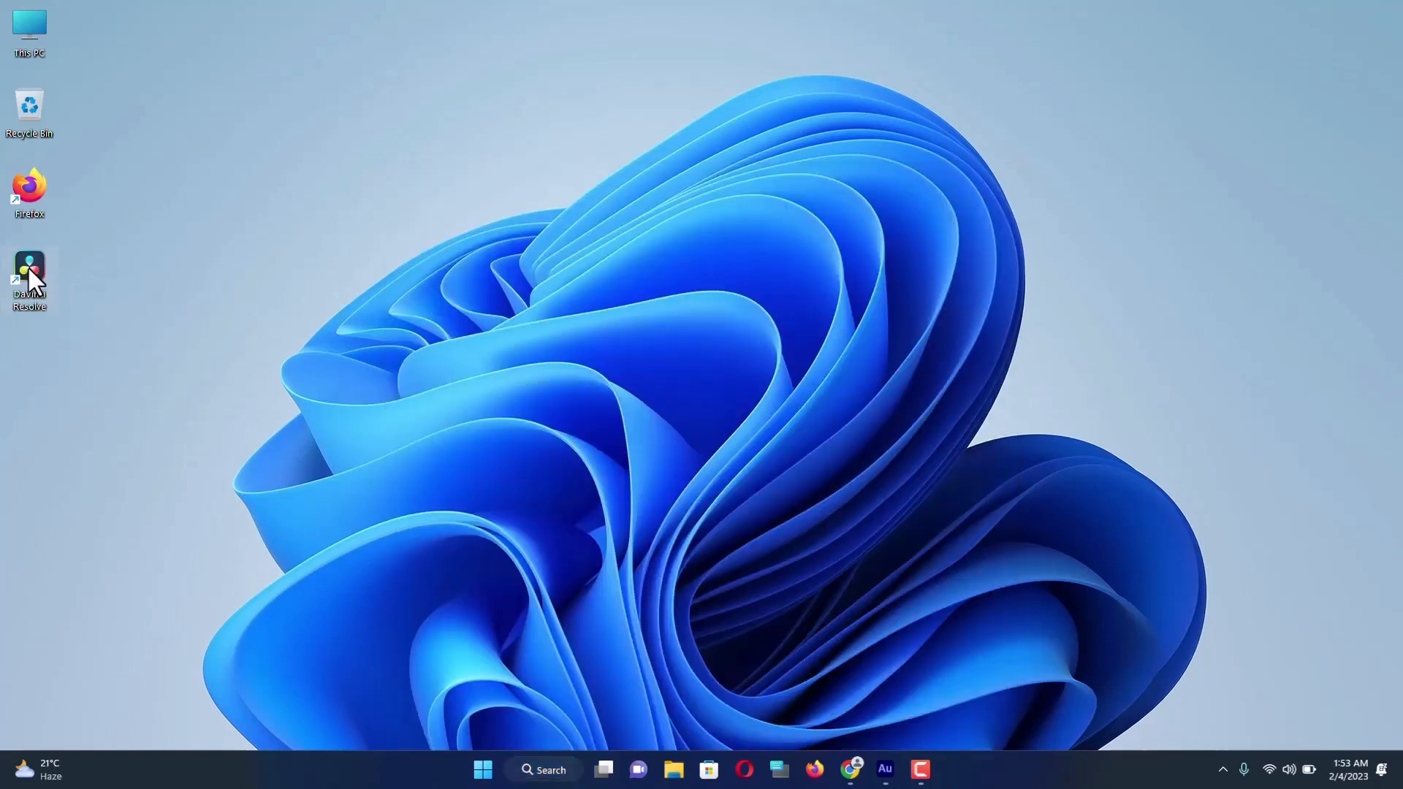
- Launch DaVinci Resolve 18 from its desktop shortcut to an empty Untitled Project
right_click(29, 273)
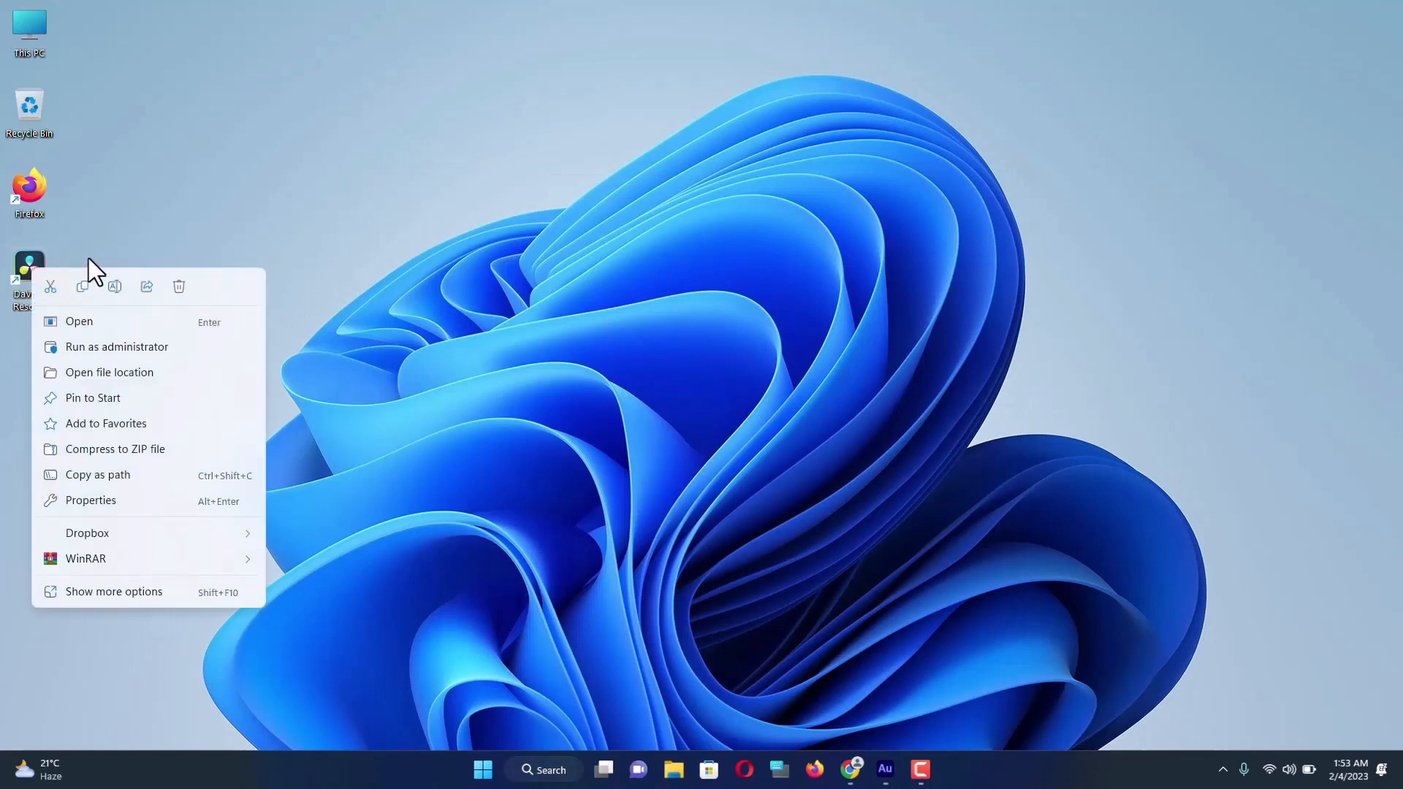
click(29, 277)
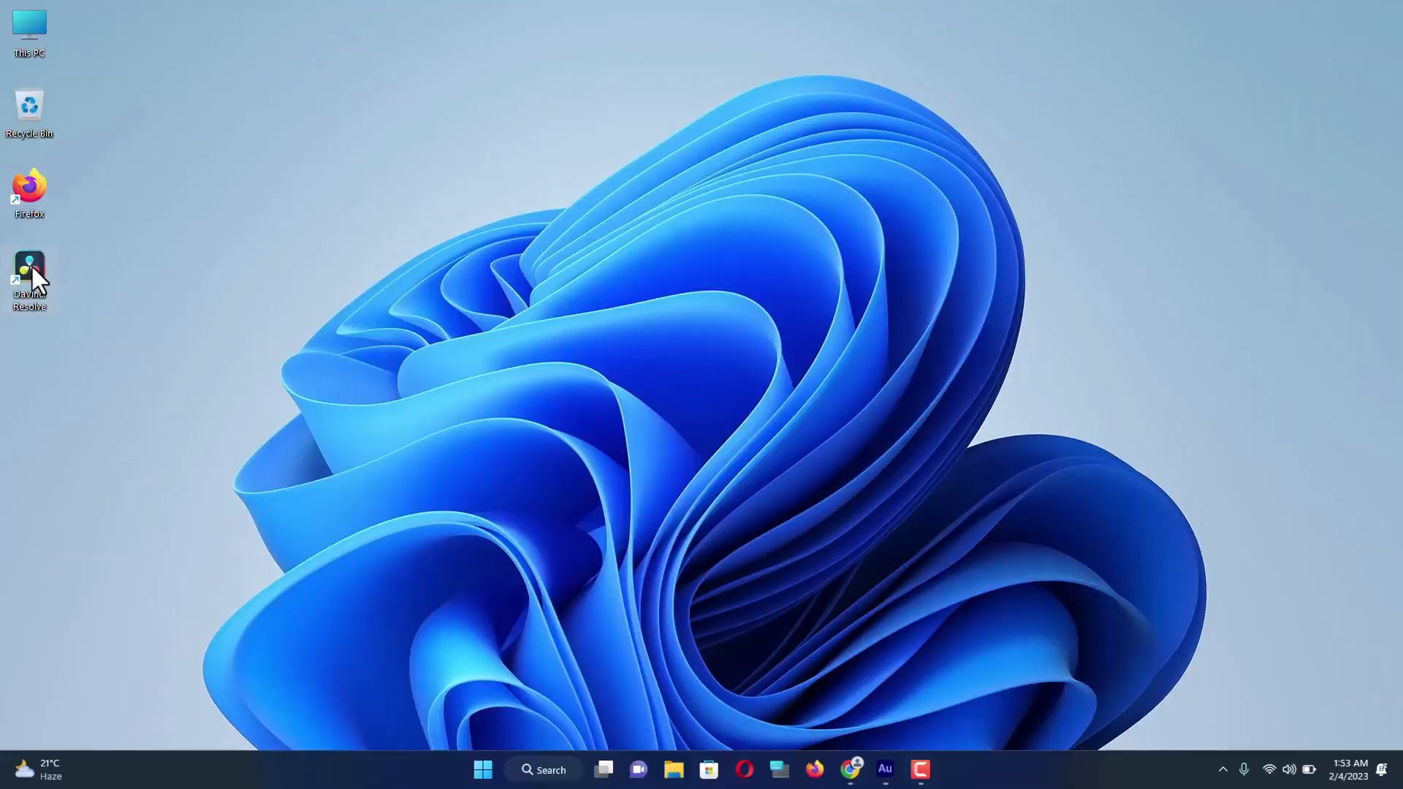
double_click(28, 272)
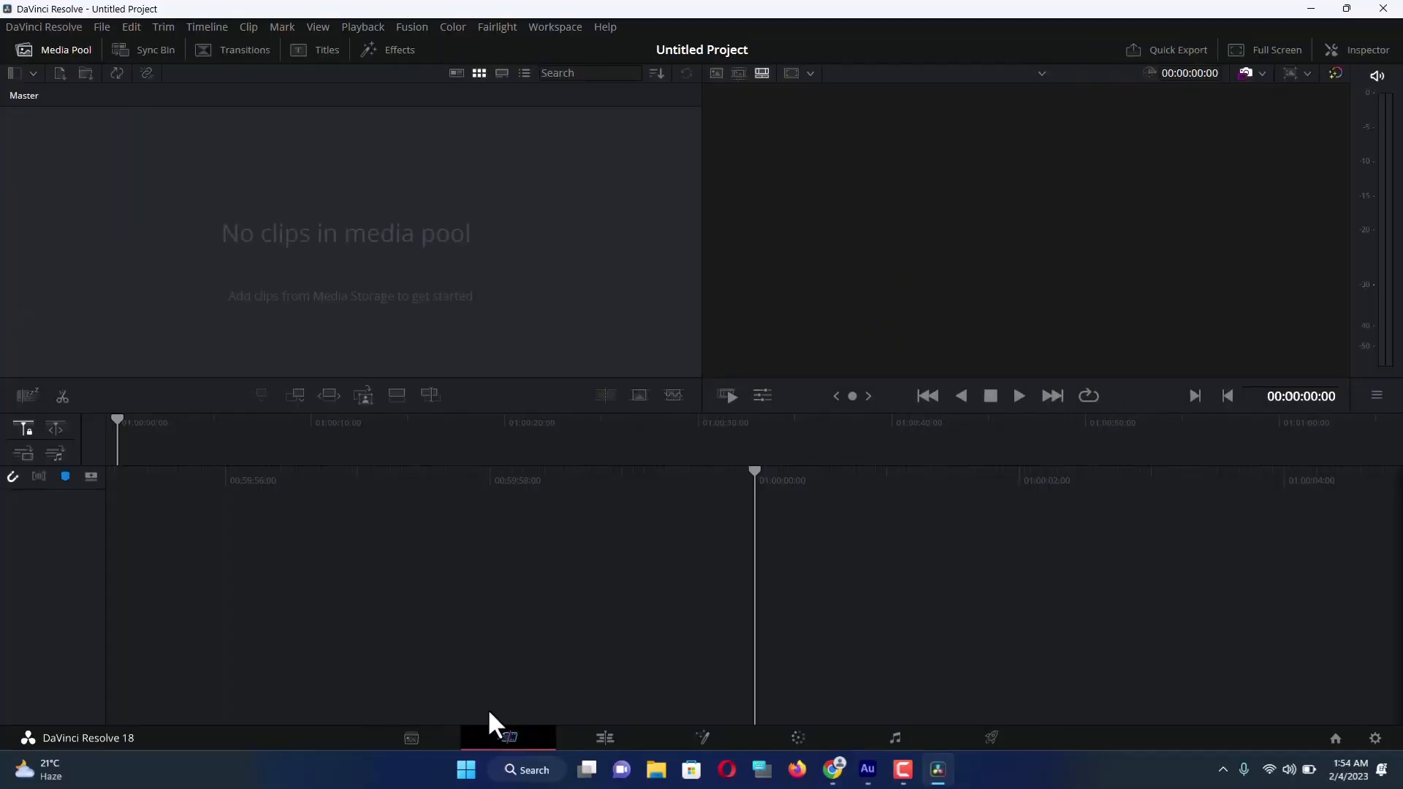